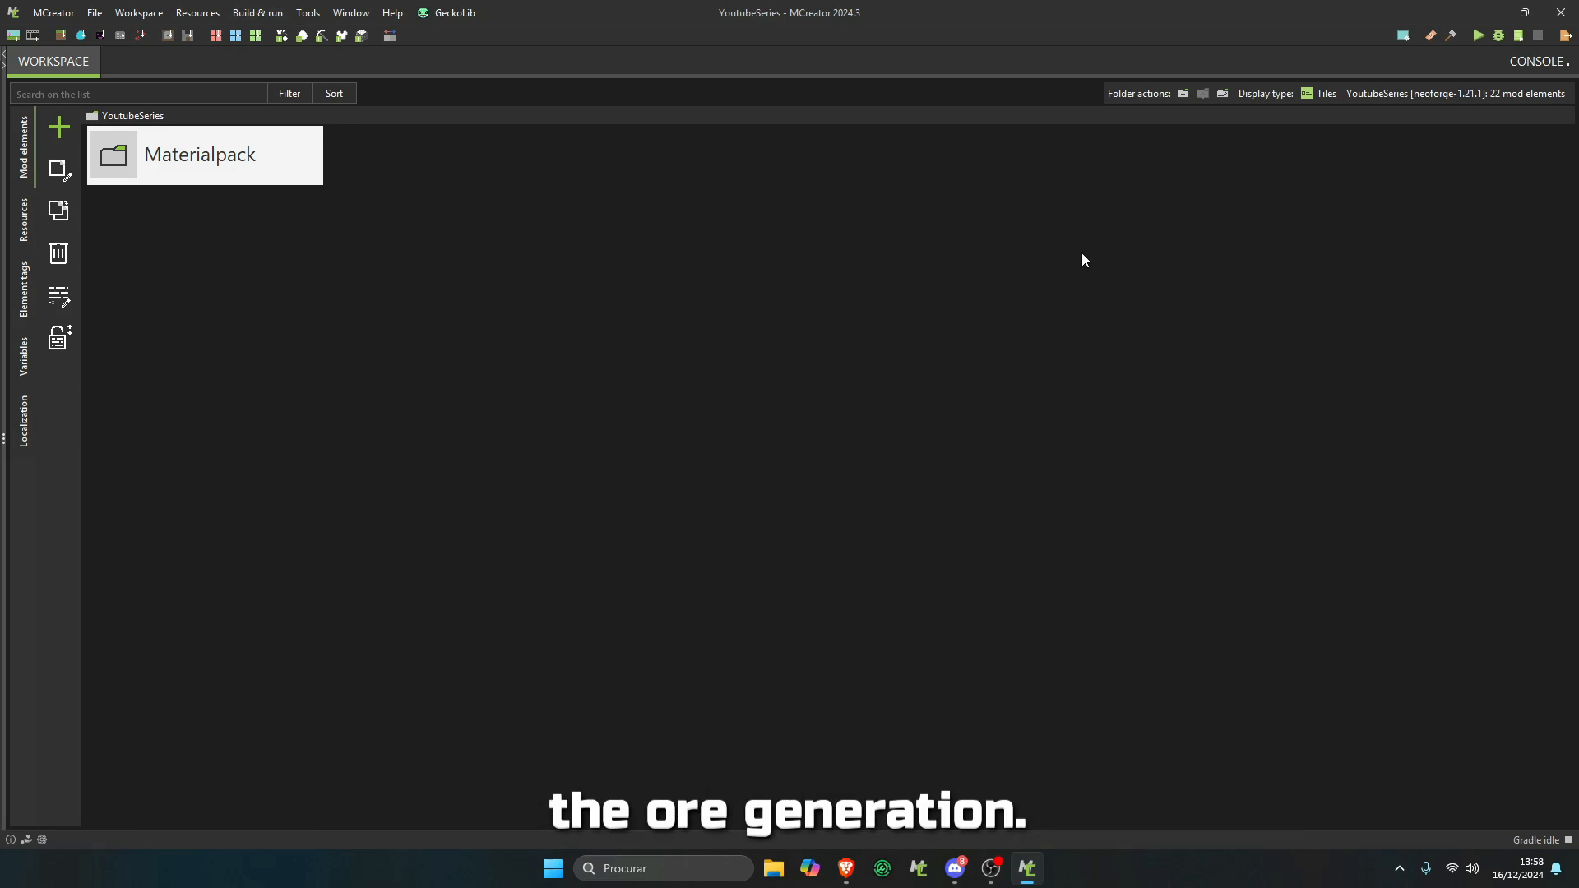
{"action": "mouse_move", "coordinate": [1382, 161]}
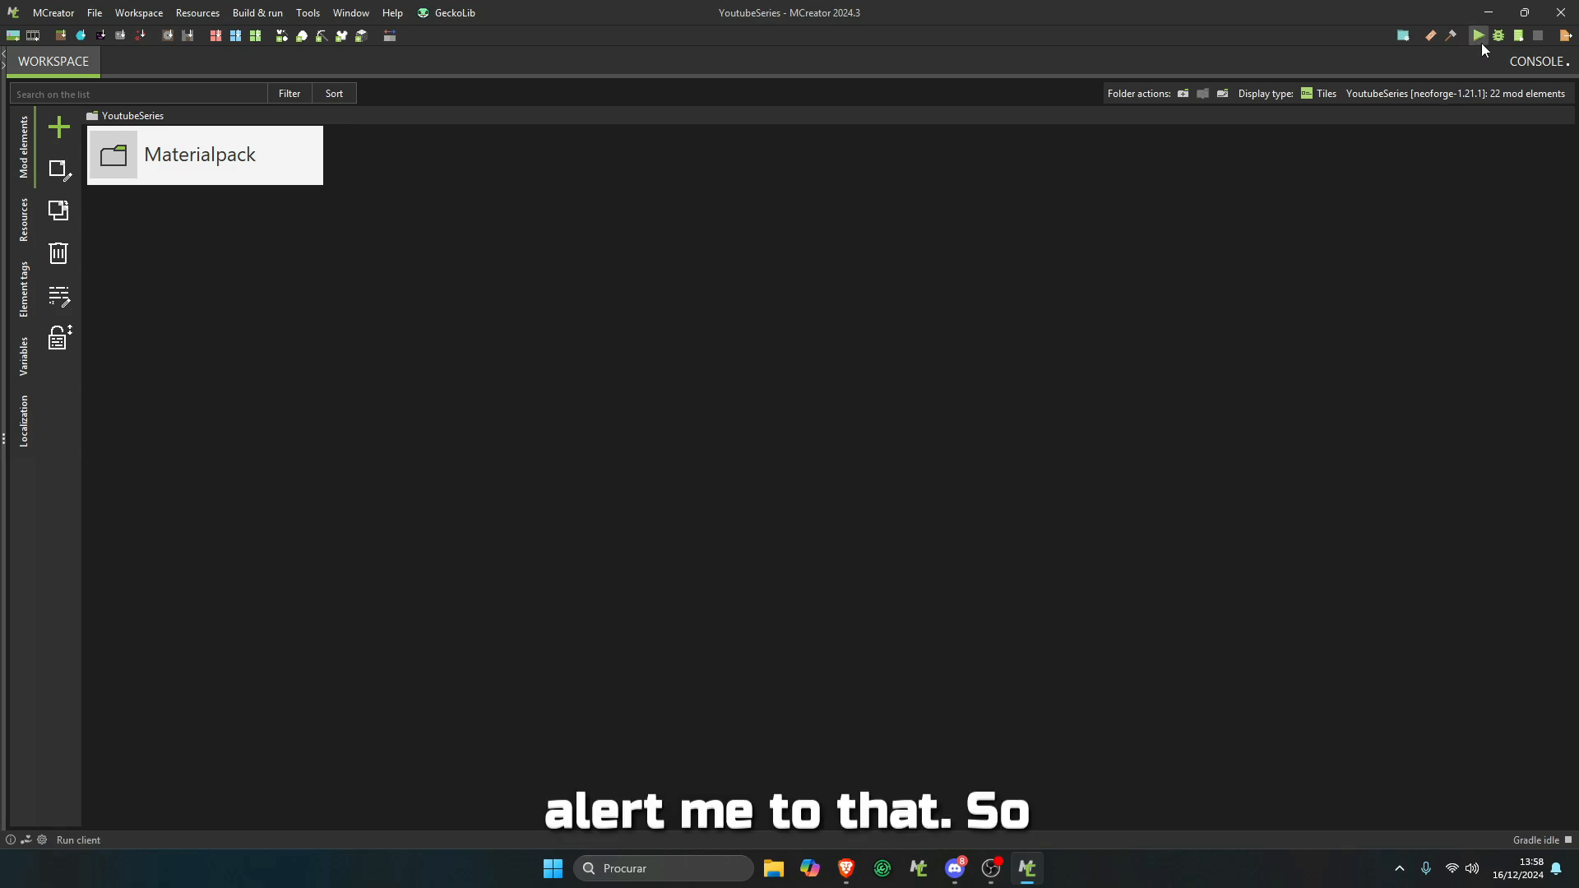
- Launch the test client and open VibraniumOre from the Materialpack folder
{"action": "left_click", "coordinate": [1477, 35]}
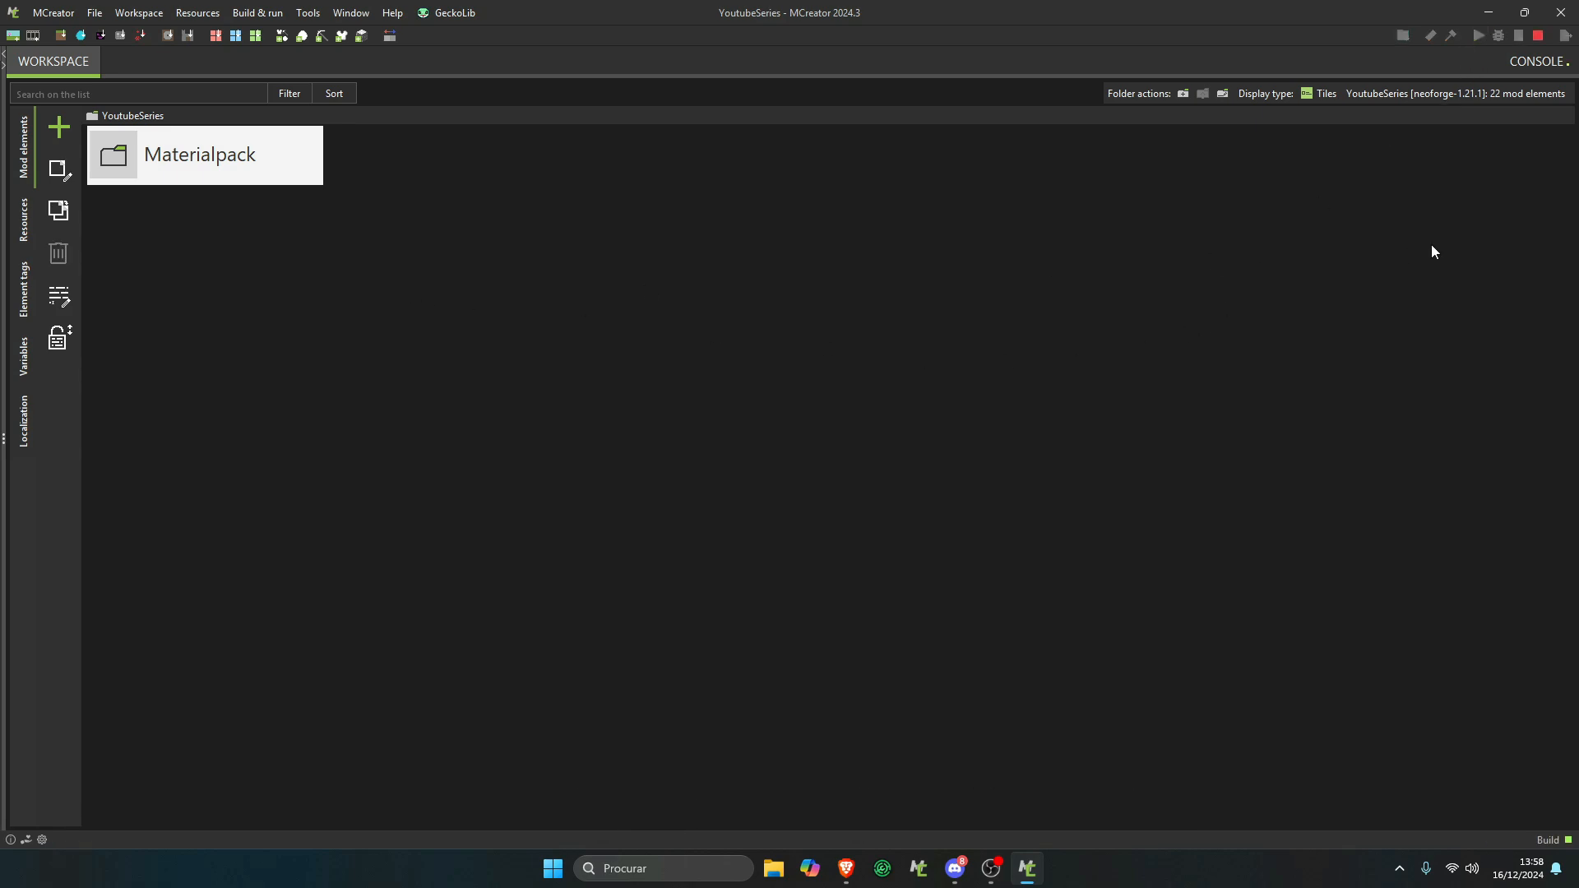
{"action": "mouse_move", "coordinate": [1058, 355]}
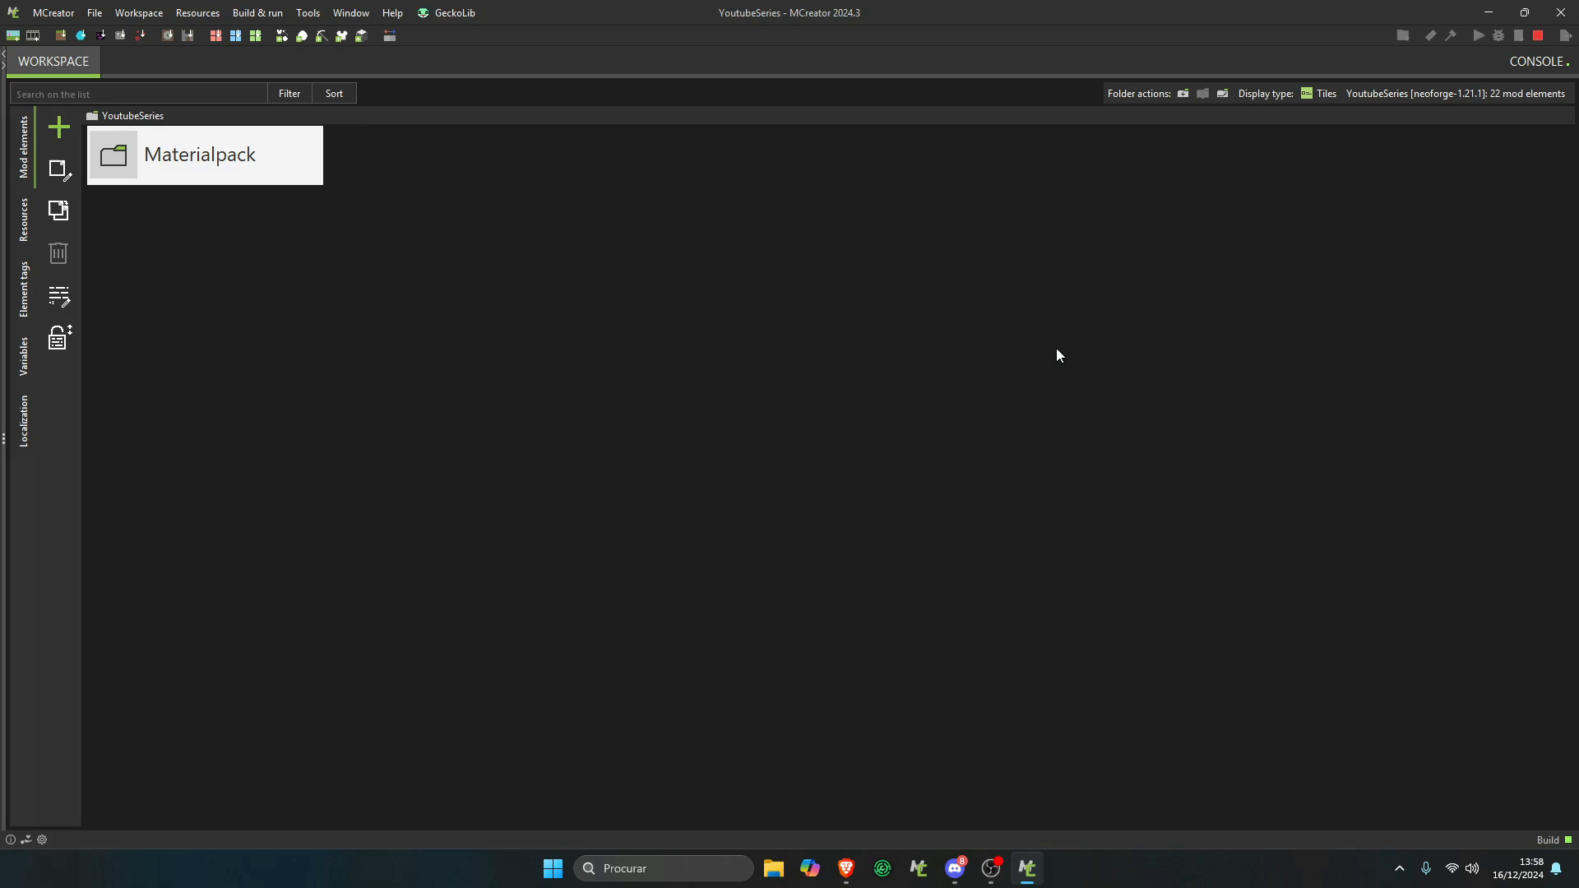
{"action": "double_click", "coordinate": [198, 153]}
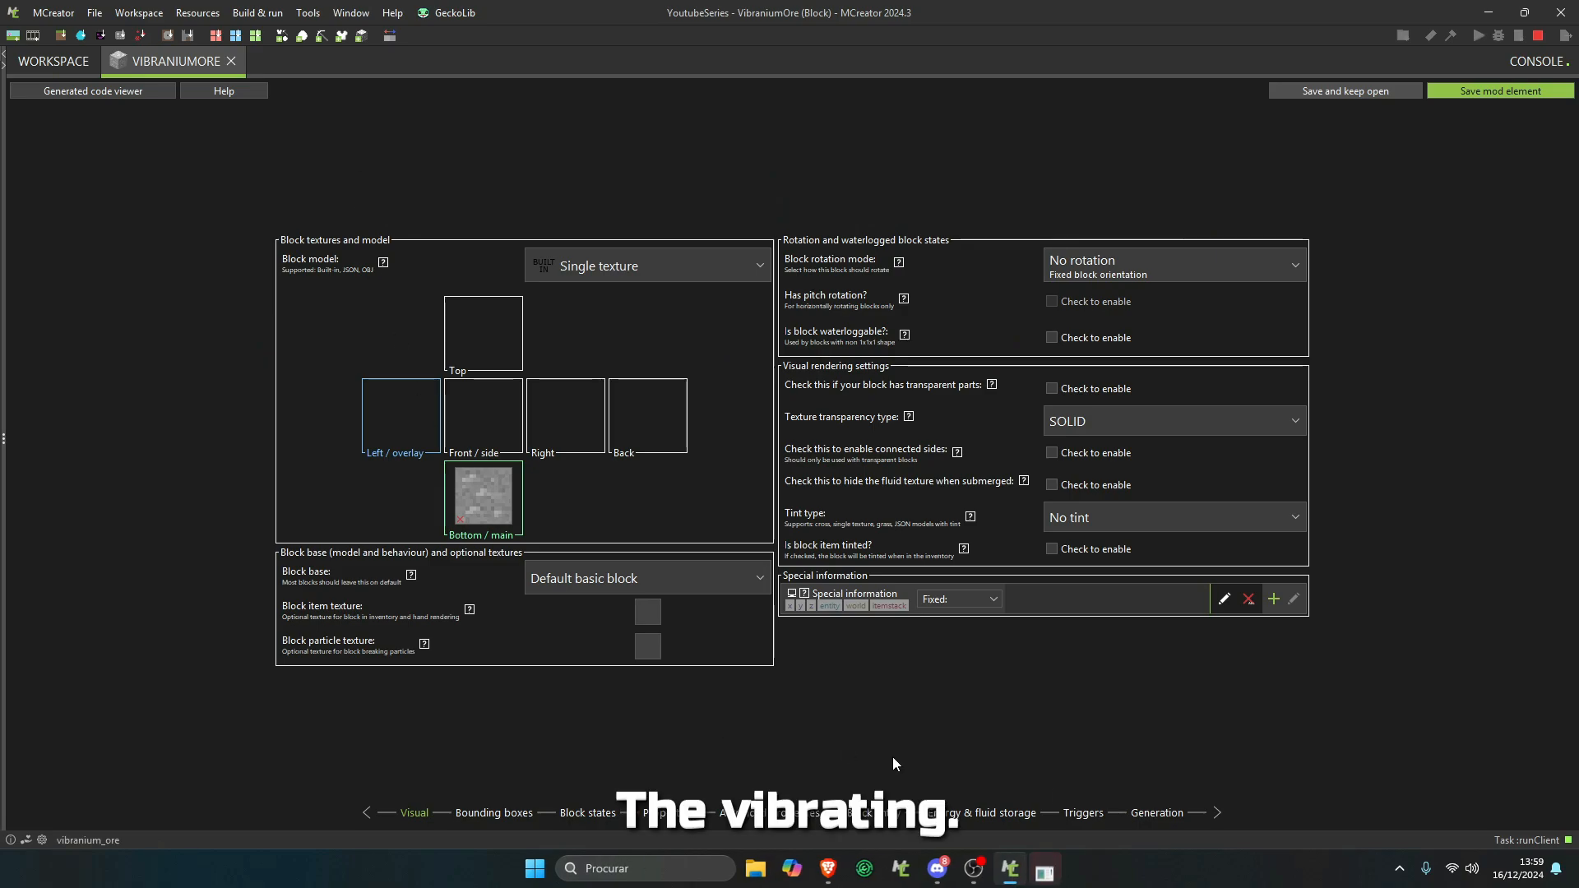
- Review VibraniumOre's generation settings: overworld only, uniform shape, heights 20–60
{"action": "left_click", "coordinate": [1155, 812]}
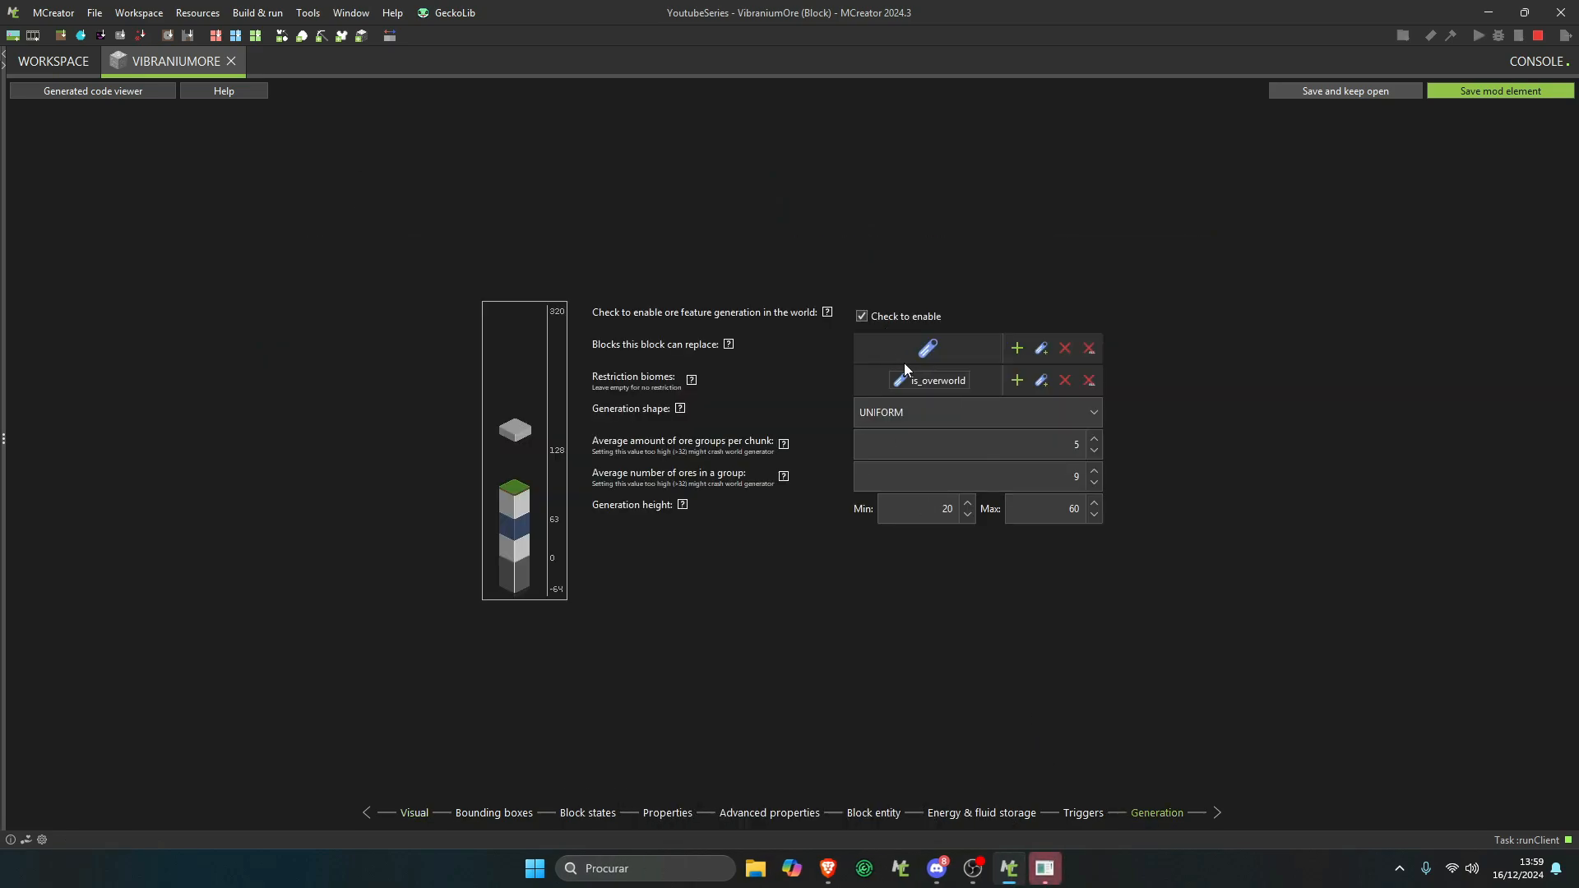
{"action": "mouse_move", "coordinate": [874, 342]}
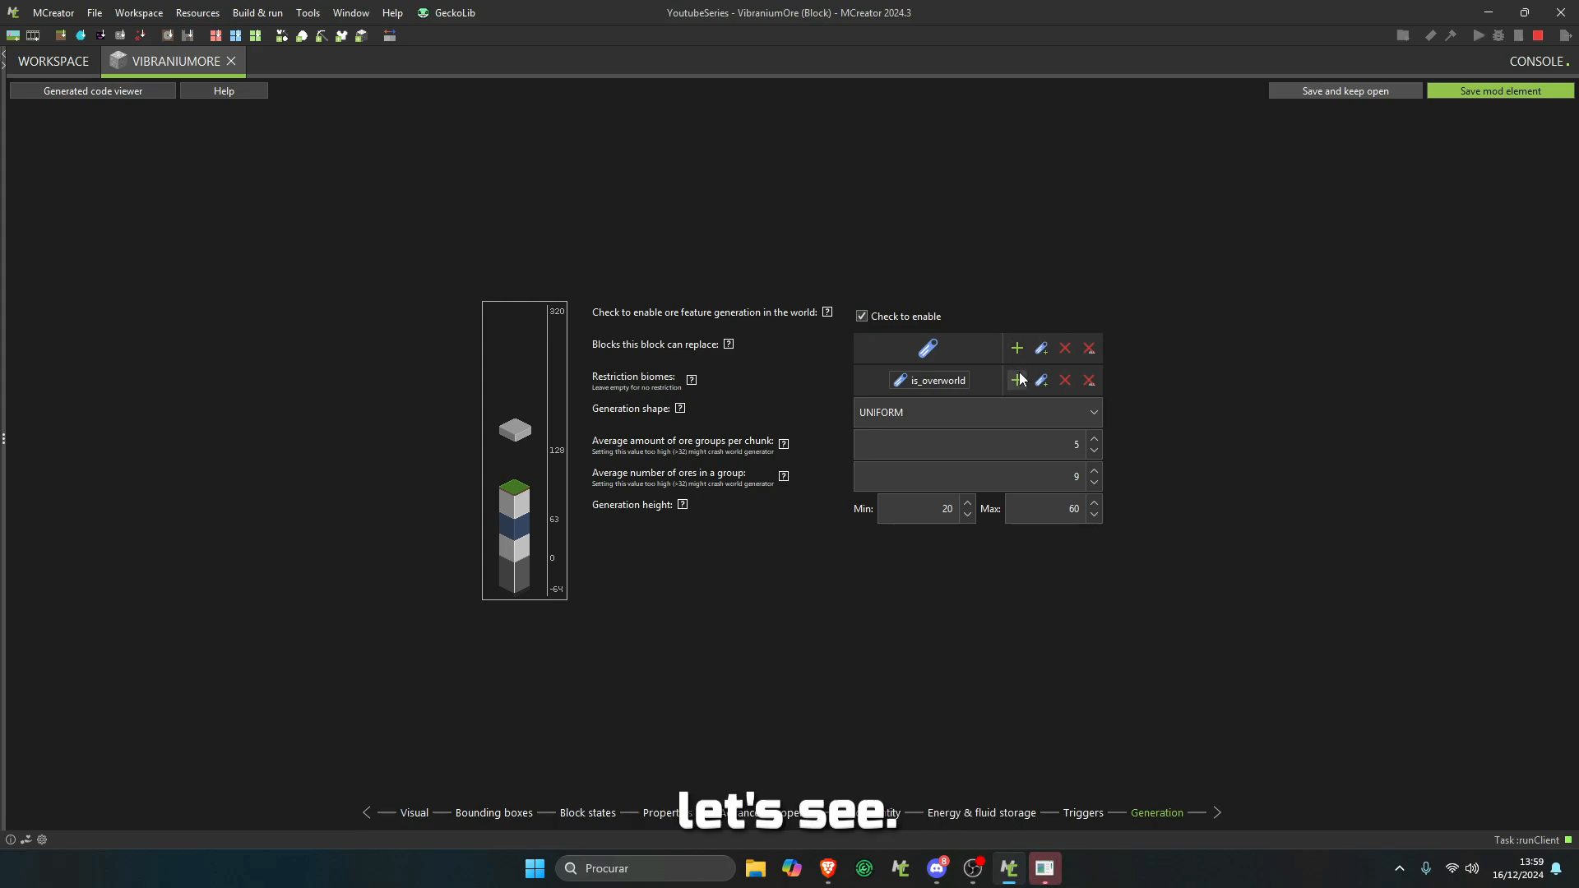
{"action": "left_click", "coordinate": [1017, 380]}
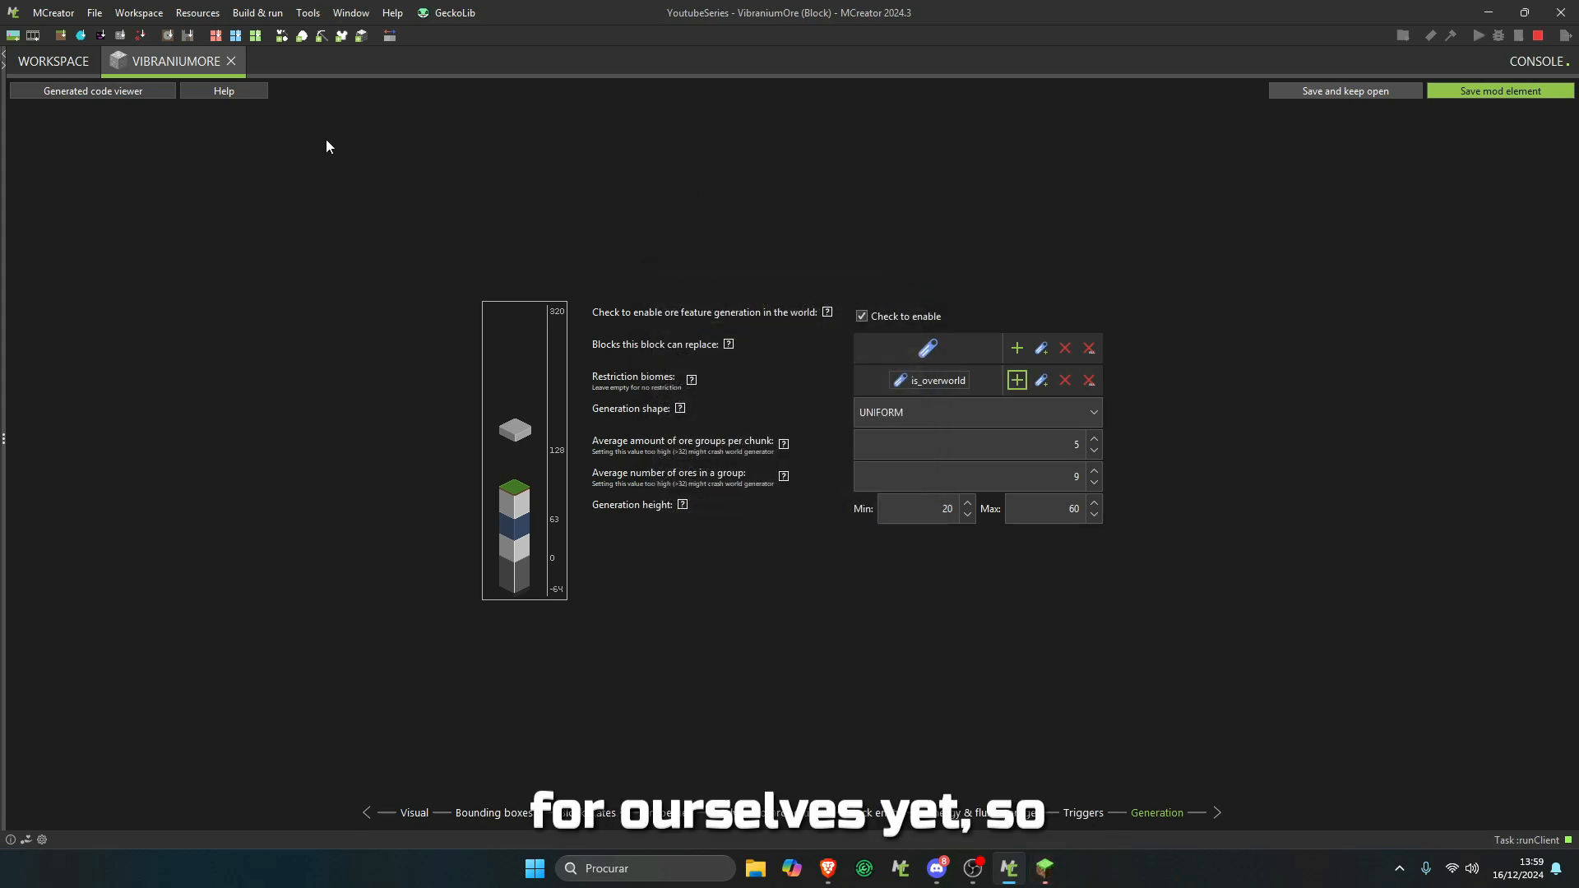
{"action": "mouse_move", "coordinate": [1044, 868]}
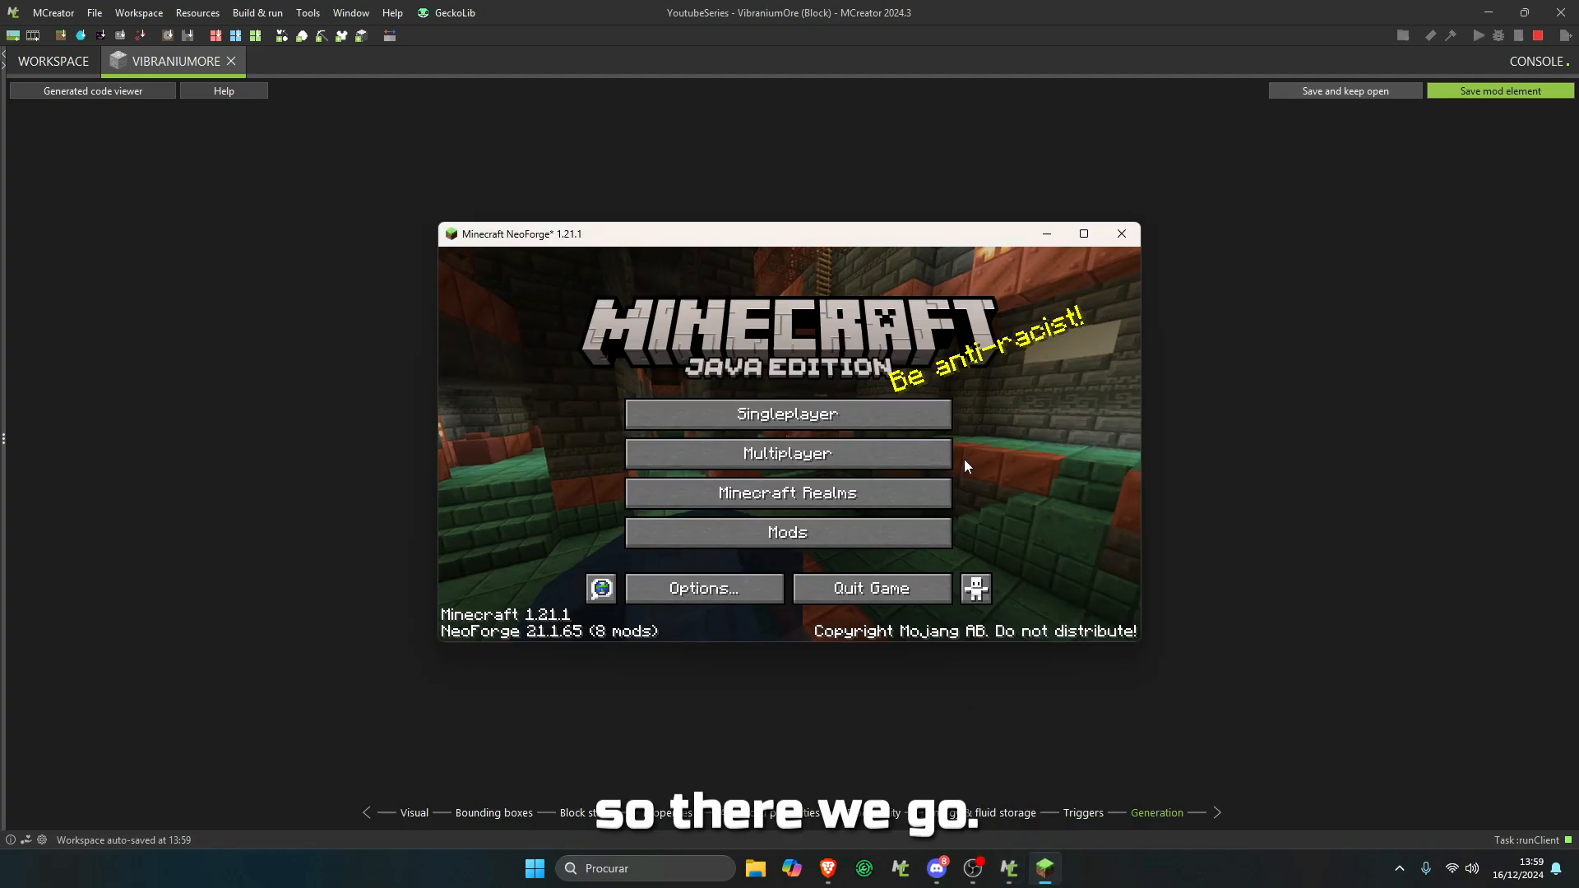
- Create a new singleplayer test world, view the F3 debug overlay, then close the game
{"action": "left_click", "coordinate": [786, 412]}
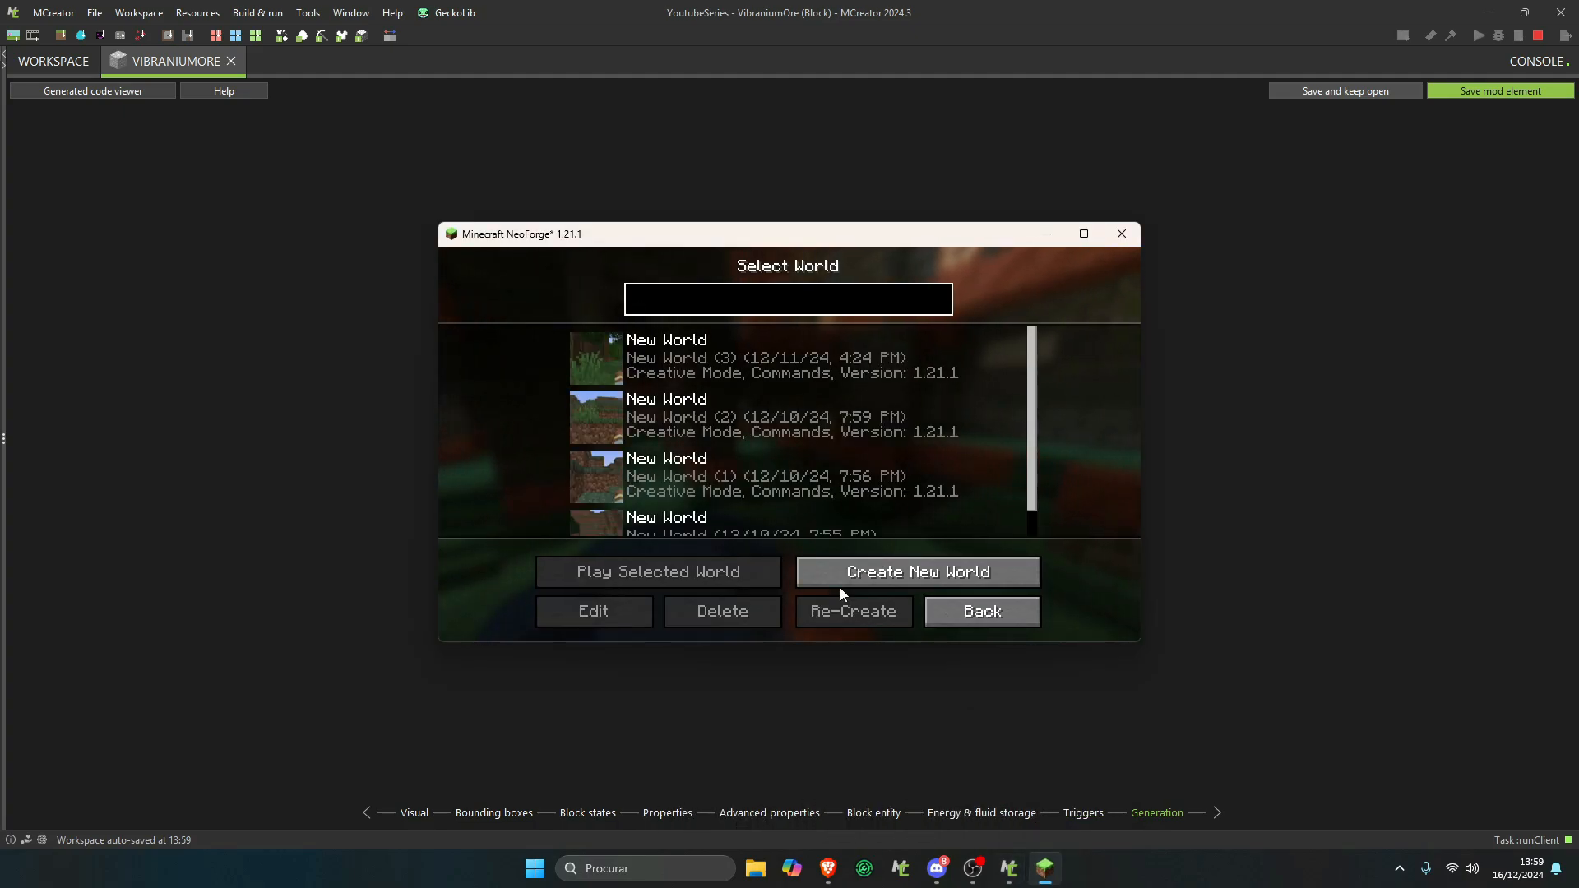
{"action": "left_click", "coordinate": [656, 571]}
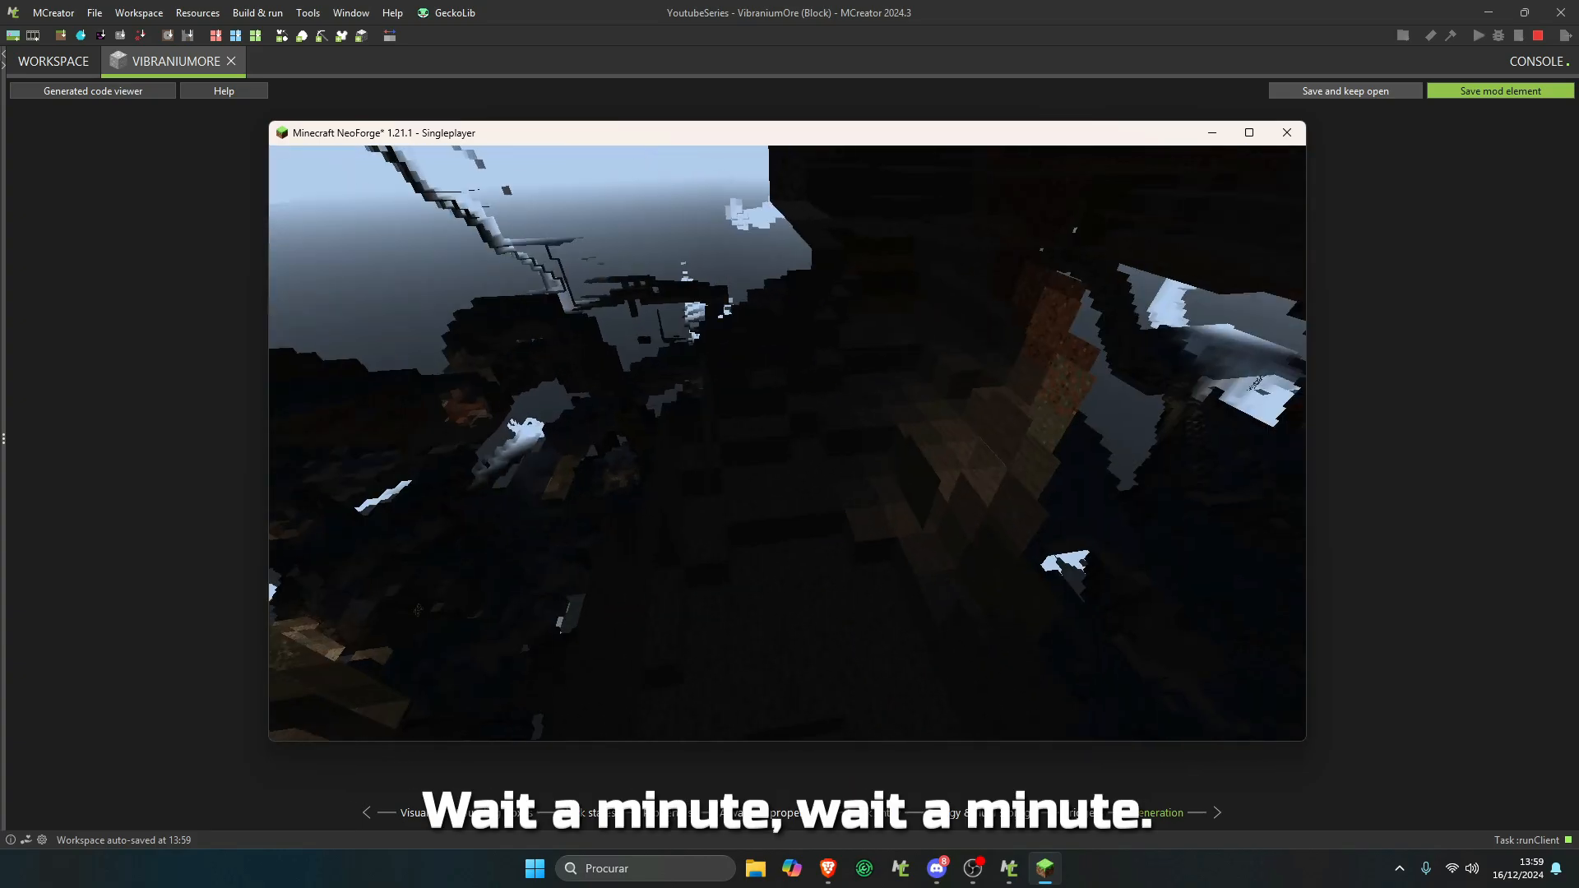
{"action": "key", "text": "f3"}
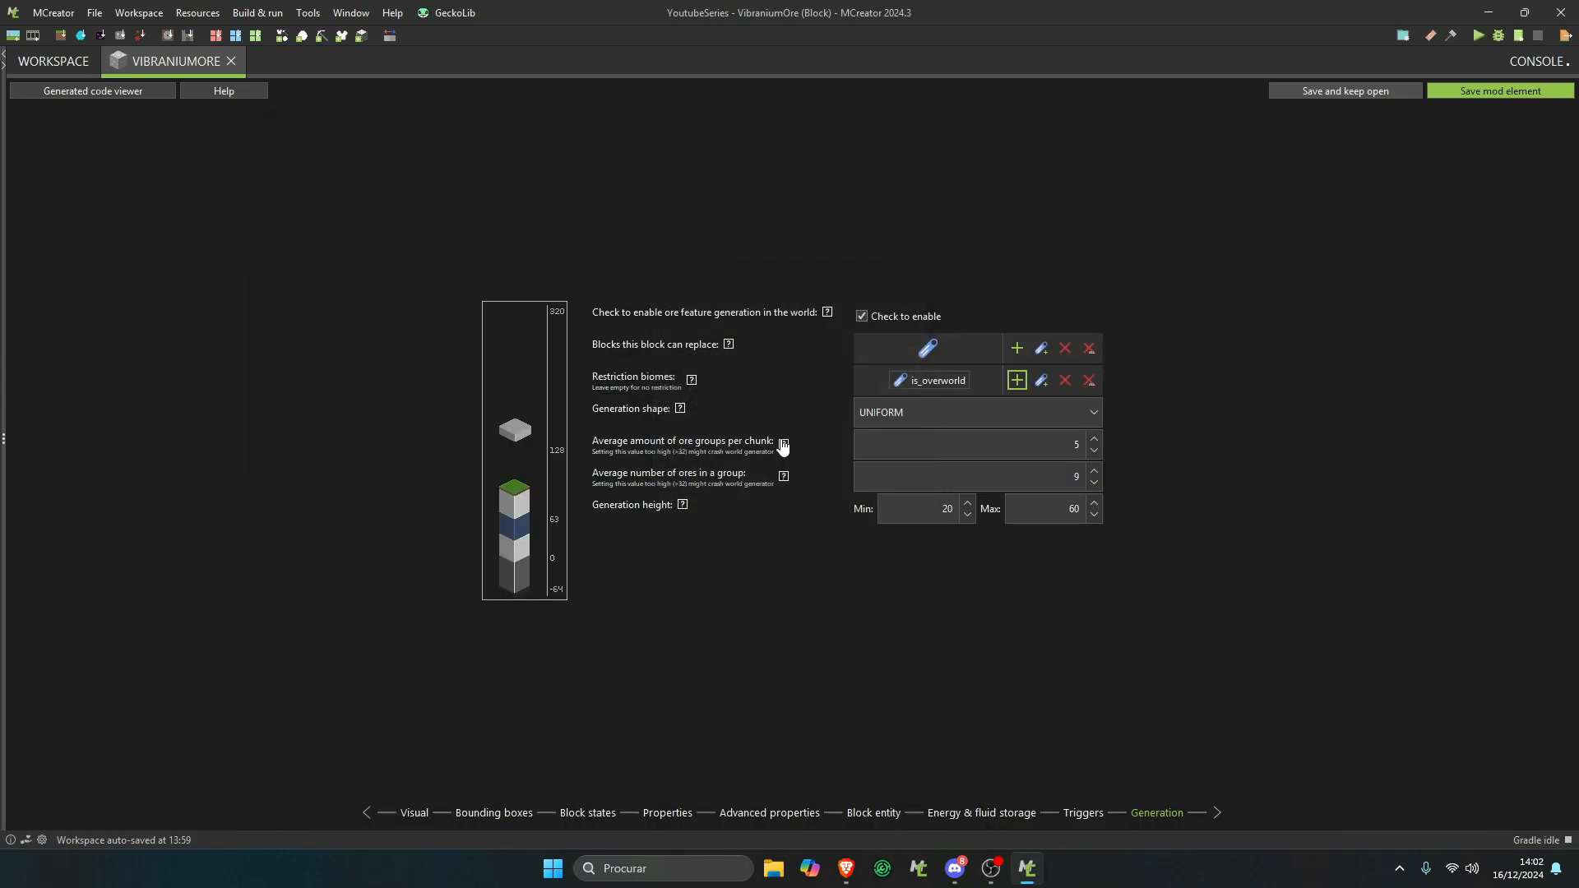
- Set VibraniumOre groups per chunk and ores per group to 50, and change the max height
{"action": "left_click", "coordinate": [781, 444]}
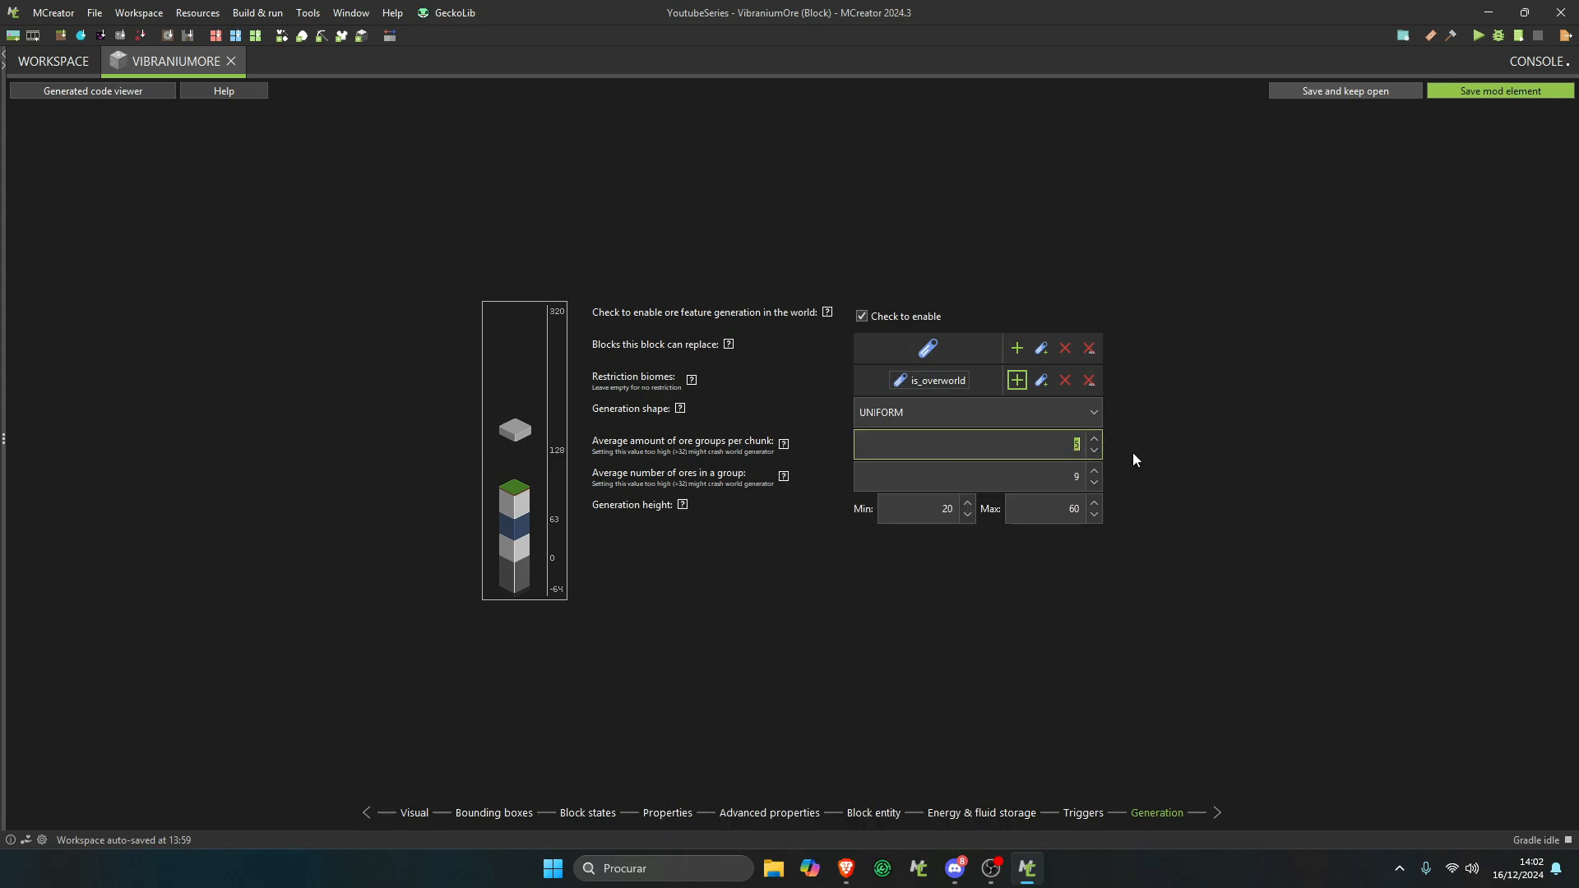
{"action": "type", "text": "50"}
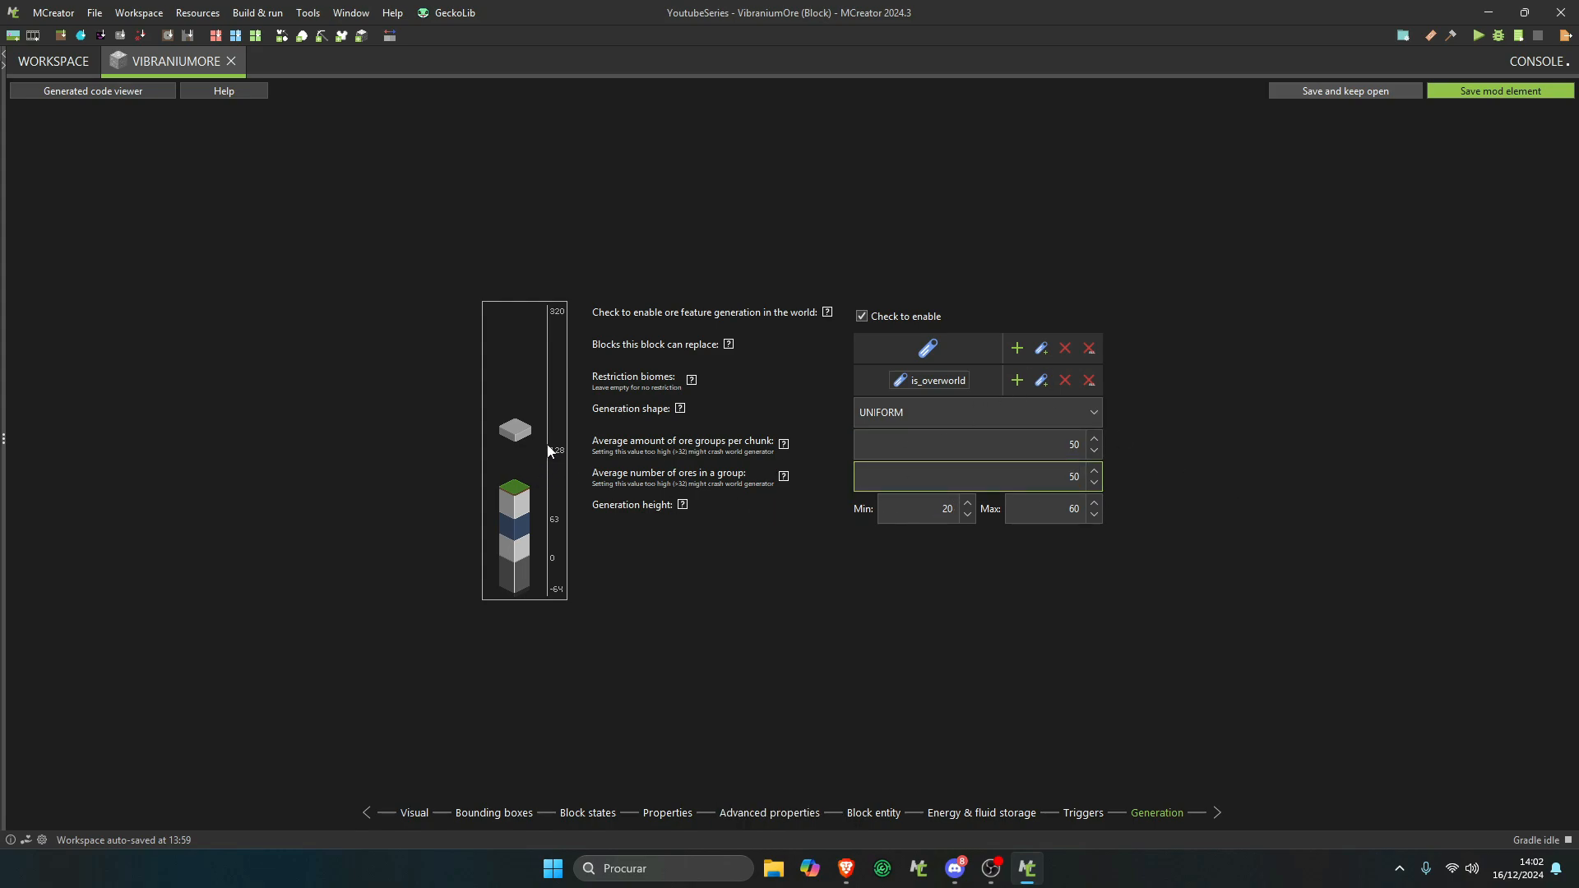
{"action": "type", "text": "1"}
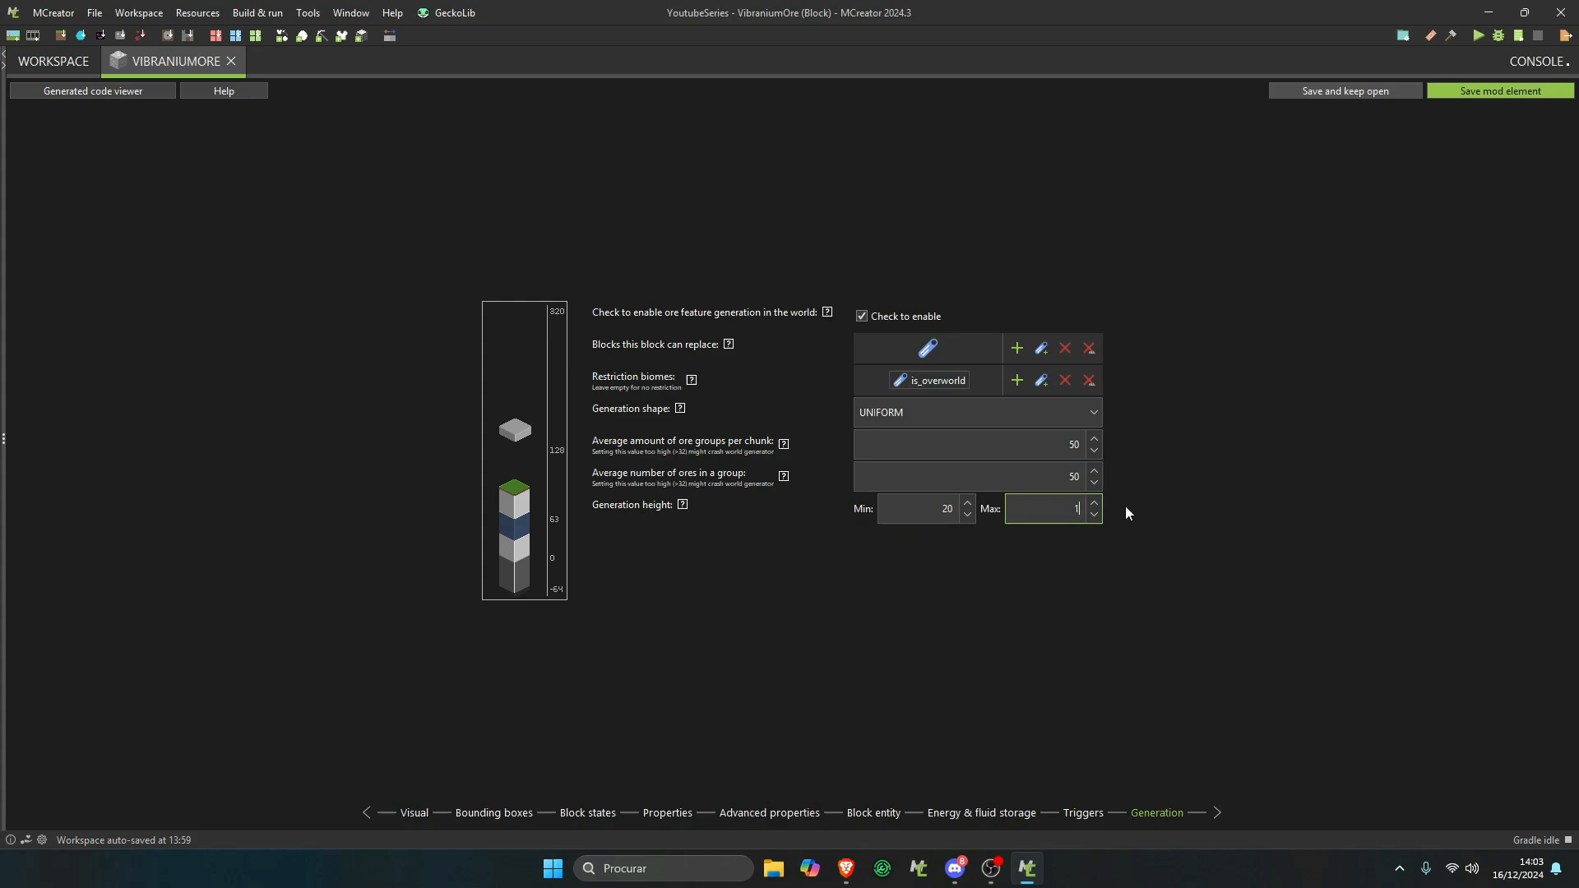
{"action": "type", "text": "2"}
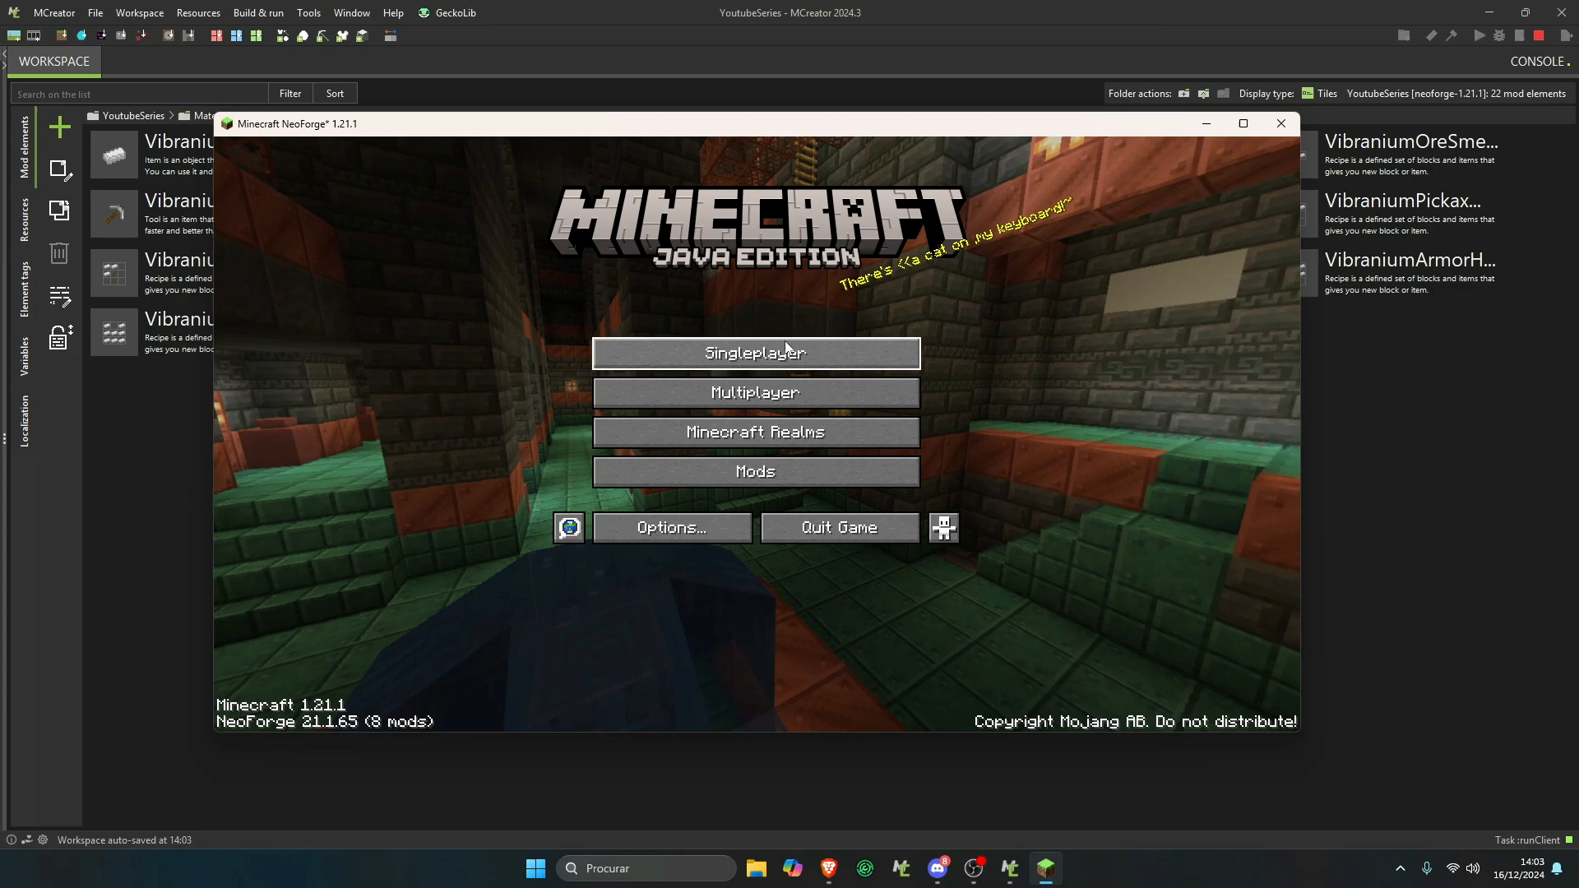
- Load a singleplayer world showing a stone hillside to search for the boosted ore
{"action": "left_click", "coordinate": [754, 352]}
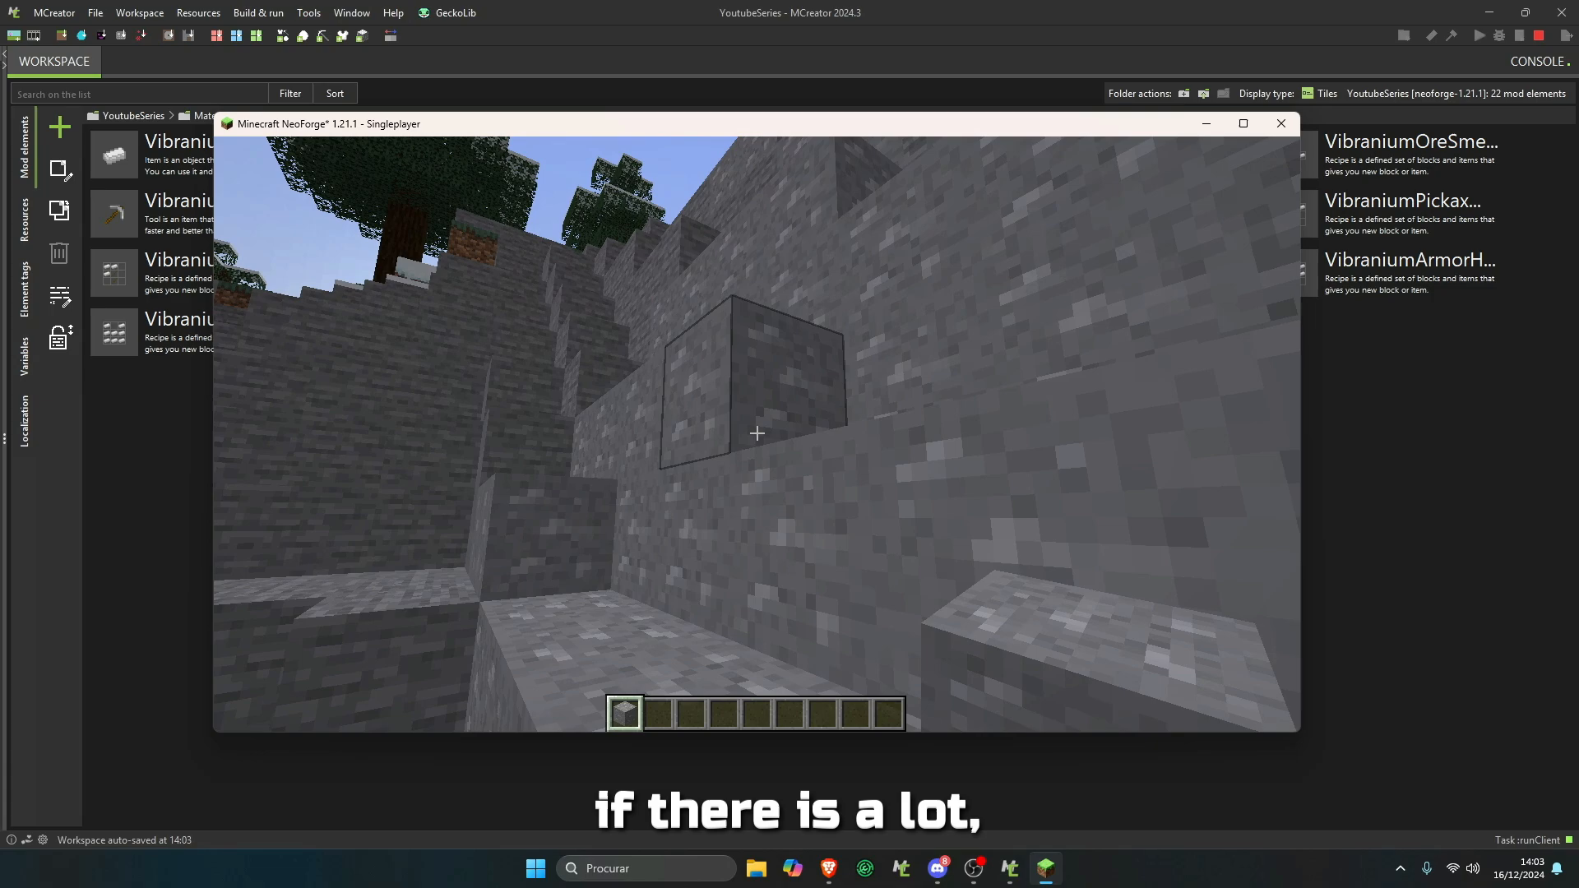
- Take tools from the creative inventory, mine the Vibranium ore, and leave the game
{"action": "key", "text": "e"}
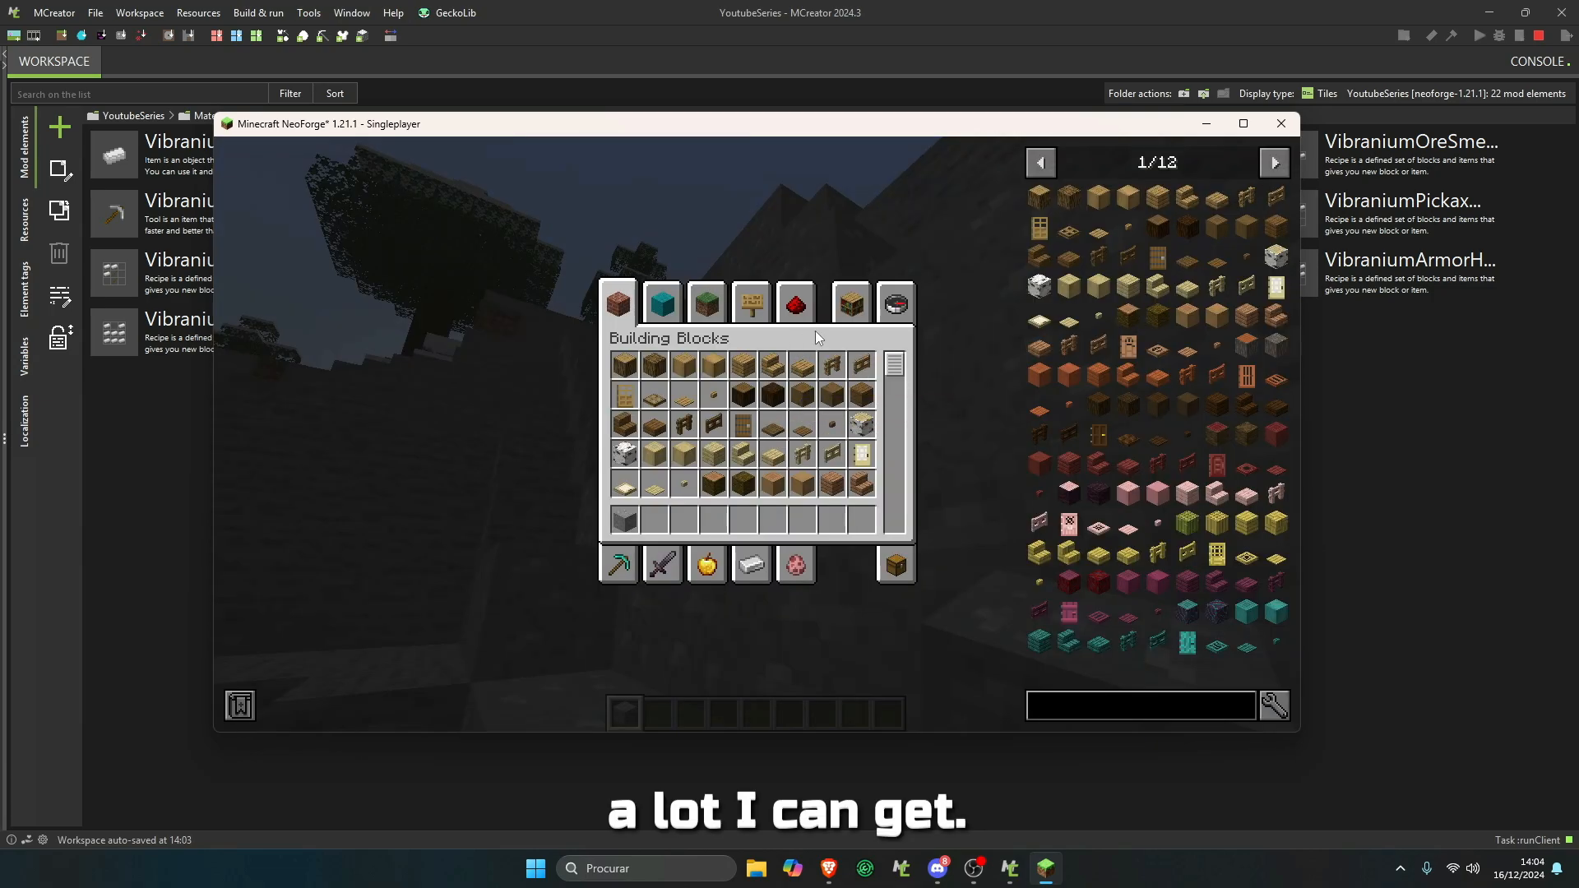
{"action": "left_click", "coordinate": [704, 302]}
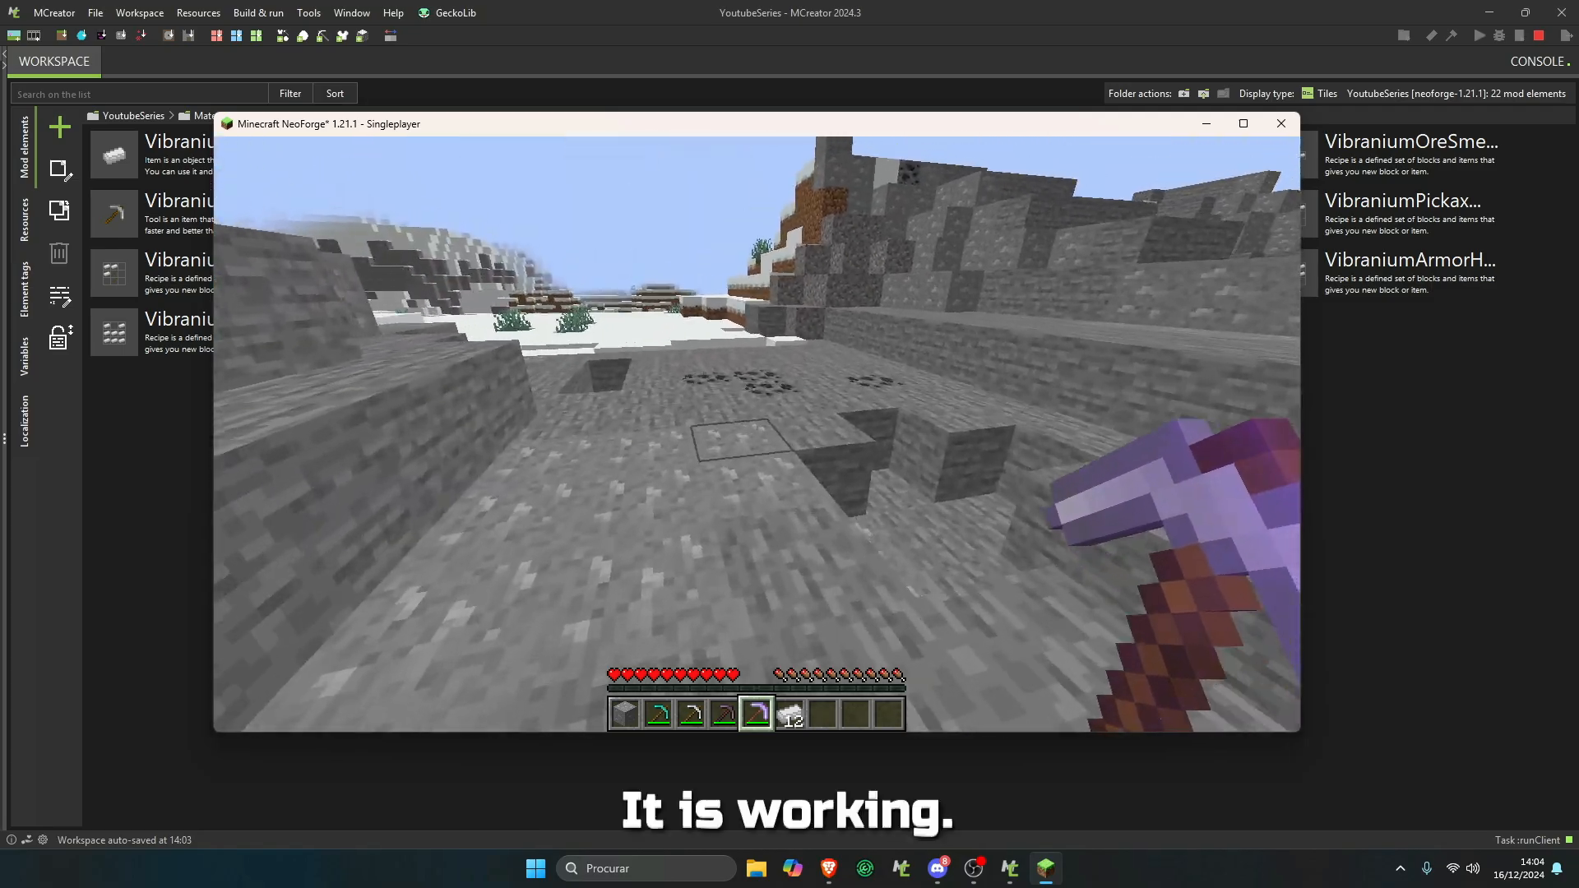
{"action": "mouse_move", "coordinate": [755, 433]}
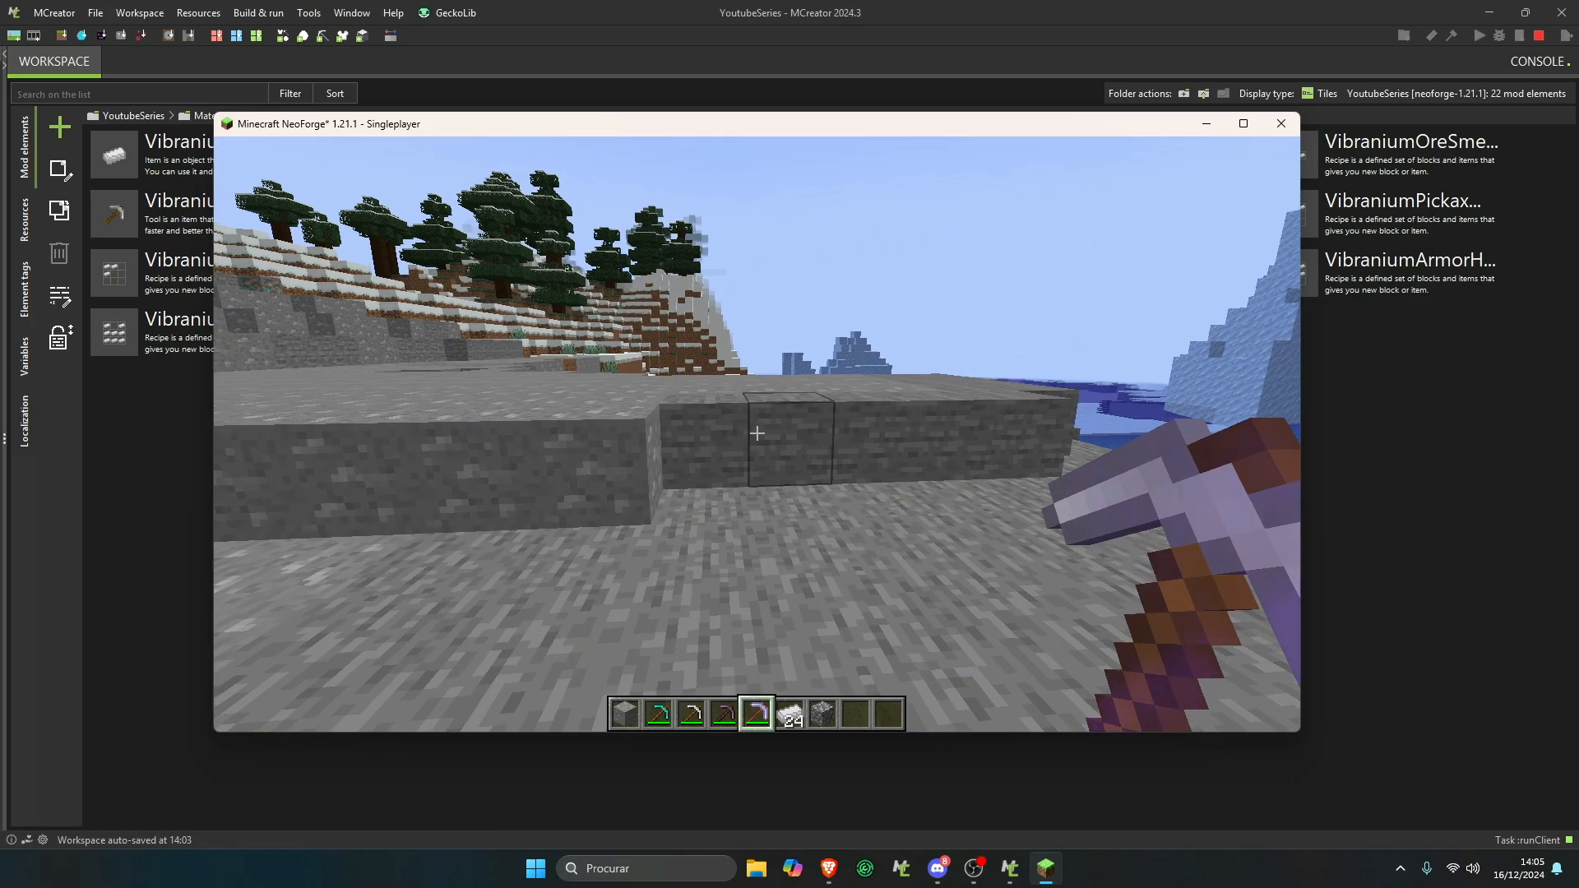
{"action": "key", "text": "Escape"}
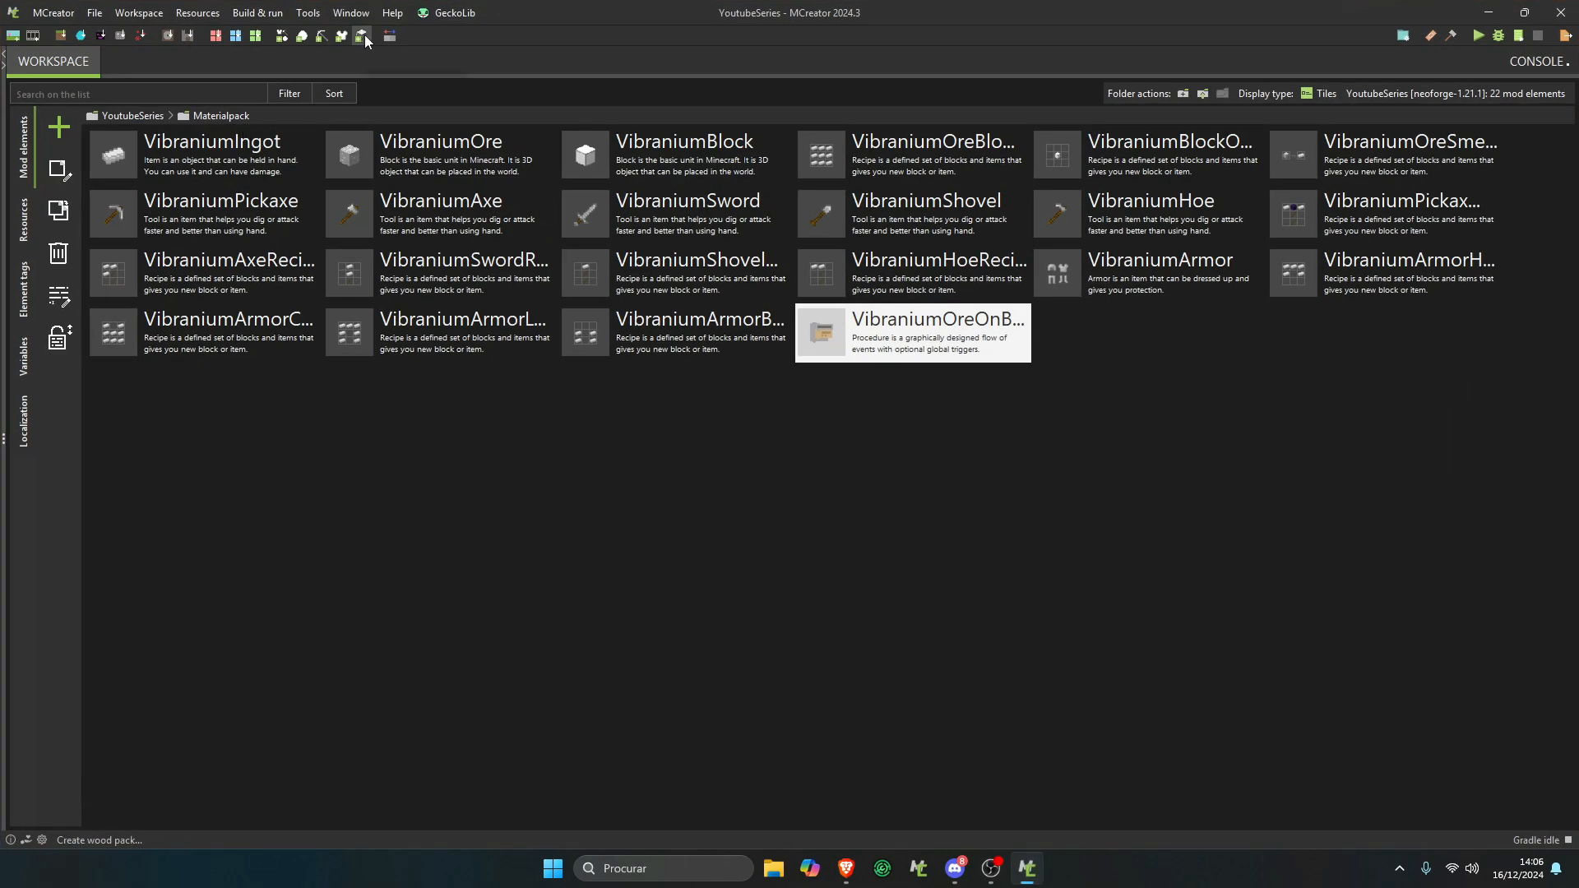
- Name the new wood pack 'Umbreu' and choose the purple-blue #6633FF accent swatch
{"action": "left_click", "coordinate": [364, 35]}
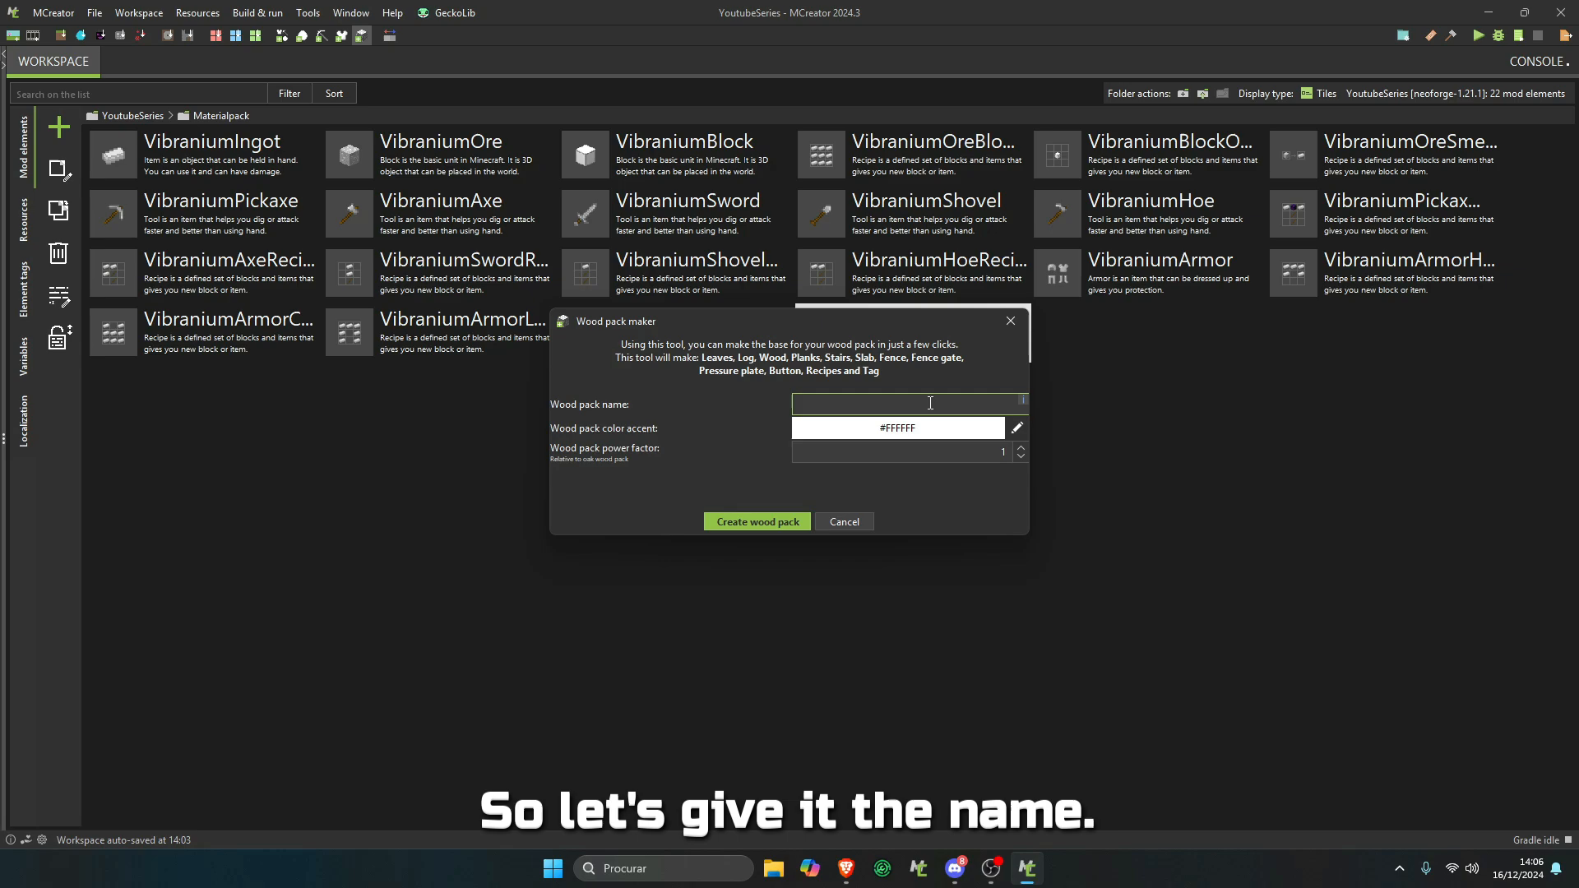
{"action": "left_click", "coordinate": [907, 403]}
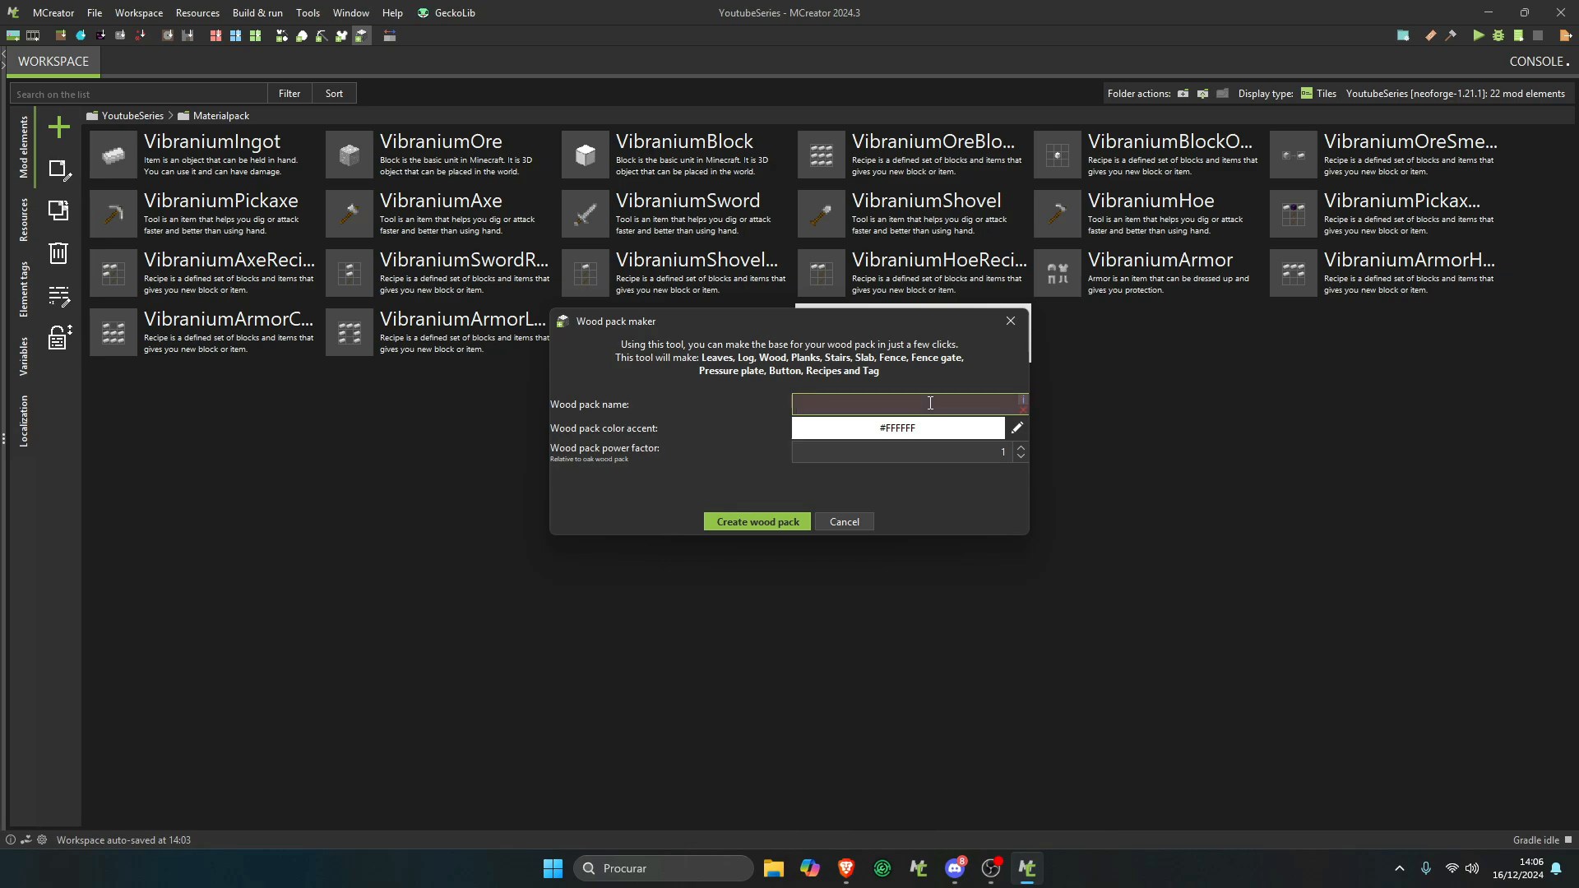
{"action": "type", "text": "Umbreu"}
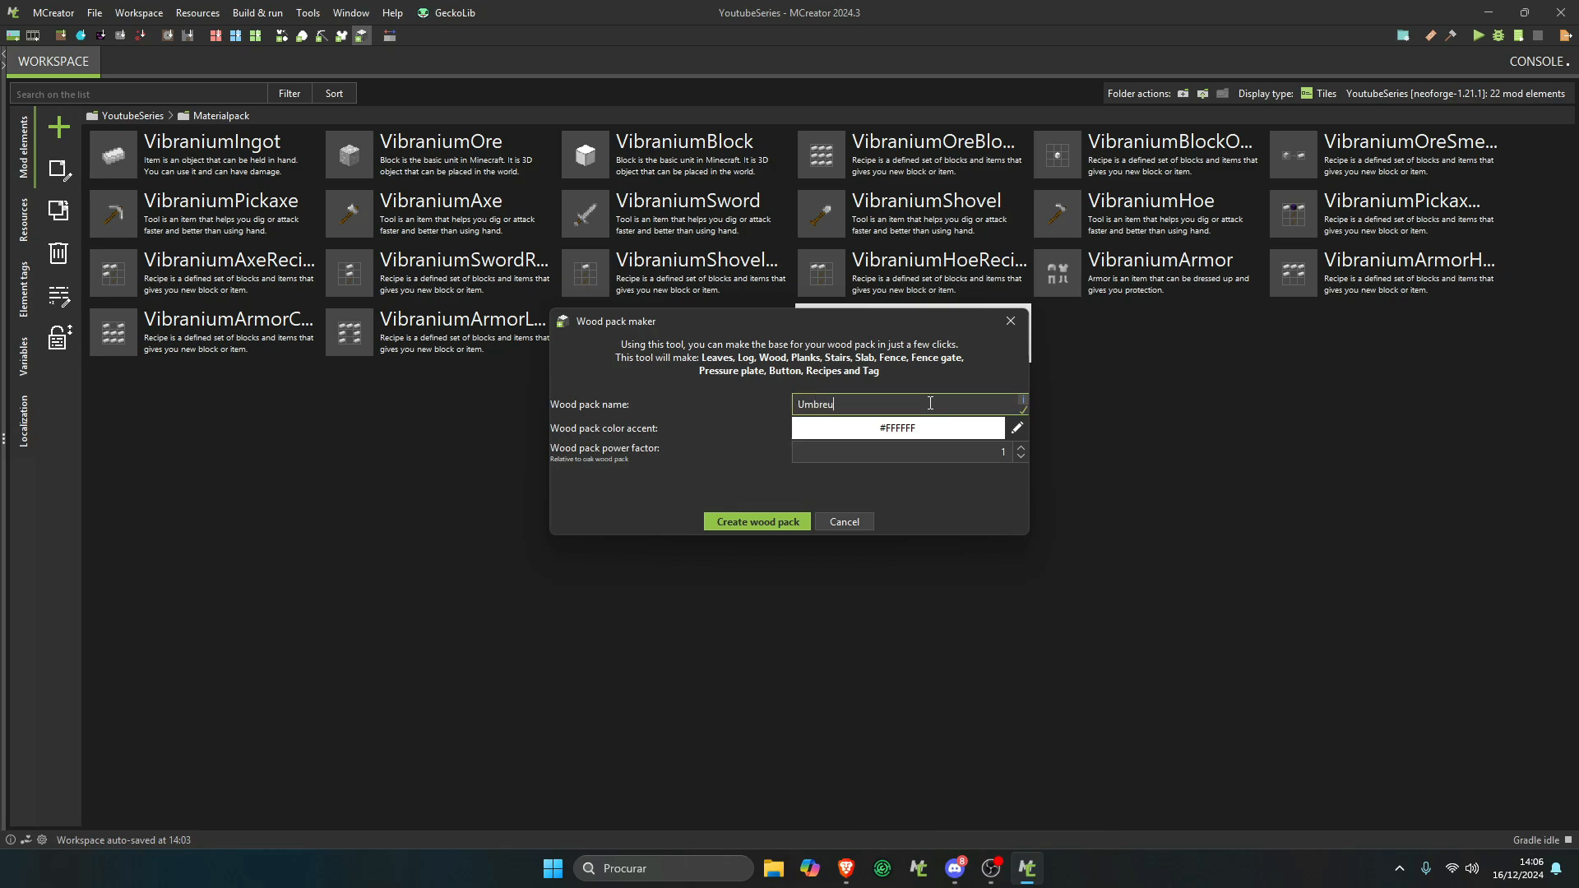
{"action": "left_click", "coordinate": [1015, 427]}
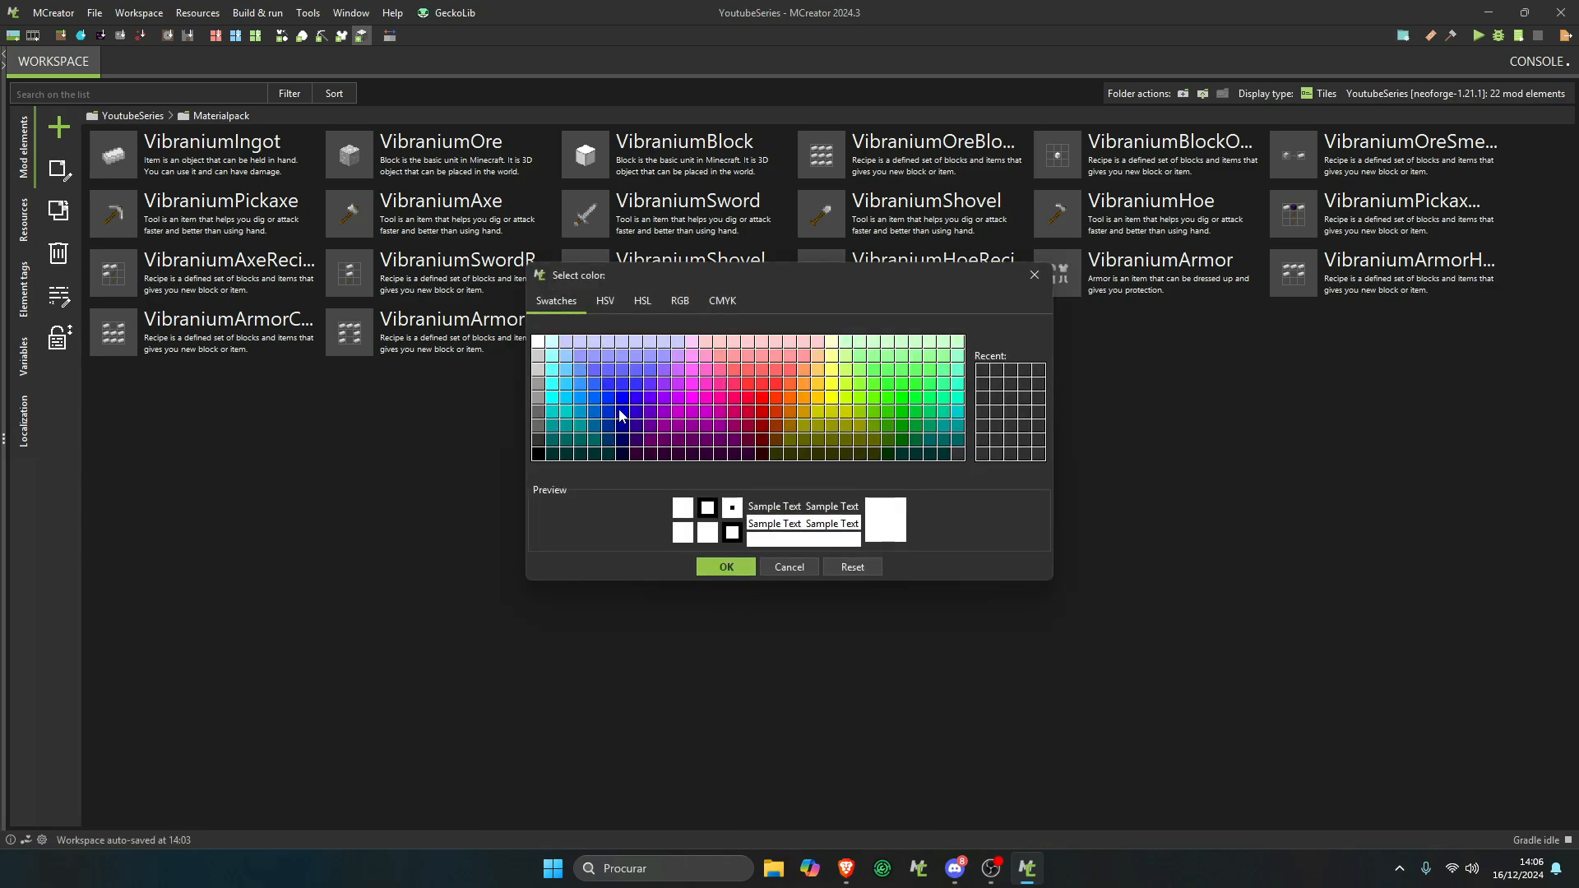
{"action": "left_click", "coordinate": [636, 385]}
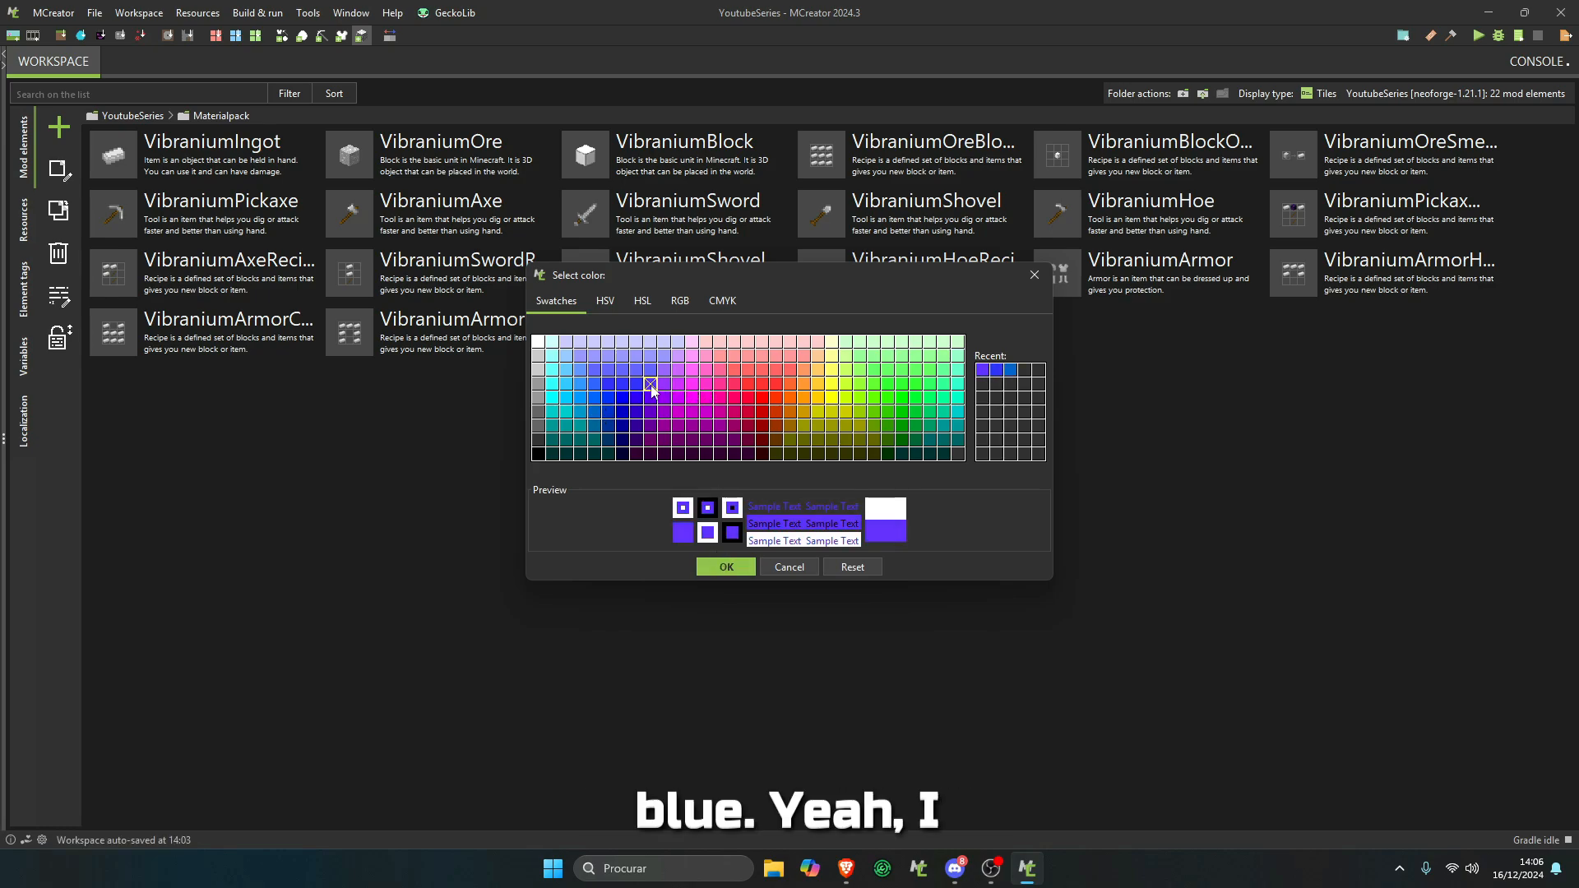
{"action": "left_click", "coordinate": [726, 566]}
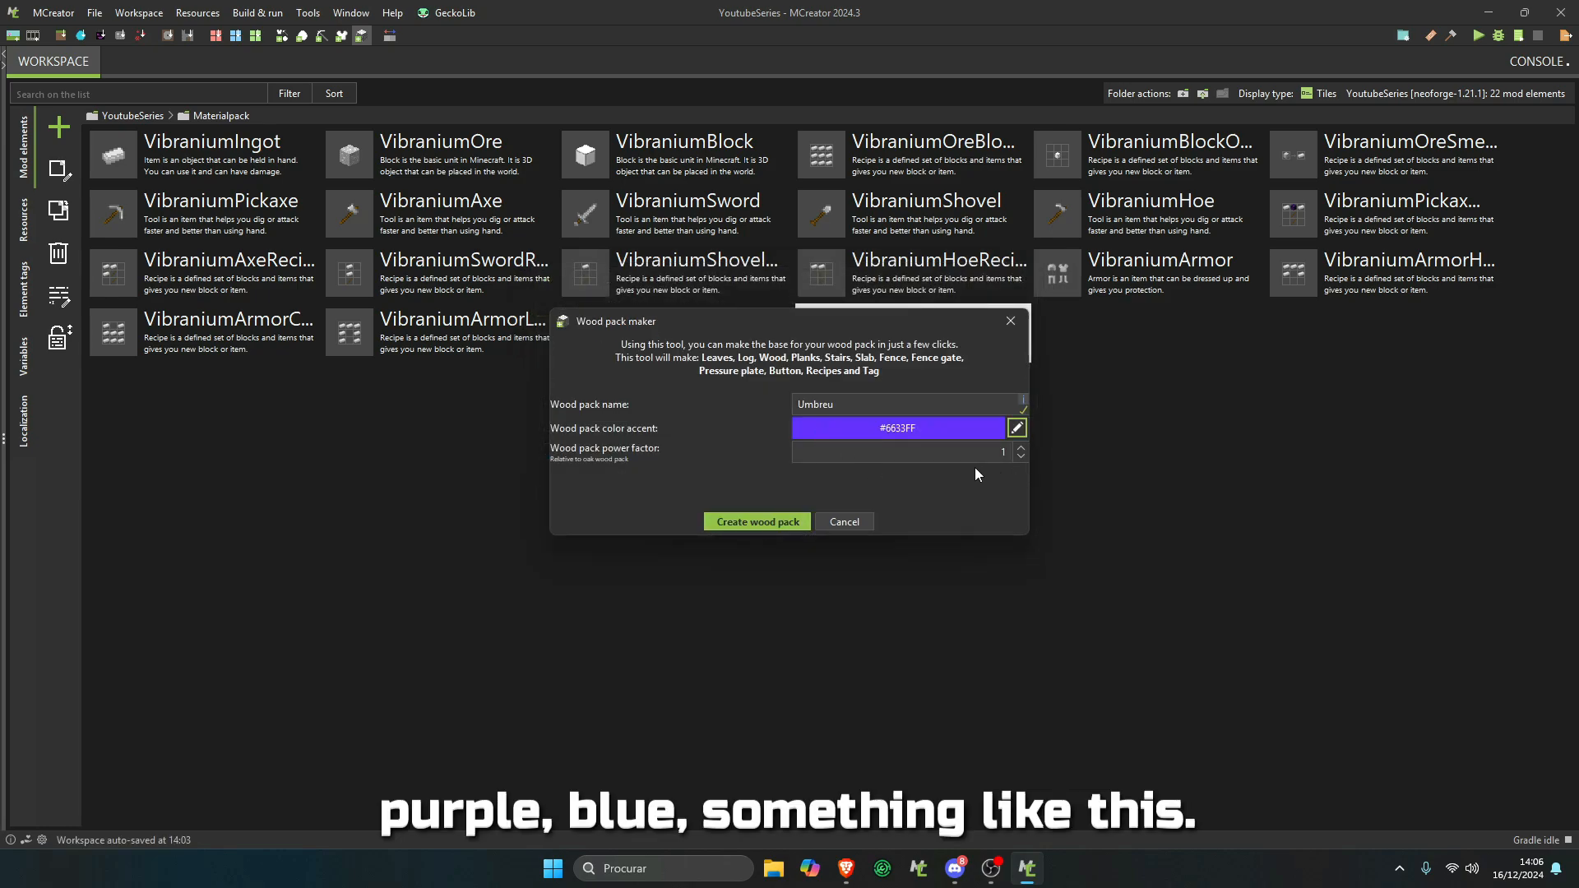
- Enter 3 as the Umbreu wood pack's power factor
{"action": "left_click", "coordinate": [896, 453]}
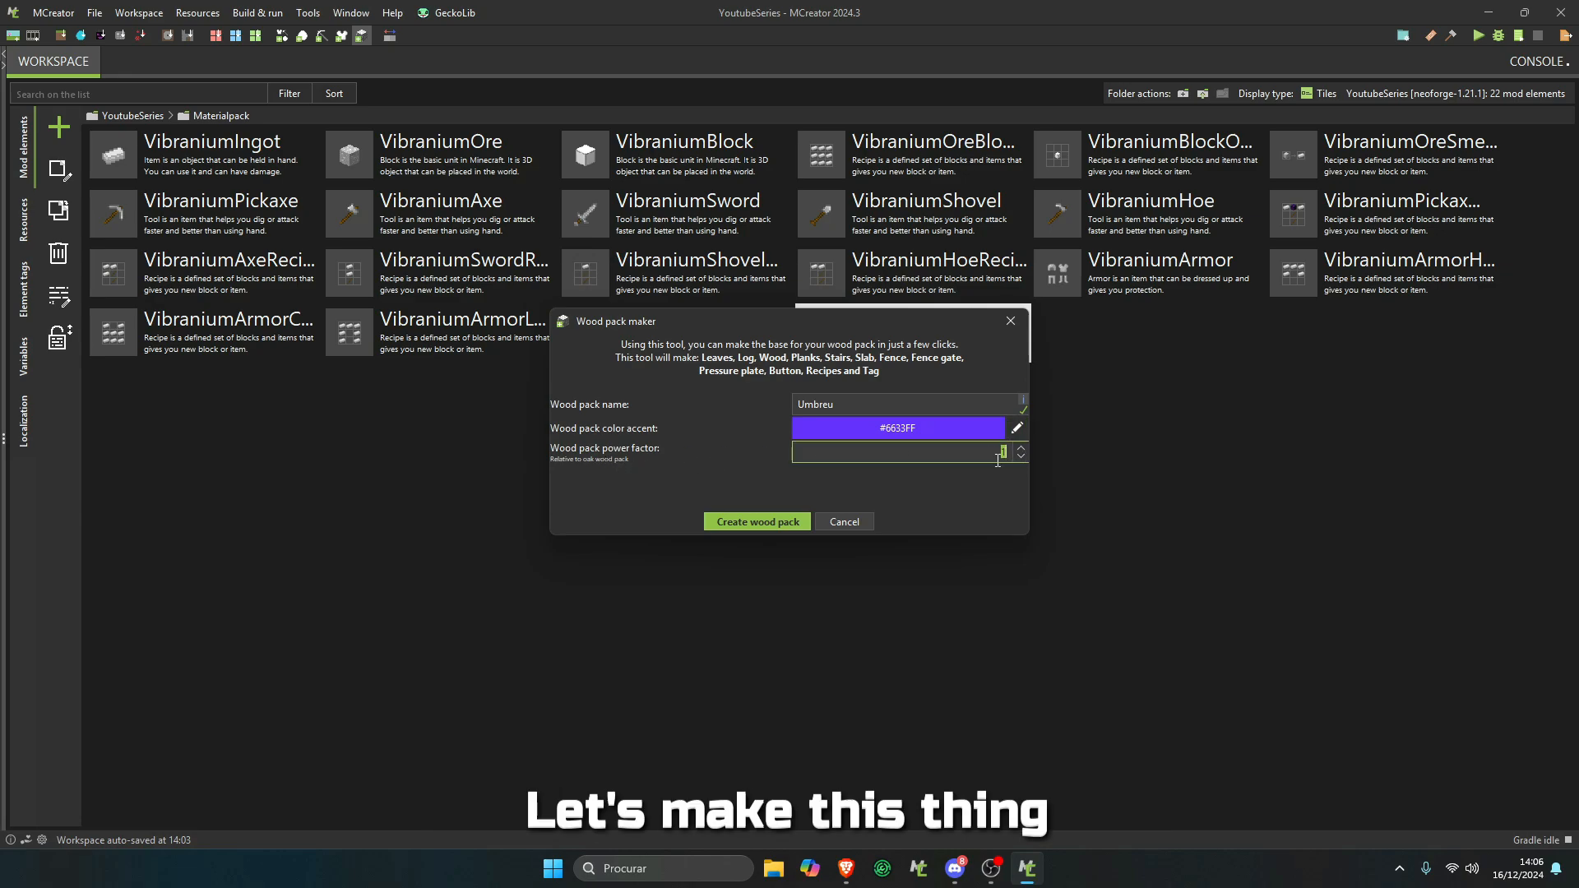
{"action": "mouse_move", "coordinate": [965, 457]}
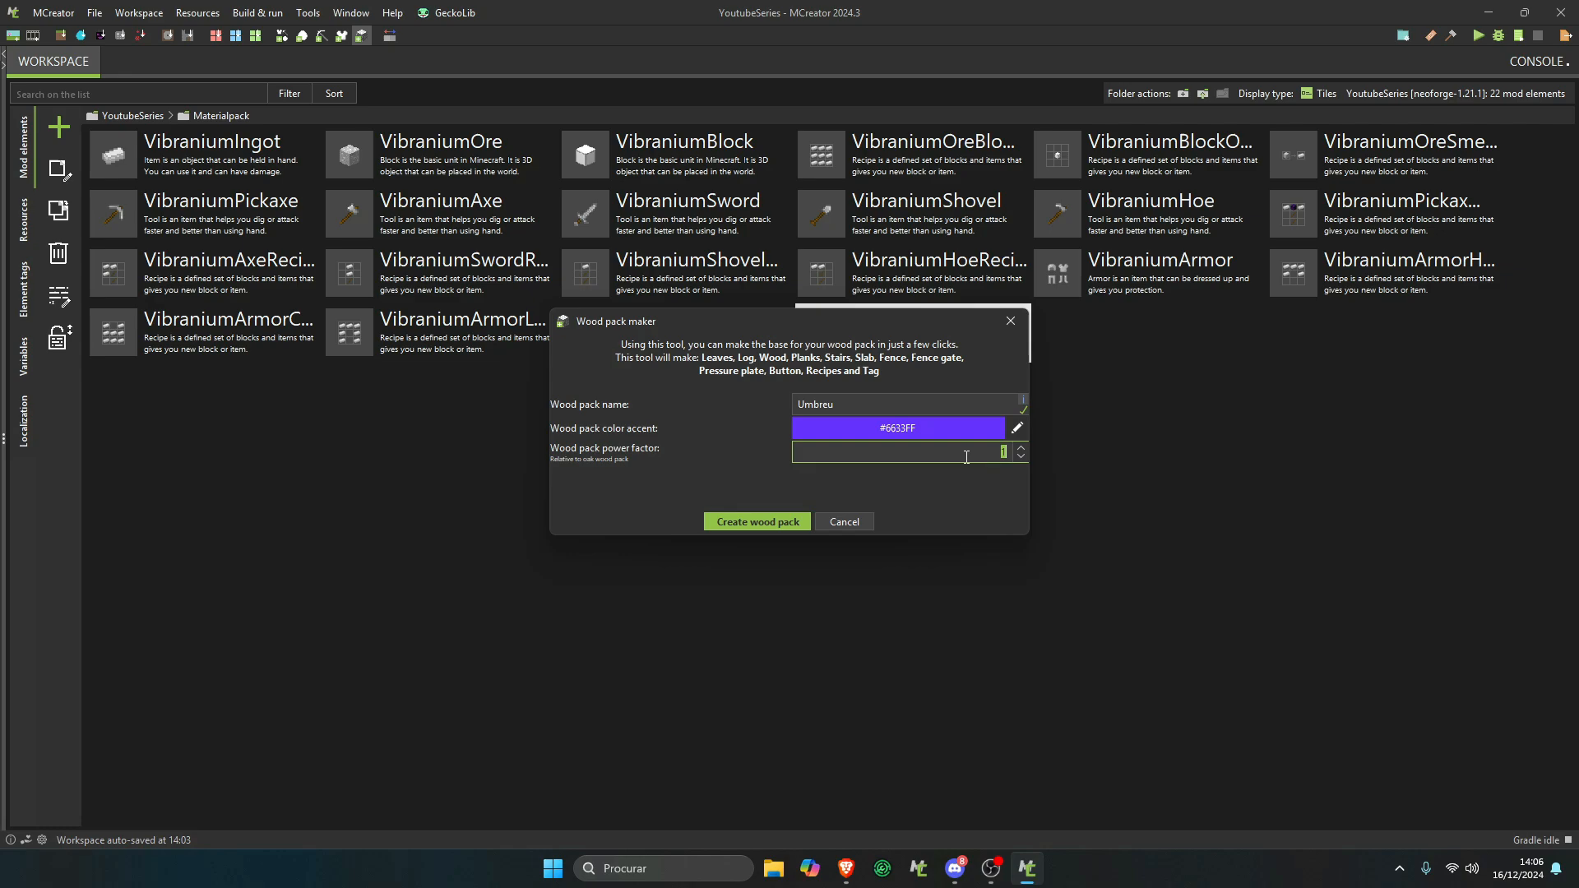
{"action": "type", "text": "3"}
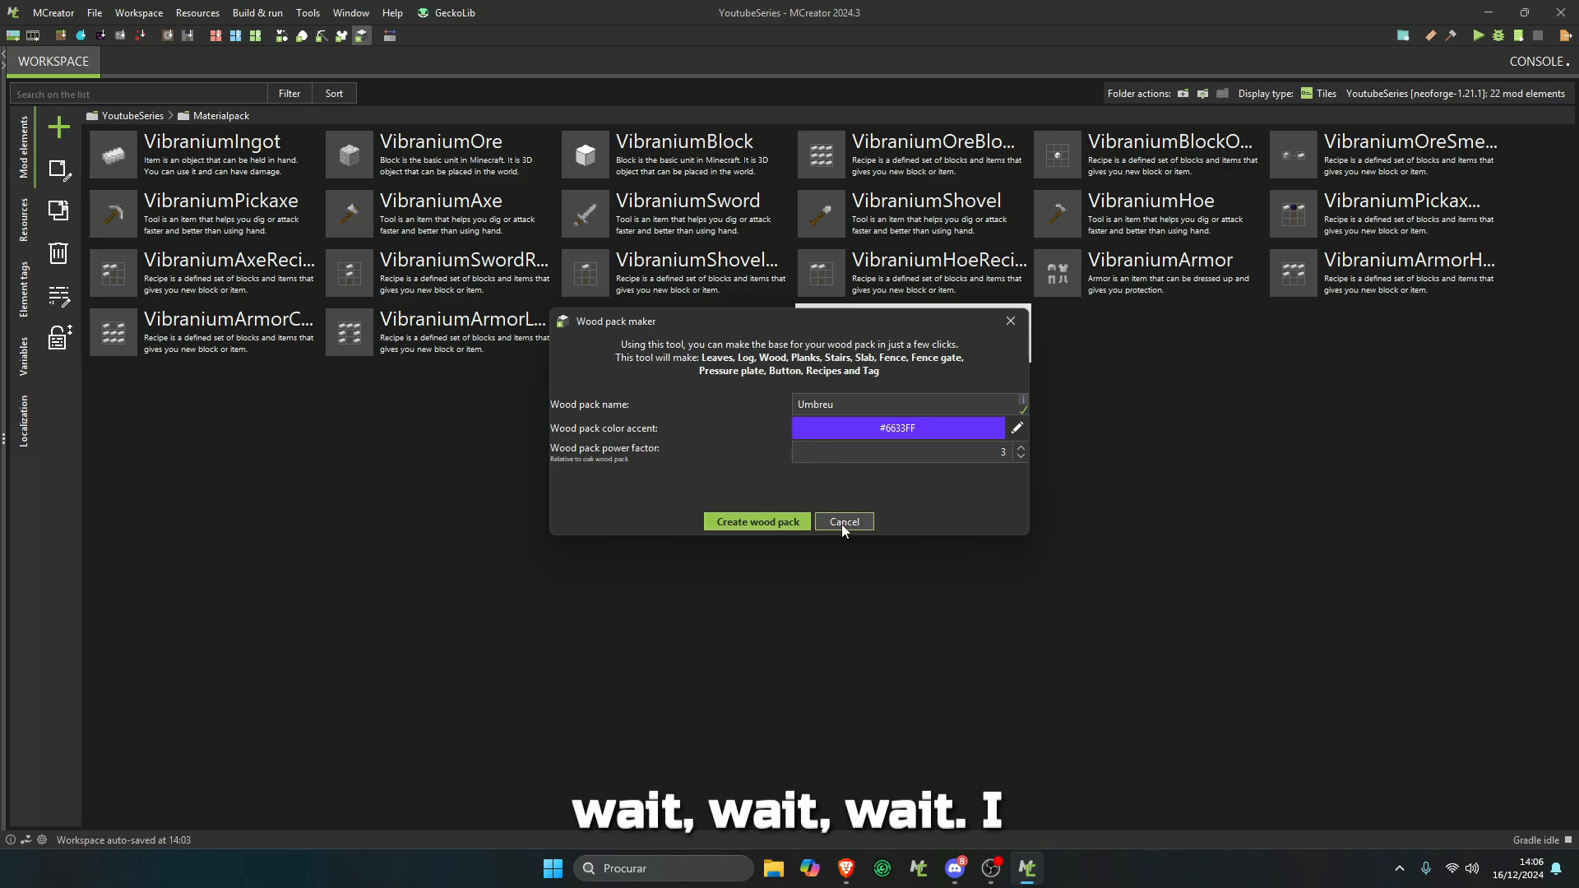
- Restart the wood pack maker and generate Umbreu with #6633FF accent and power factor 3
{"action": "left_click", "coordinate": [842, 521]}
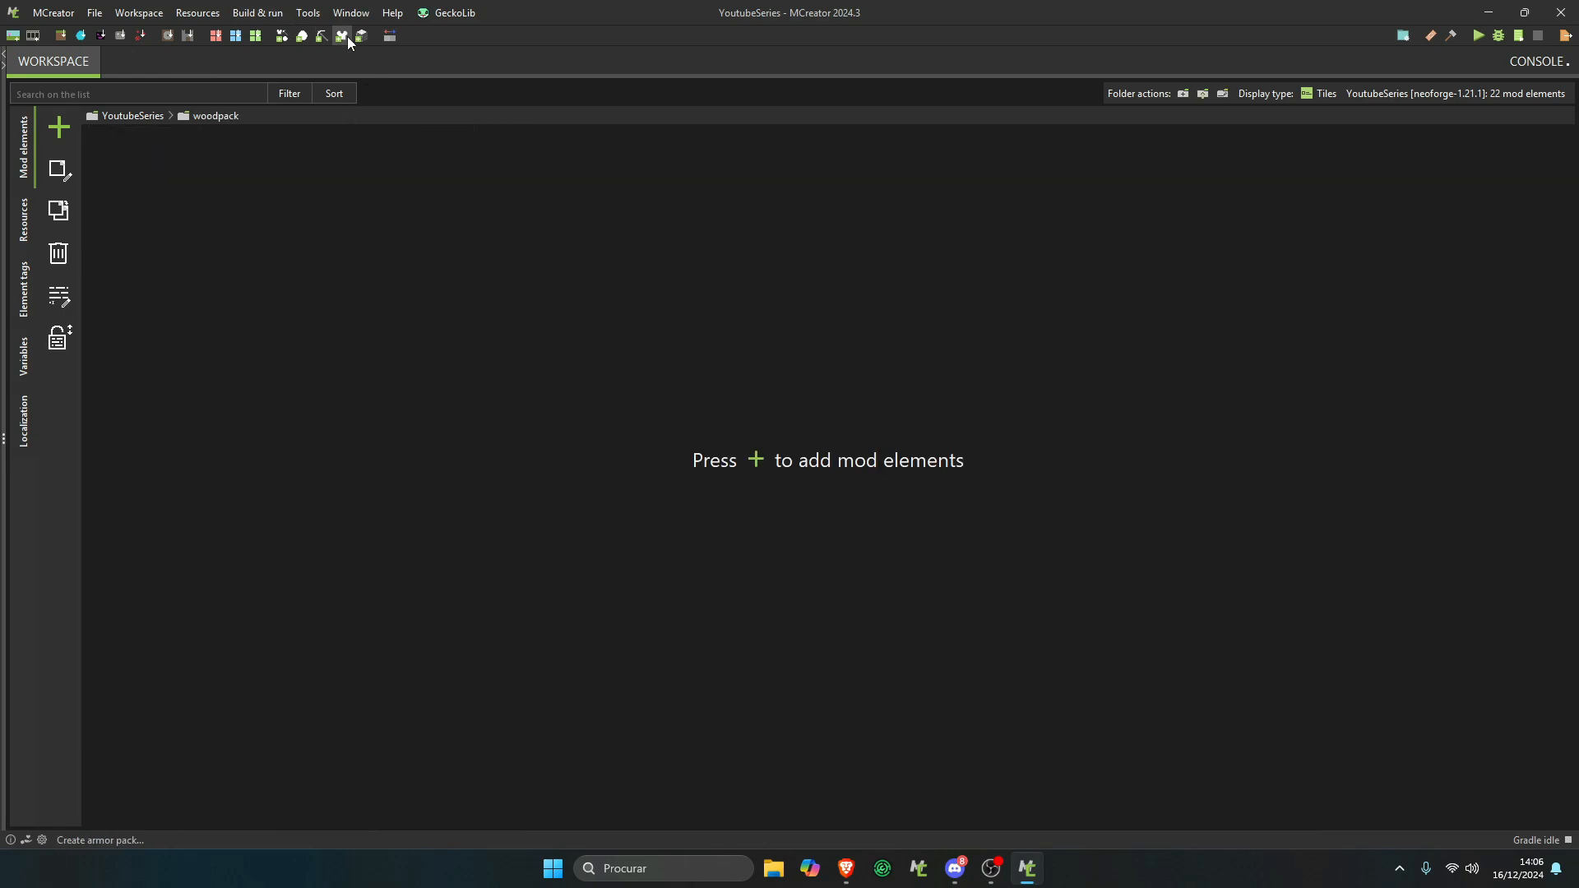
{"action": "left_click", "coordinate": [340, 35]}
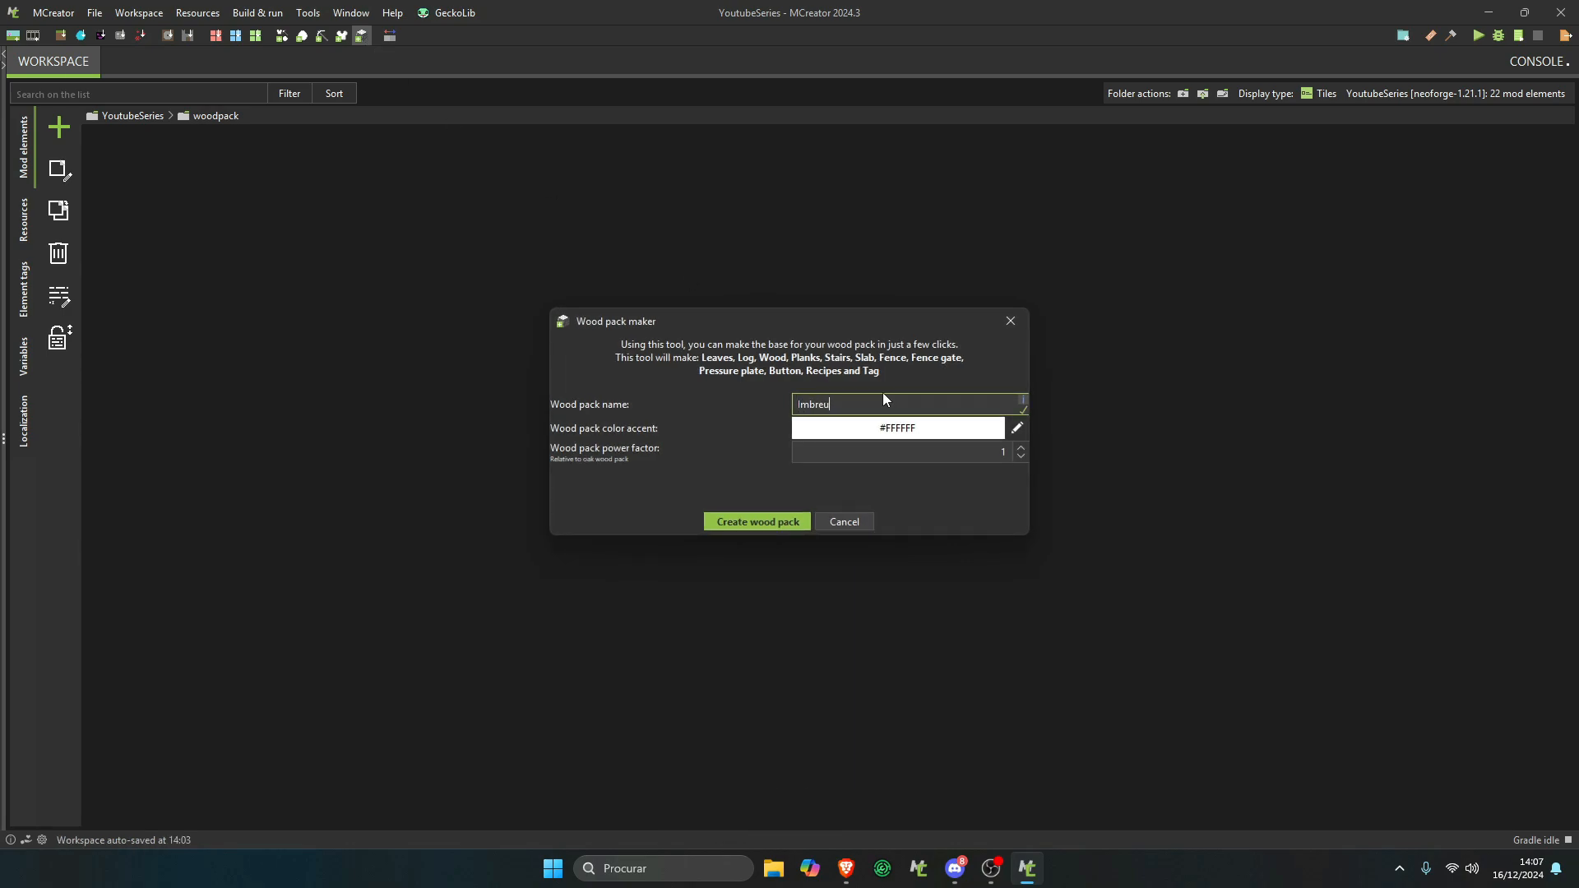
{"action": "type", "text": "Umbr"}
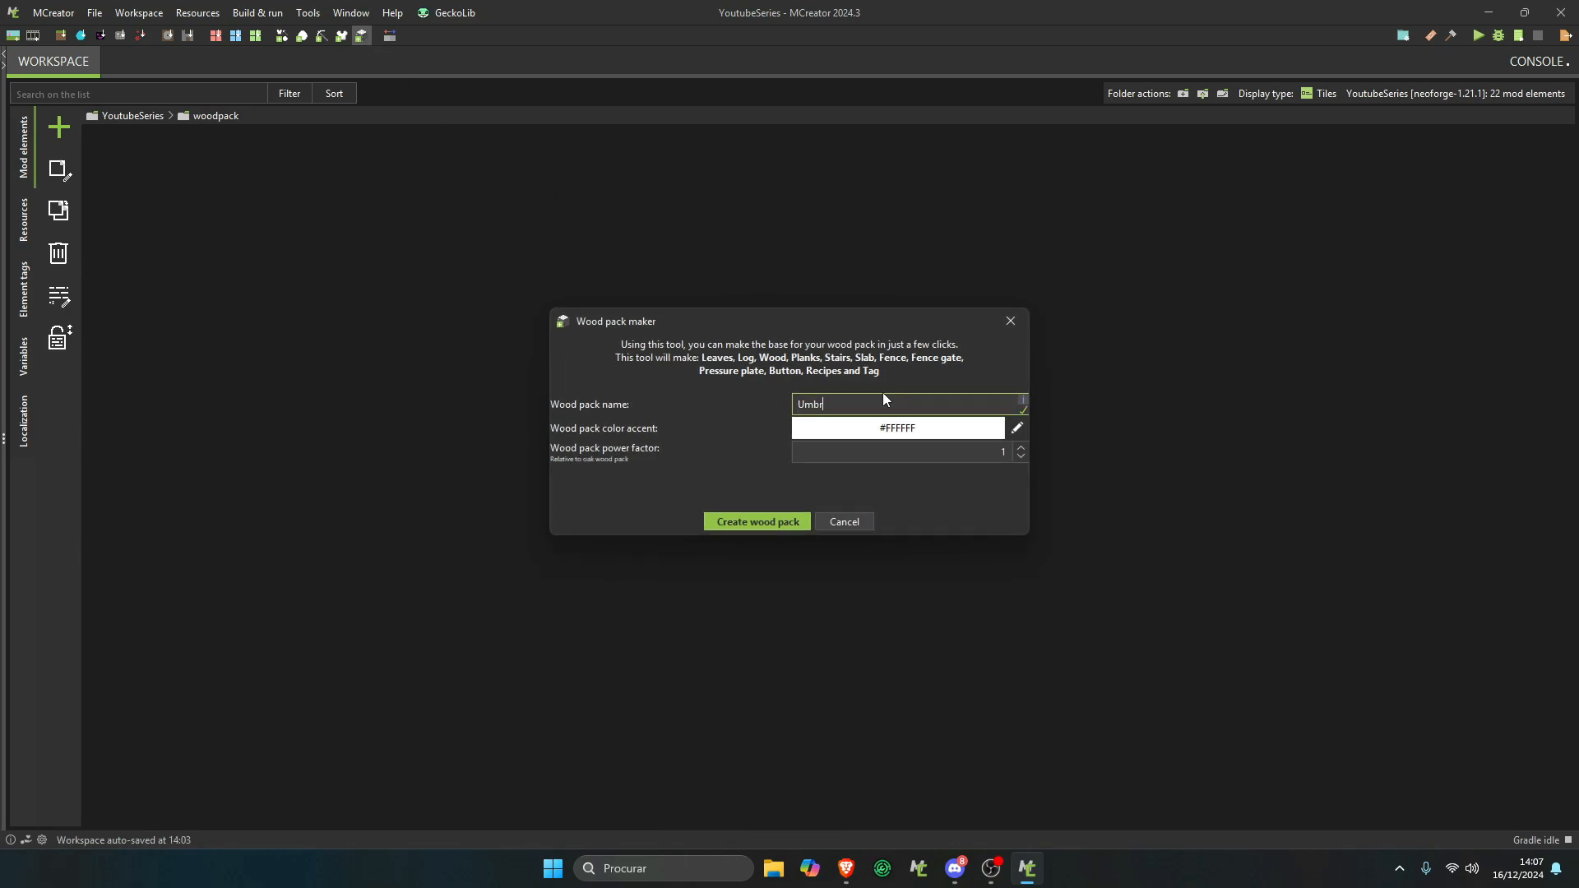
{"action": "left_click", "coordinate": [1013, 429]}
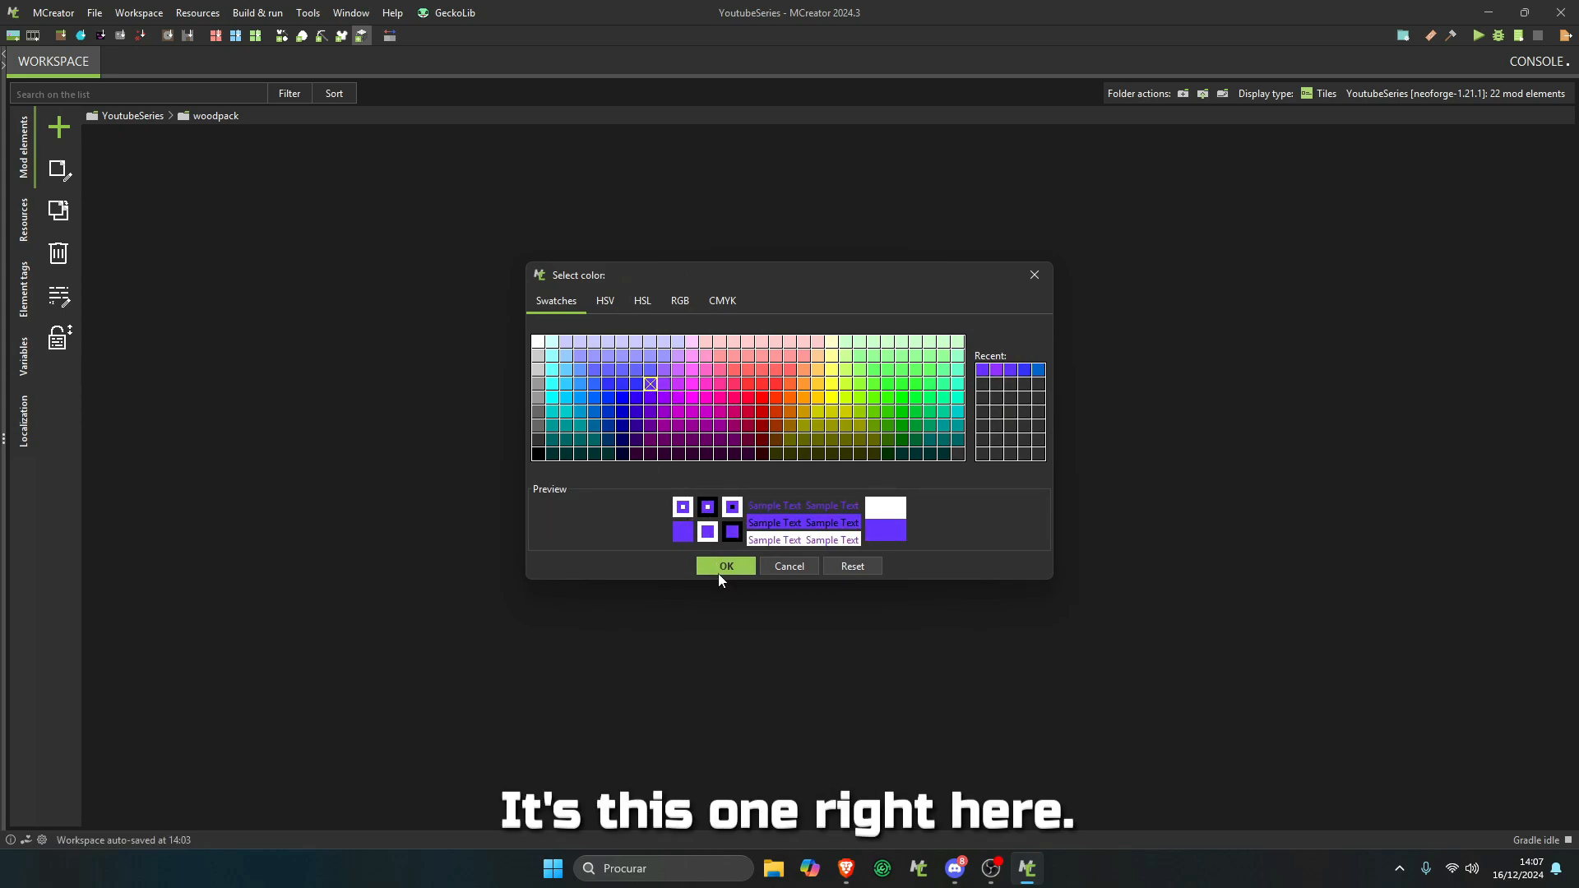
{"action": "left_click", "coordinate": [726, 566]}
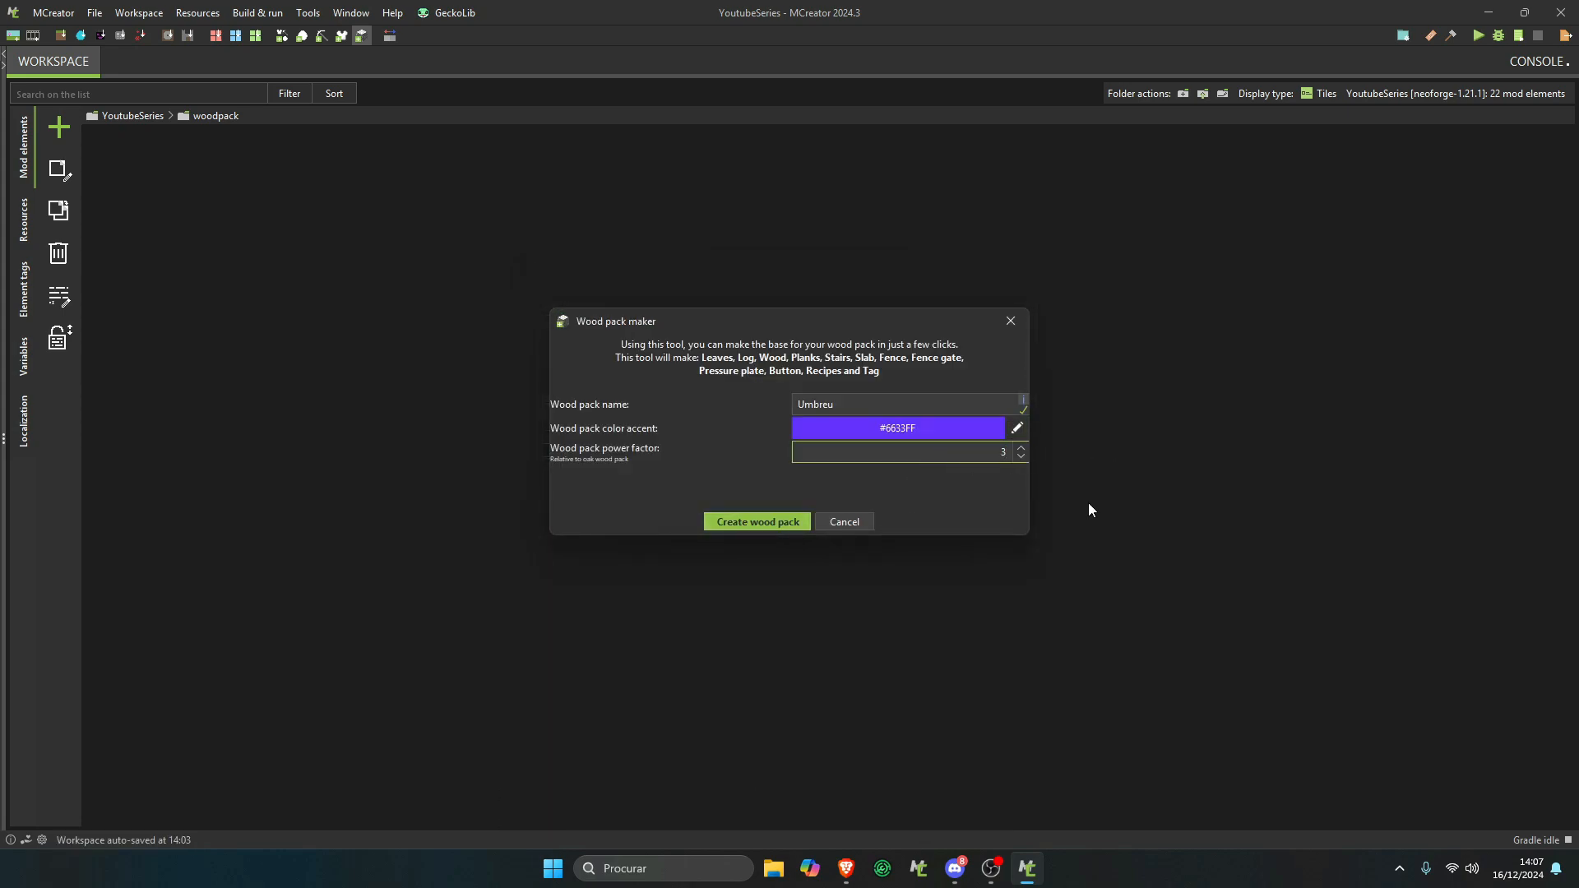
{"action": "left_click", "coordinate": [757, 521]}
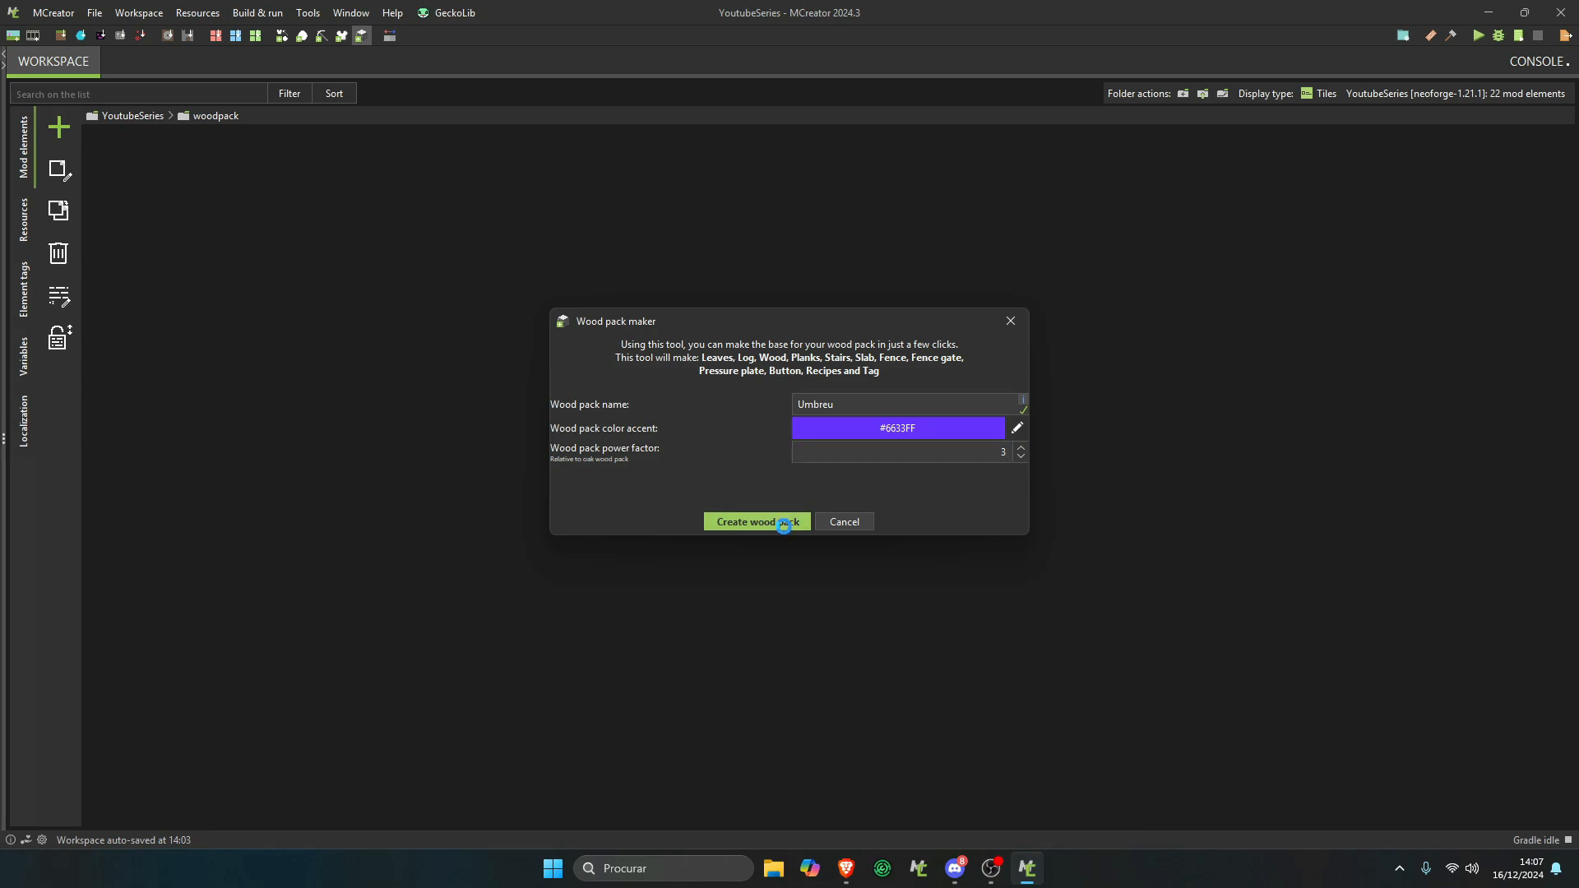
{"action": "left_click", "coordinate": [754, 521]}
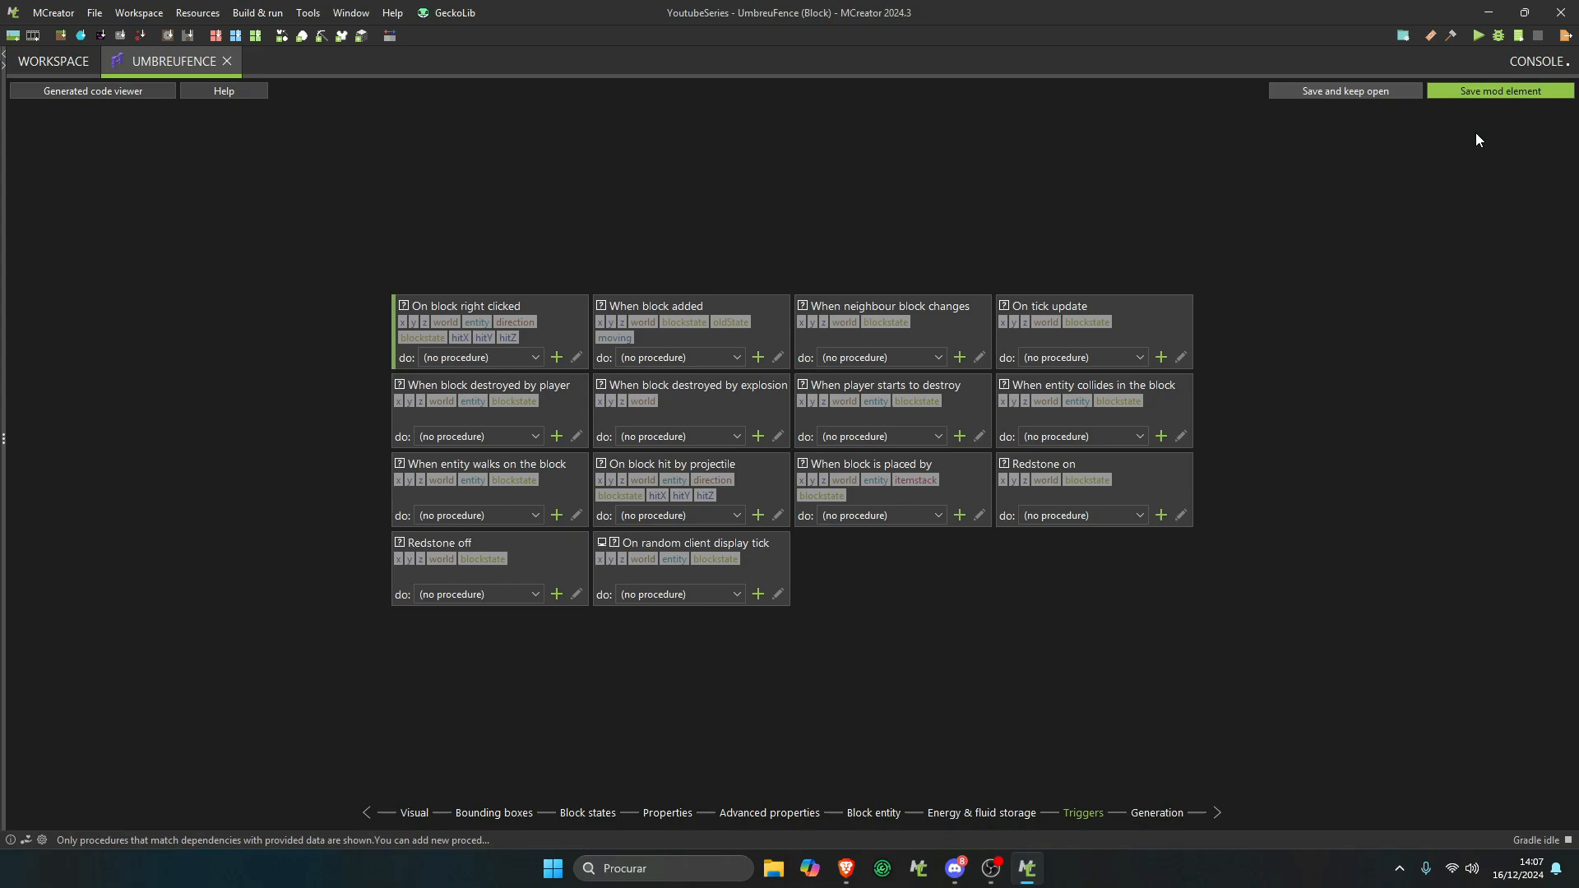
- View UmbreuFence's Visual page, then return to the 20 generated woodpack elements
{"action": "left_click", "coordinate": [413, 813]}
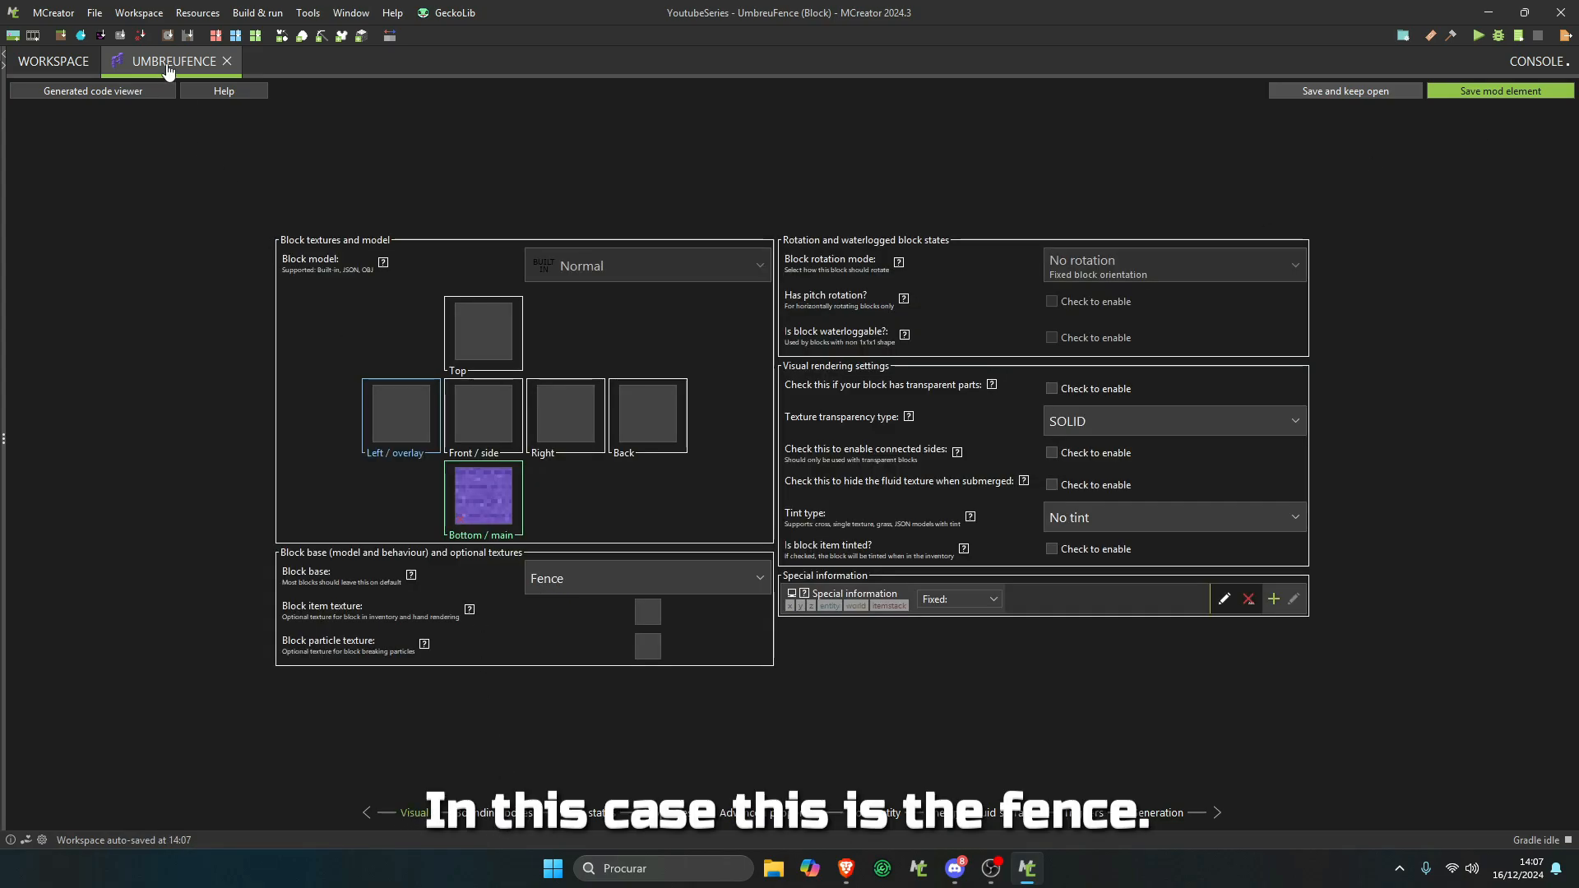
{"action": "left_click", "coordinate": [52, 62]}
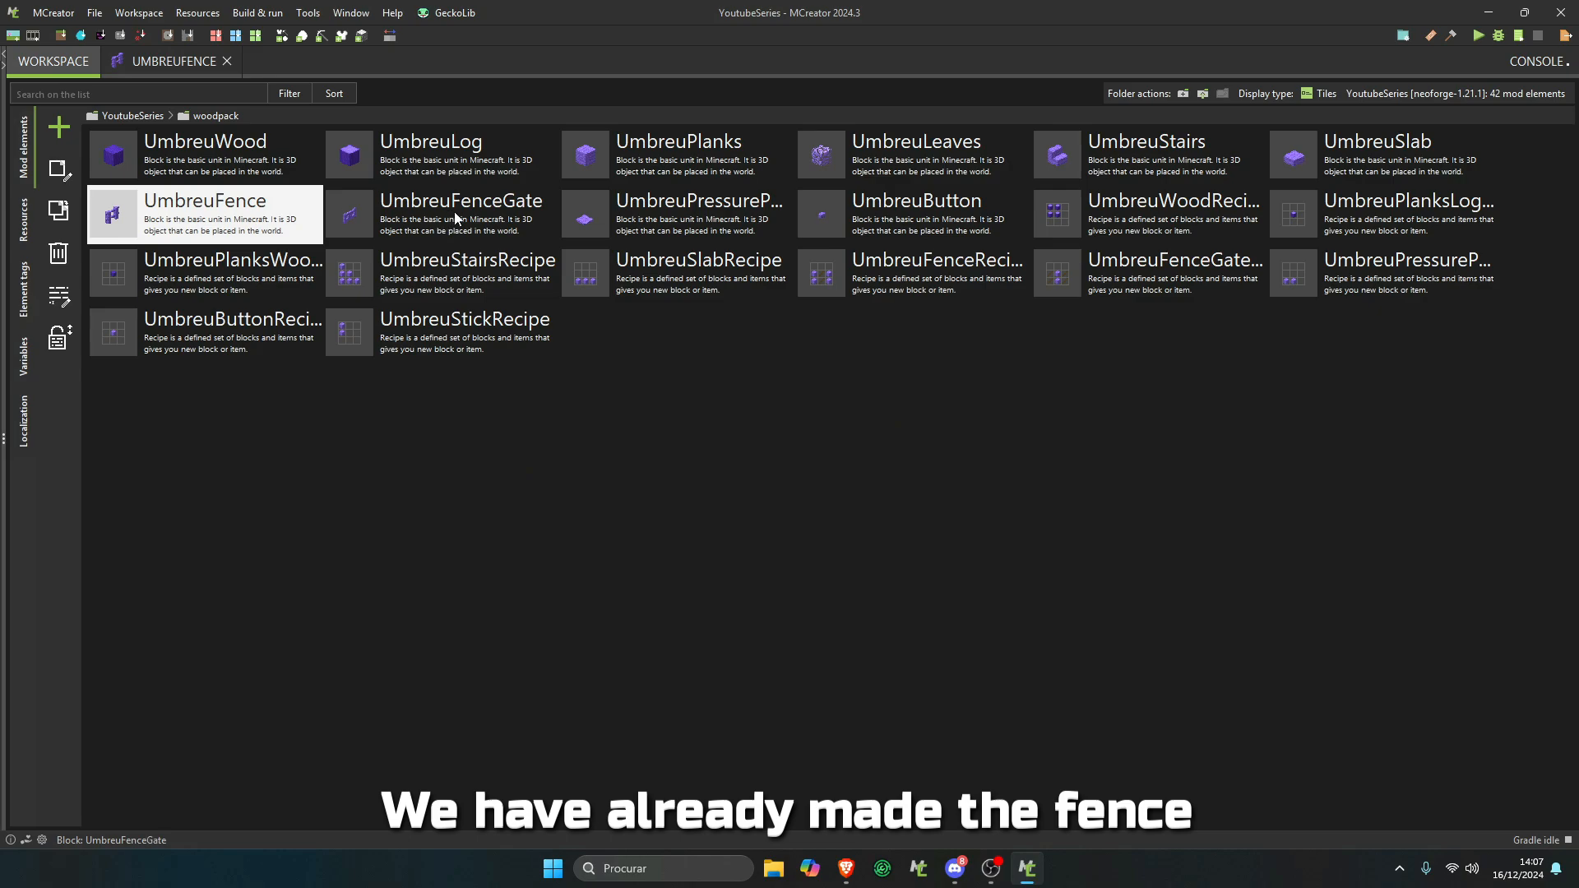
{"action": "mouse_move", "coordinate": [961, 223]}
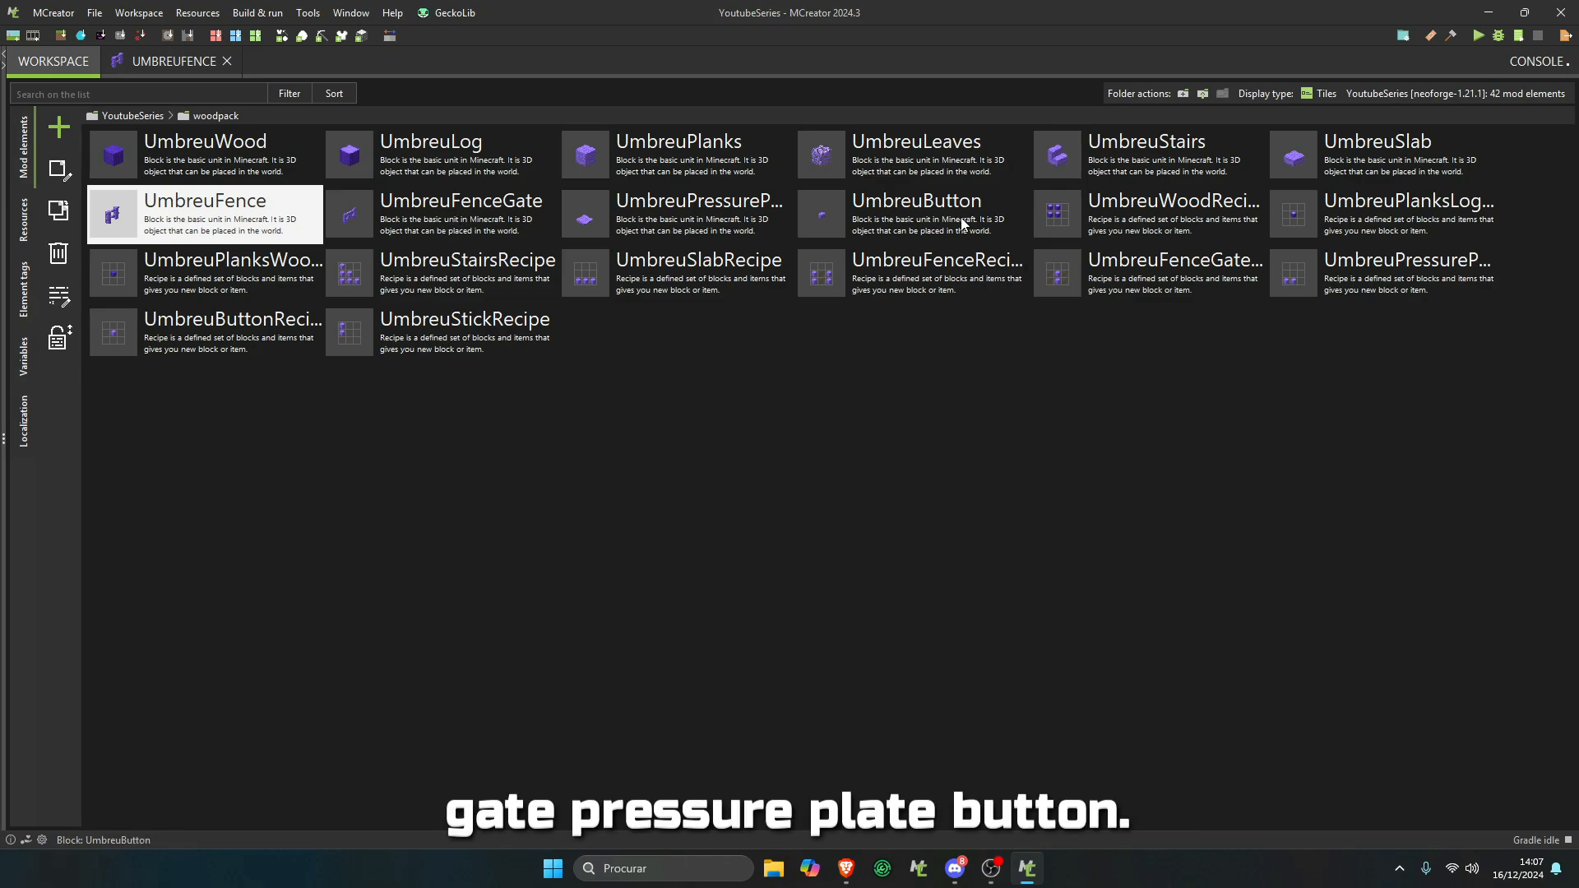
{"action": "mouse_move", "coordinate": [1112, 171]}
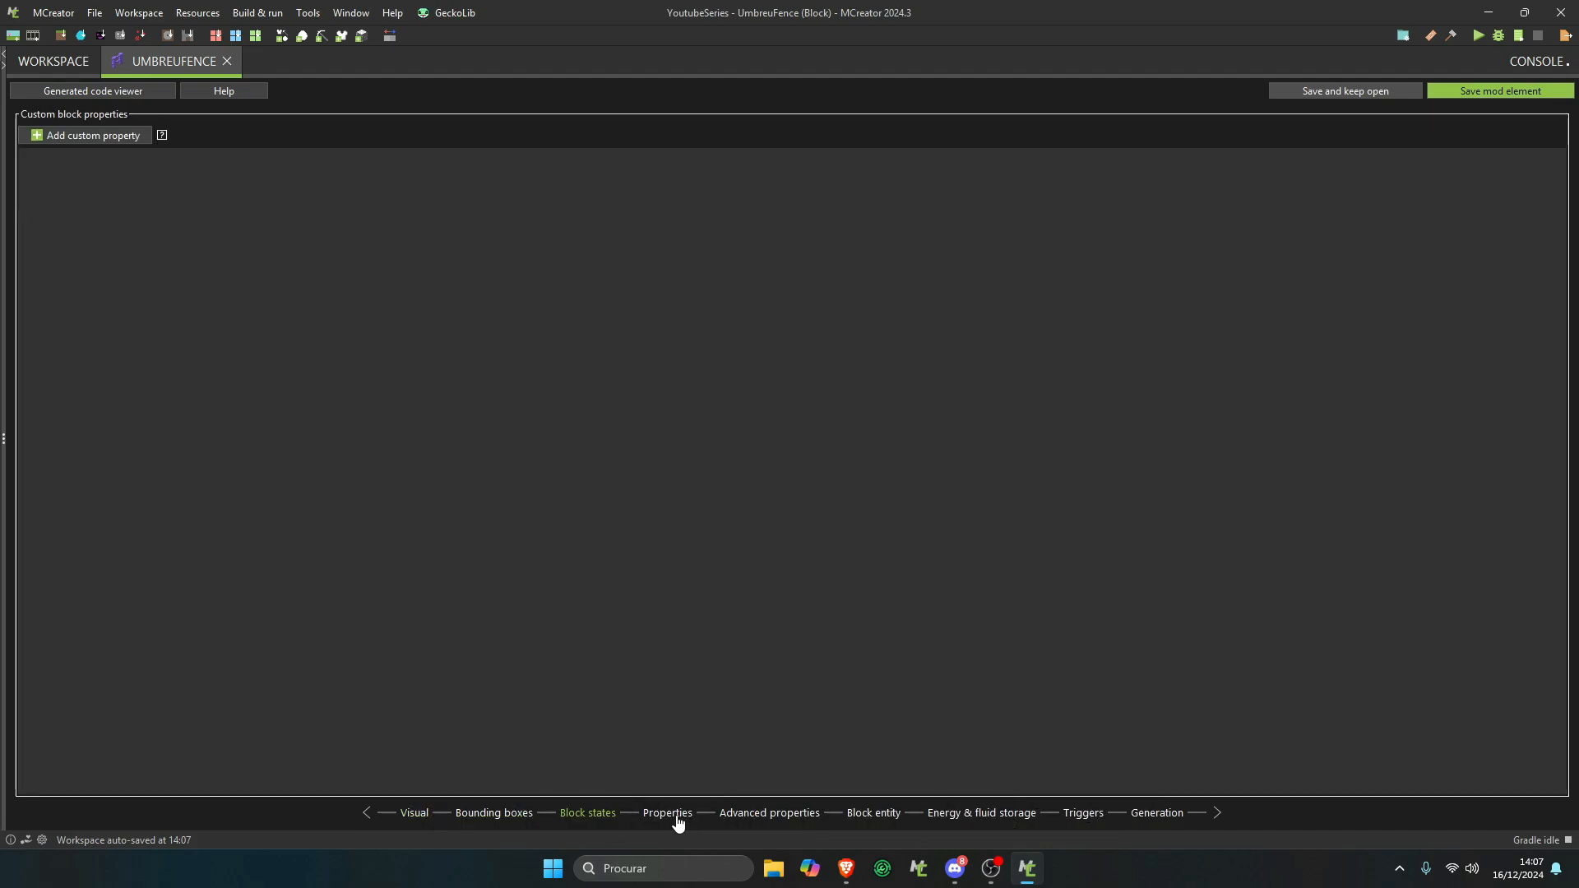
- Review the UmbreuFence general properties, triggers and world generation pages without editing
{"action": "left_click", "coordinate": [667, 812]}
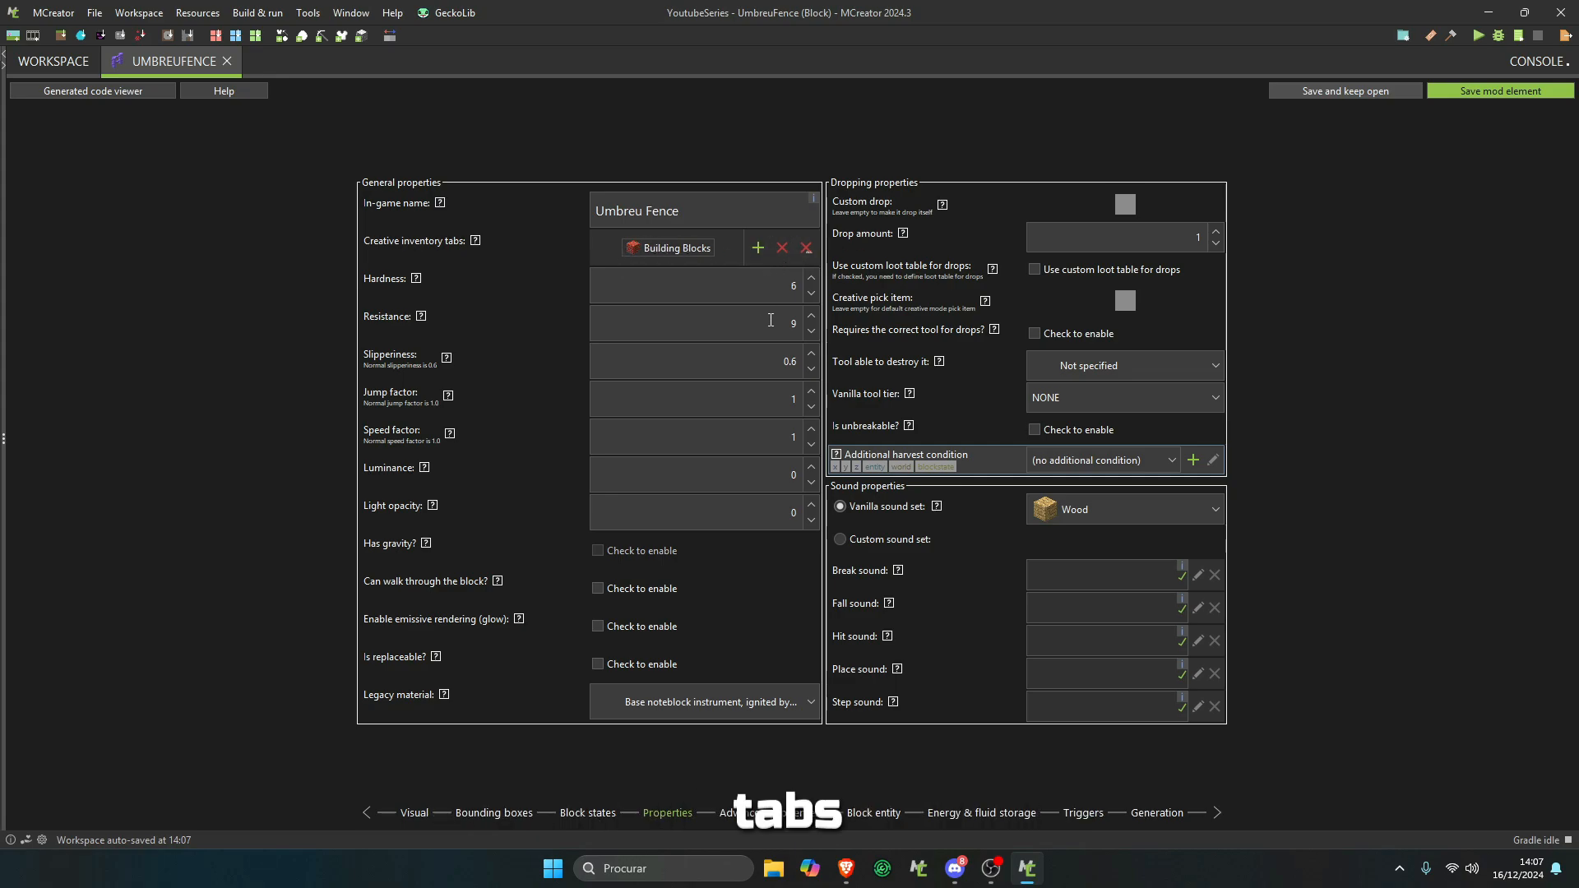
{"action": "mouse_move", "coordinate": [749, 461]}
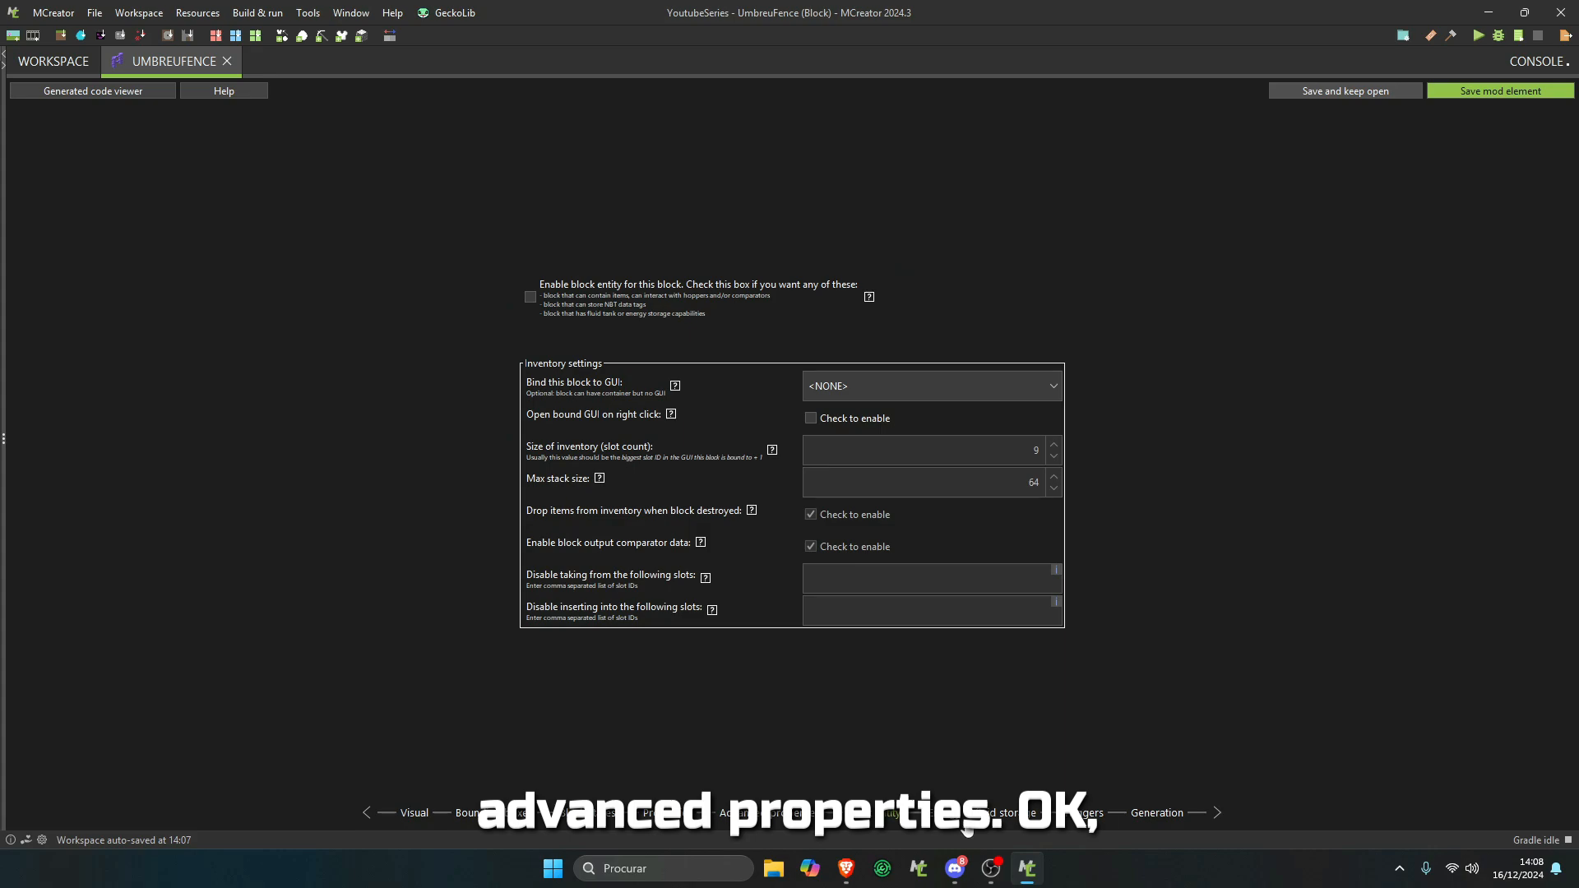
{"action": "left_click", "coordinate": [1082, 813]}
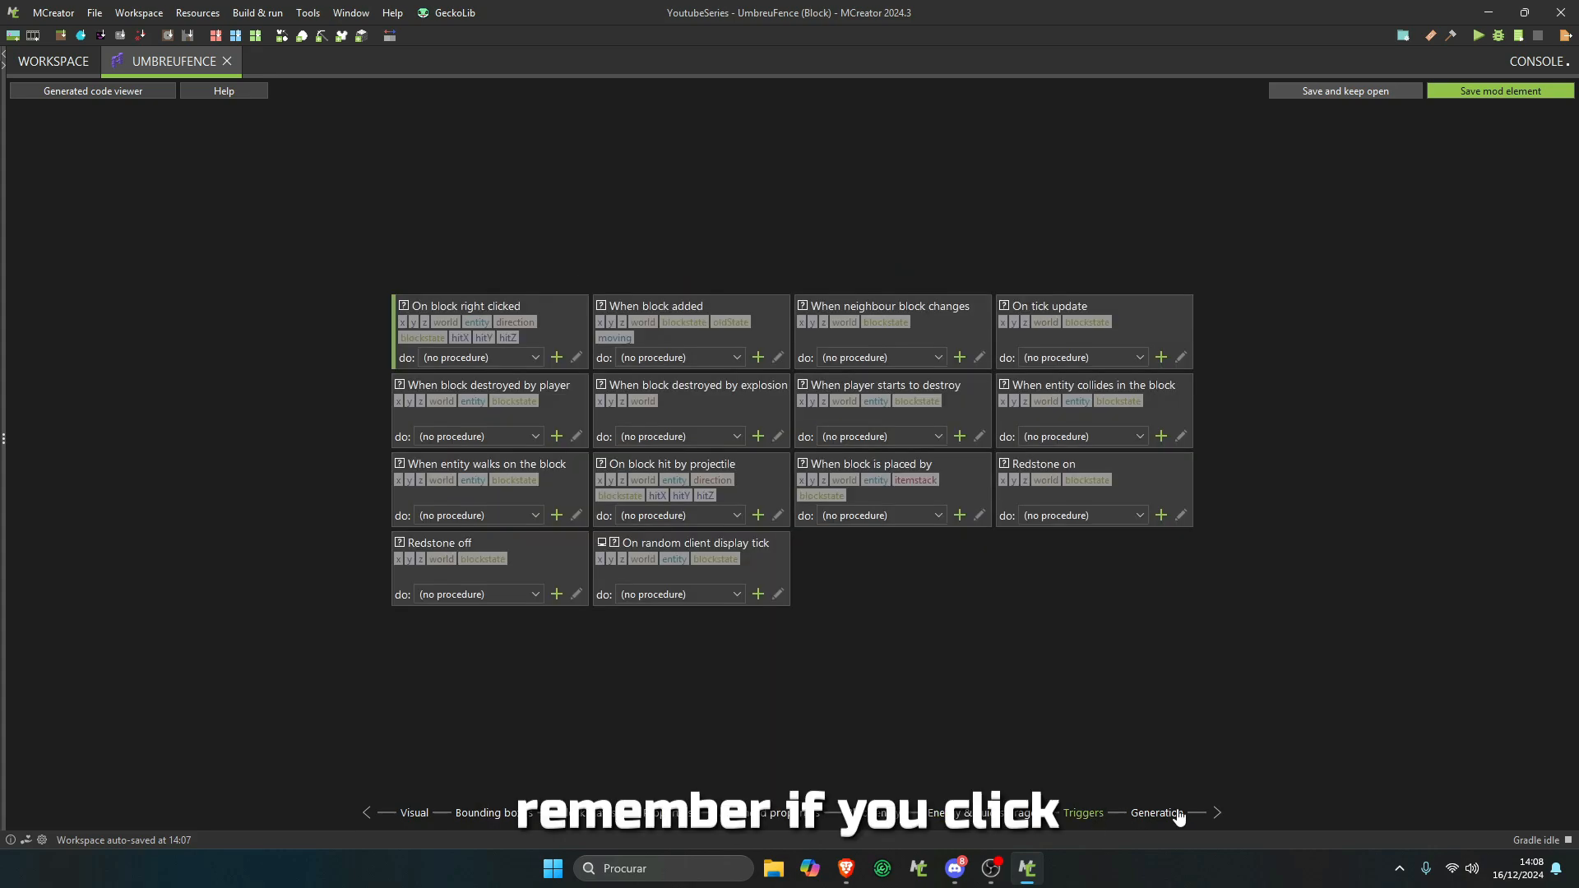
{"action": "left_click", "coordinate": [1154, 812]}
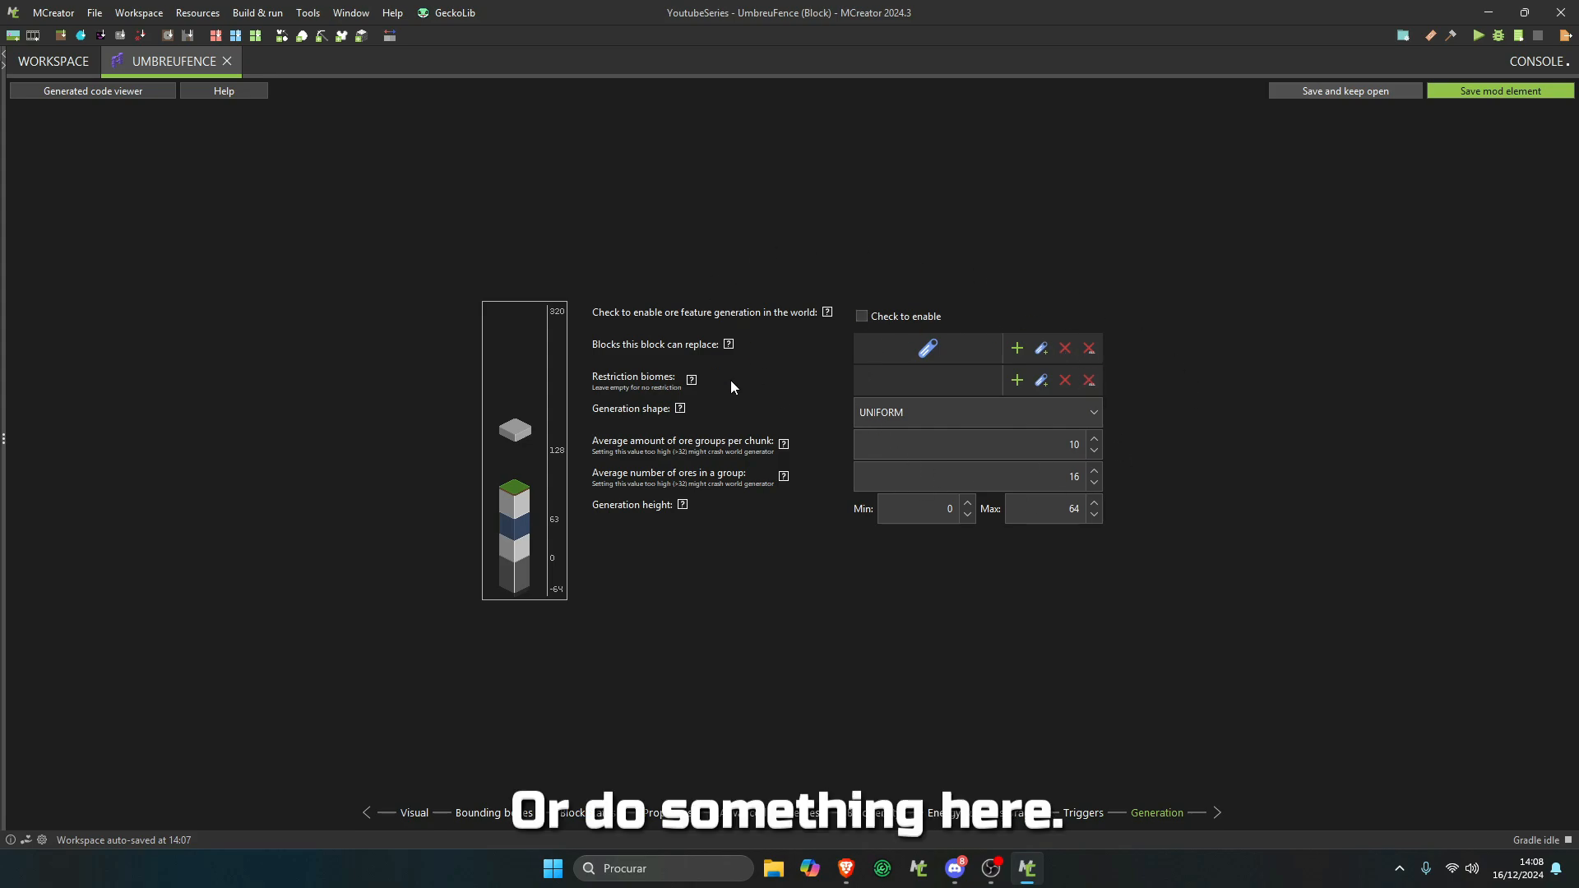
{"action": "mouse_move", "coordinate": [901, 205]}
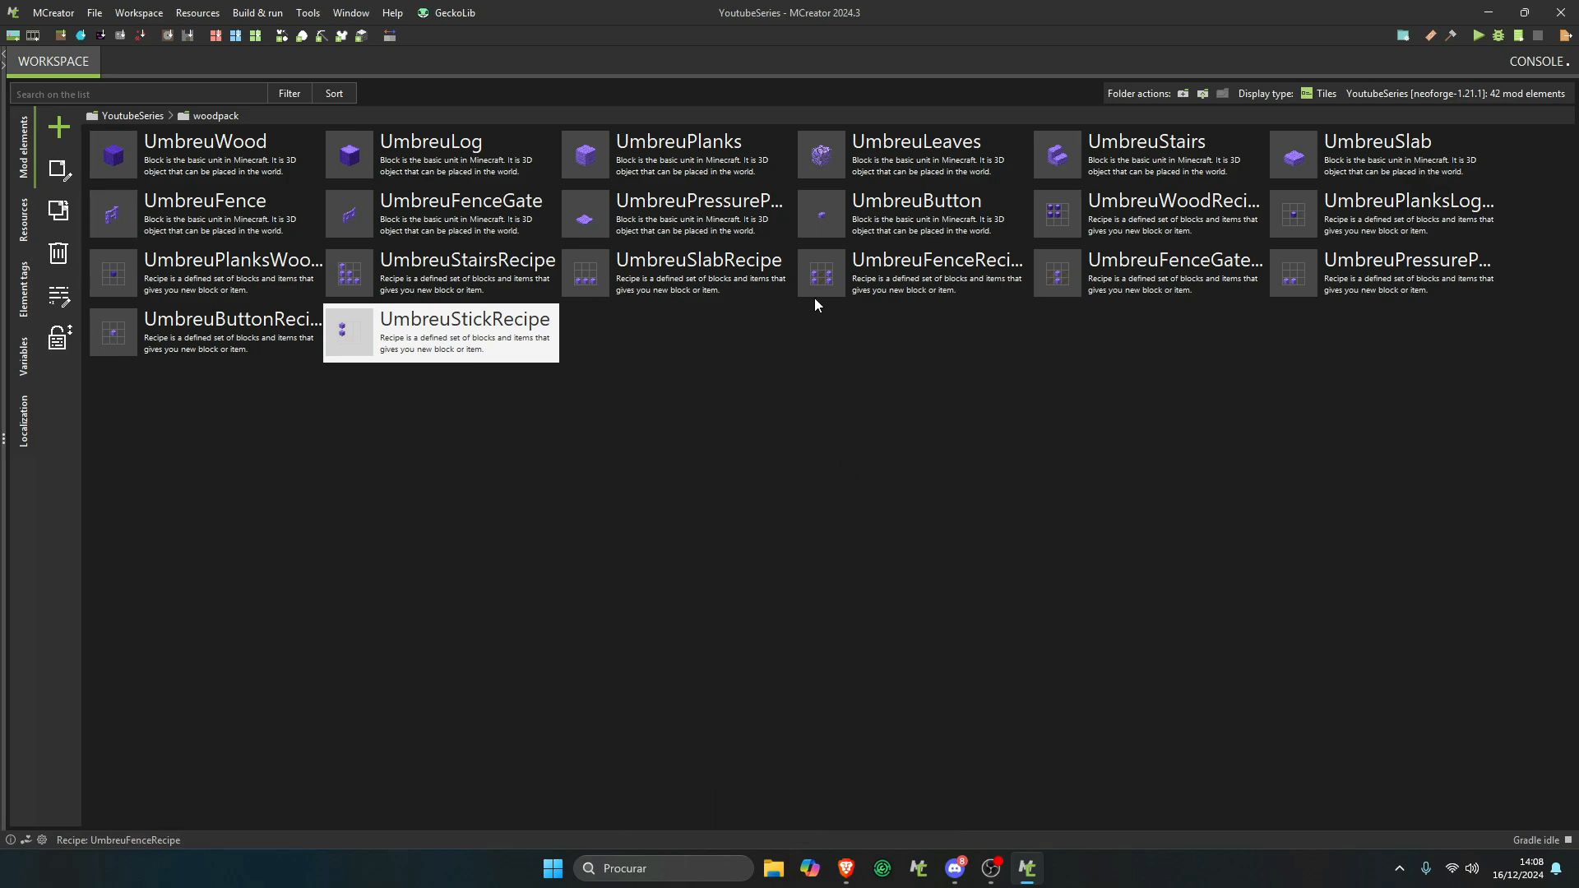
- Open the UmbreuLog block, then switch to the running Minecraft NeoForge test game
{"action": "left_click", "coordinate": [1476, 35]}
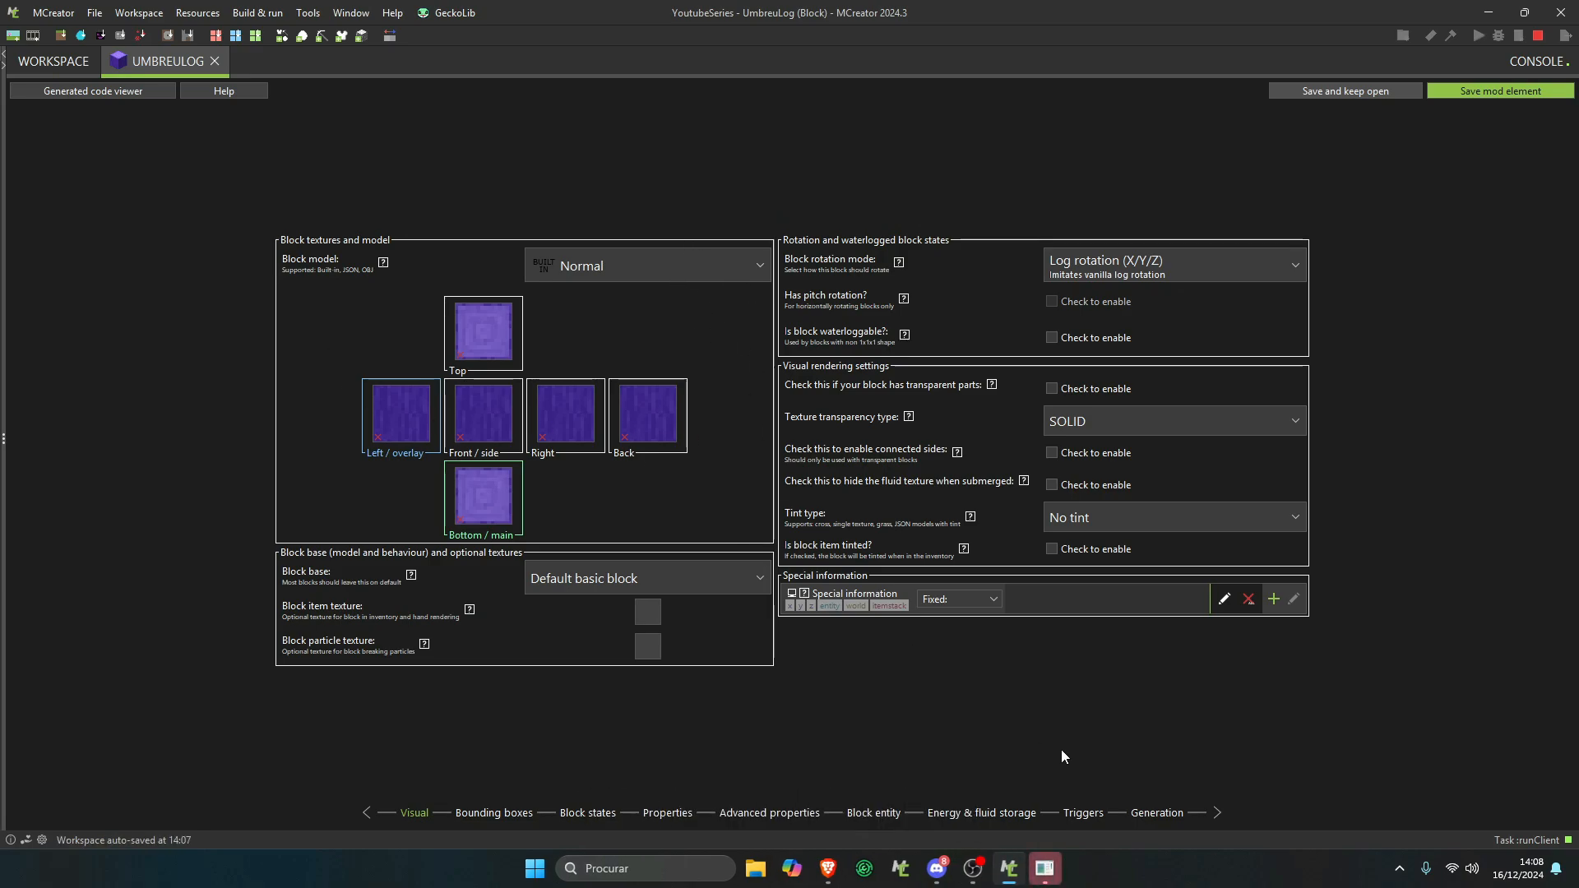
{"action": "left_click", "coordinate": [1156, 816]}
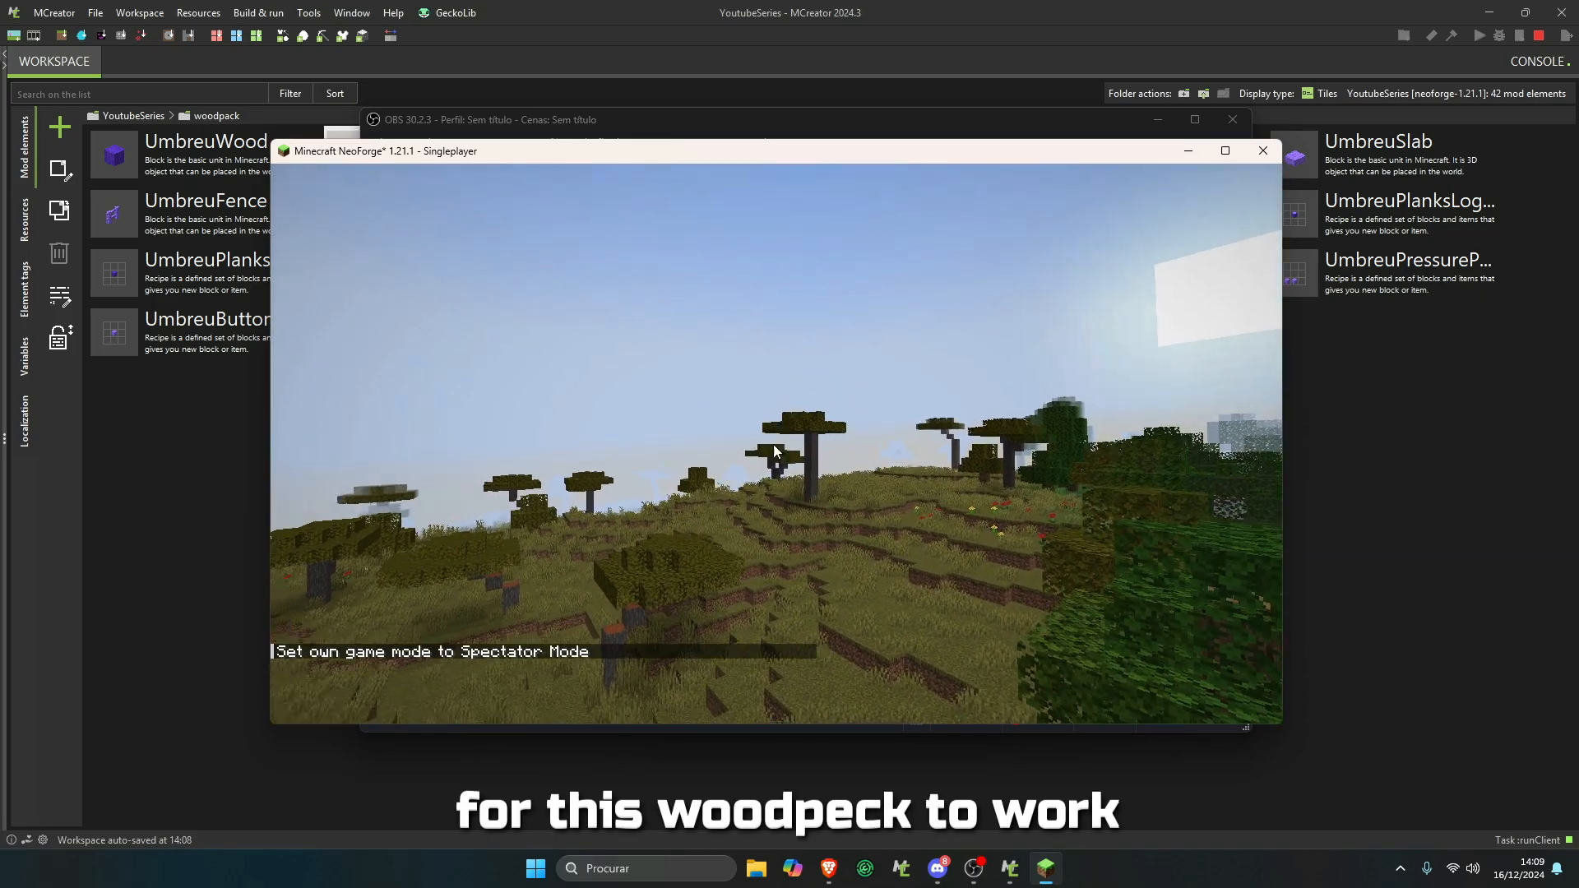
- Pause the game, look at Video Settings, then close the Minecraft test client
{"action": "key", "text": "Escape"}
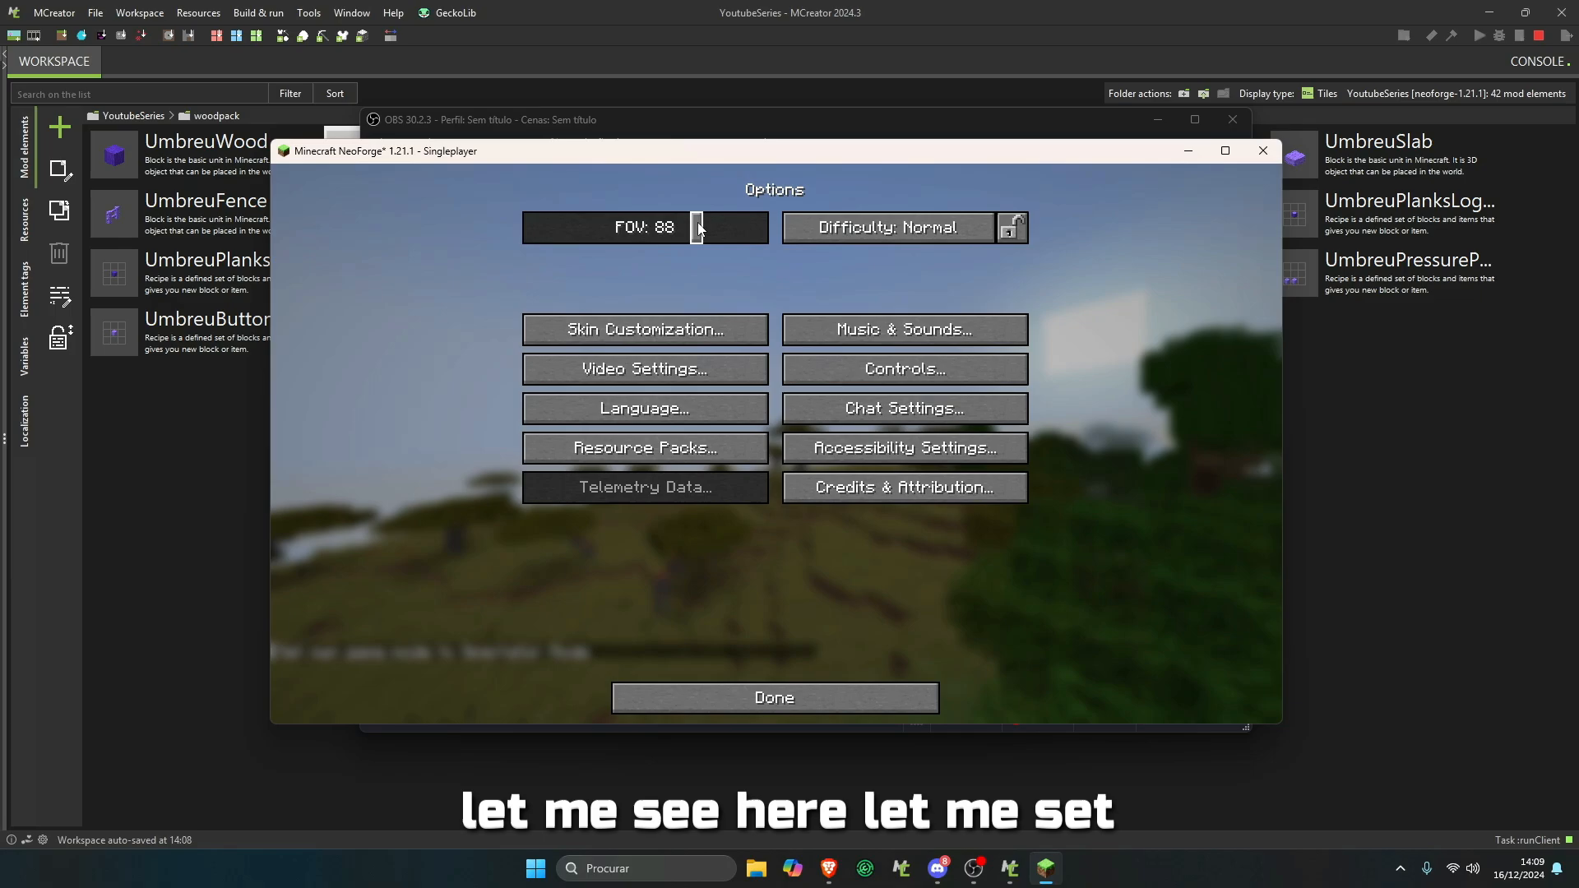
{"action": "left_click", "coordinate": [643, 369]}
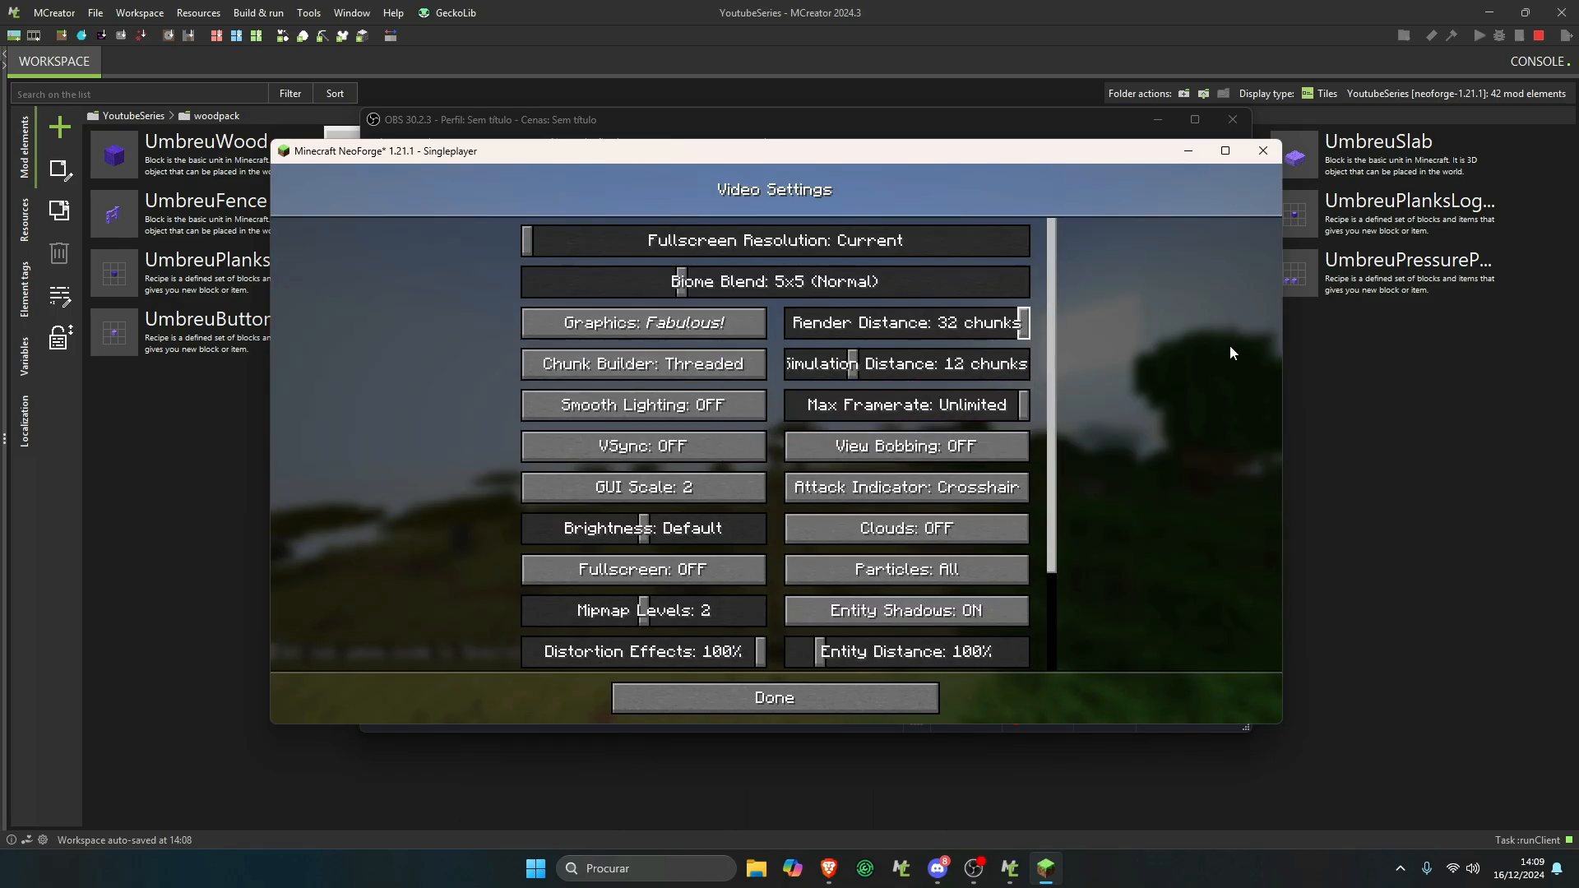
{"action": "left_click", "coordinate": [772, 696]}
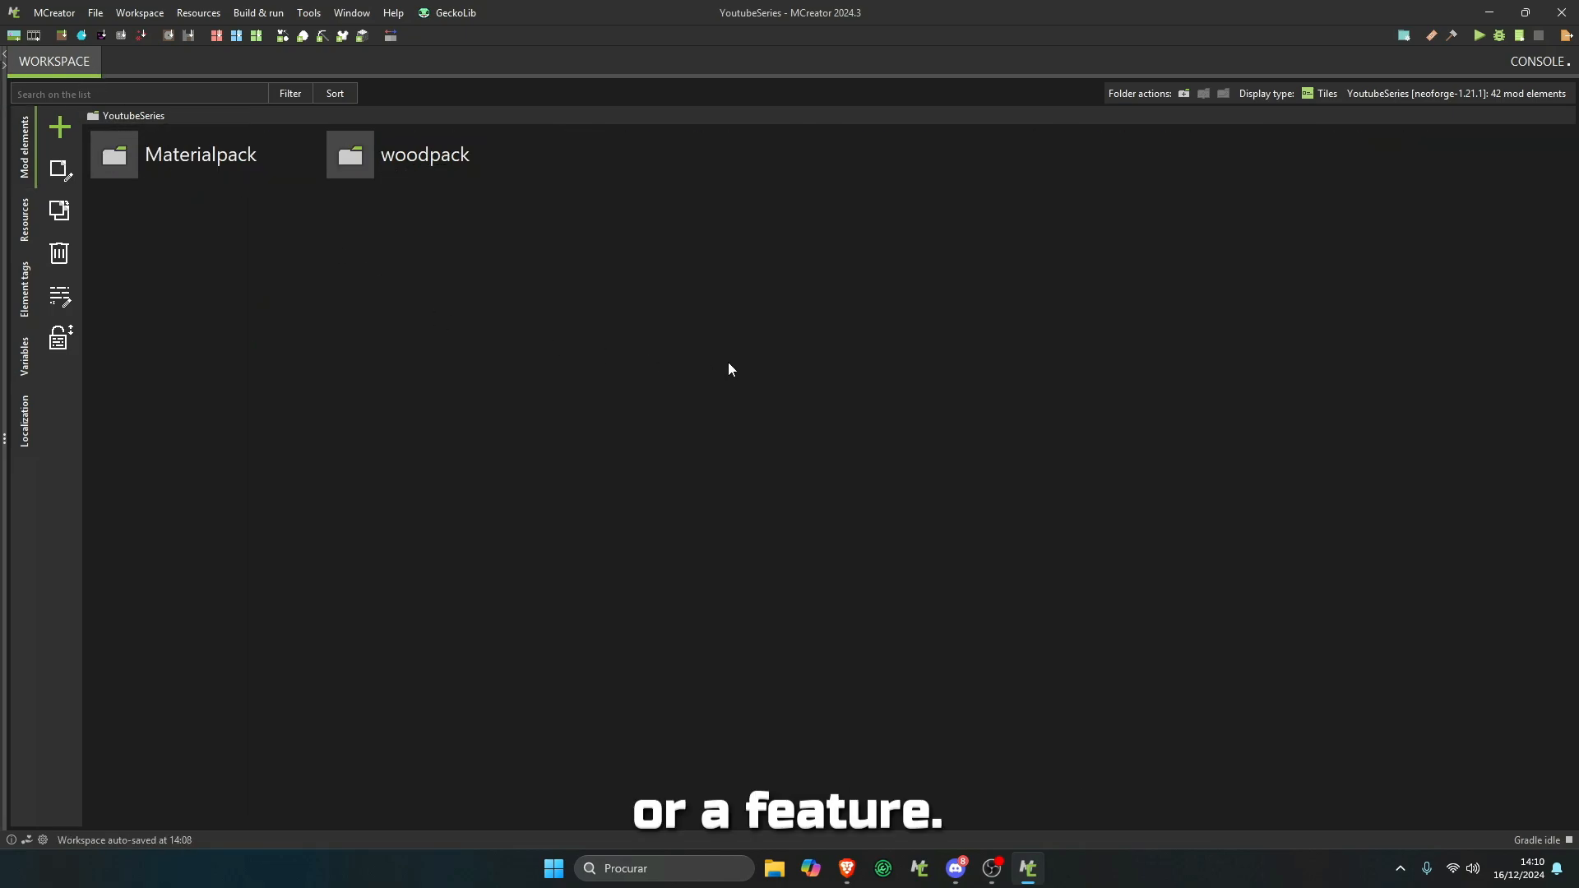
- Create a new biome element in the woodpack folder with 5 trees per chunk
{"action": "double_click", "coordinate": [423, 154]}
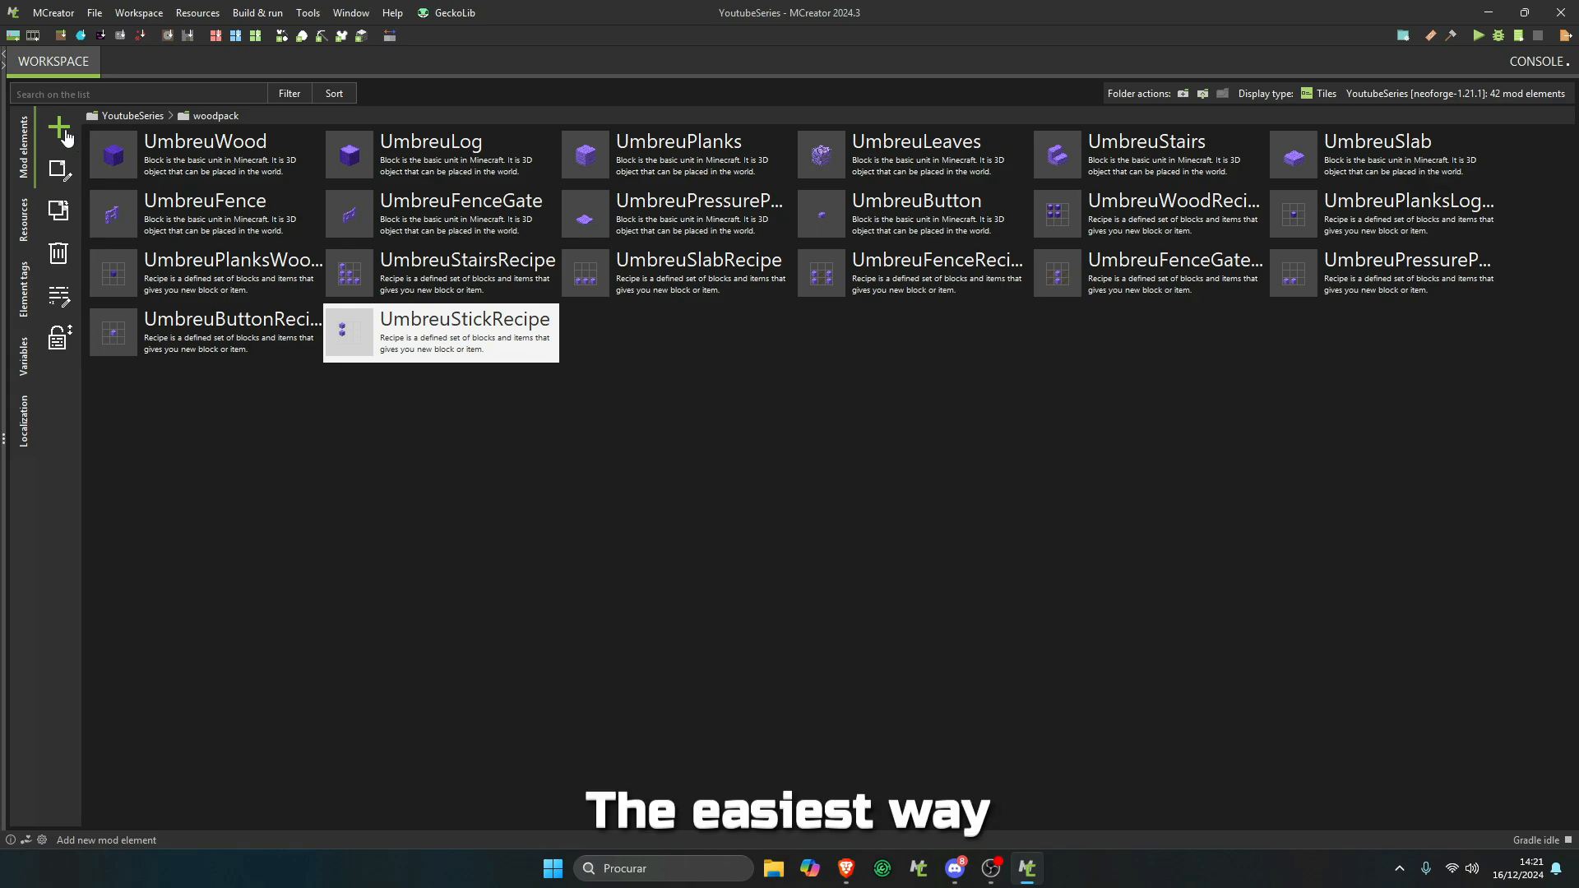
{"action": "left_click", "coordinate": [59, 127]}
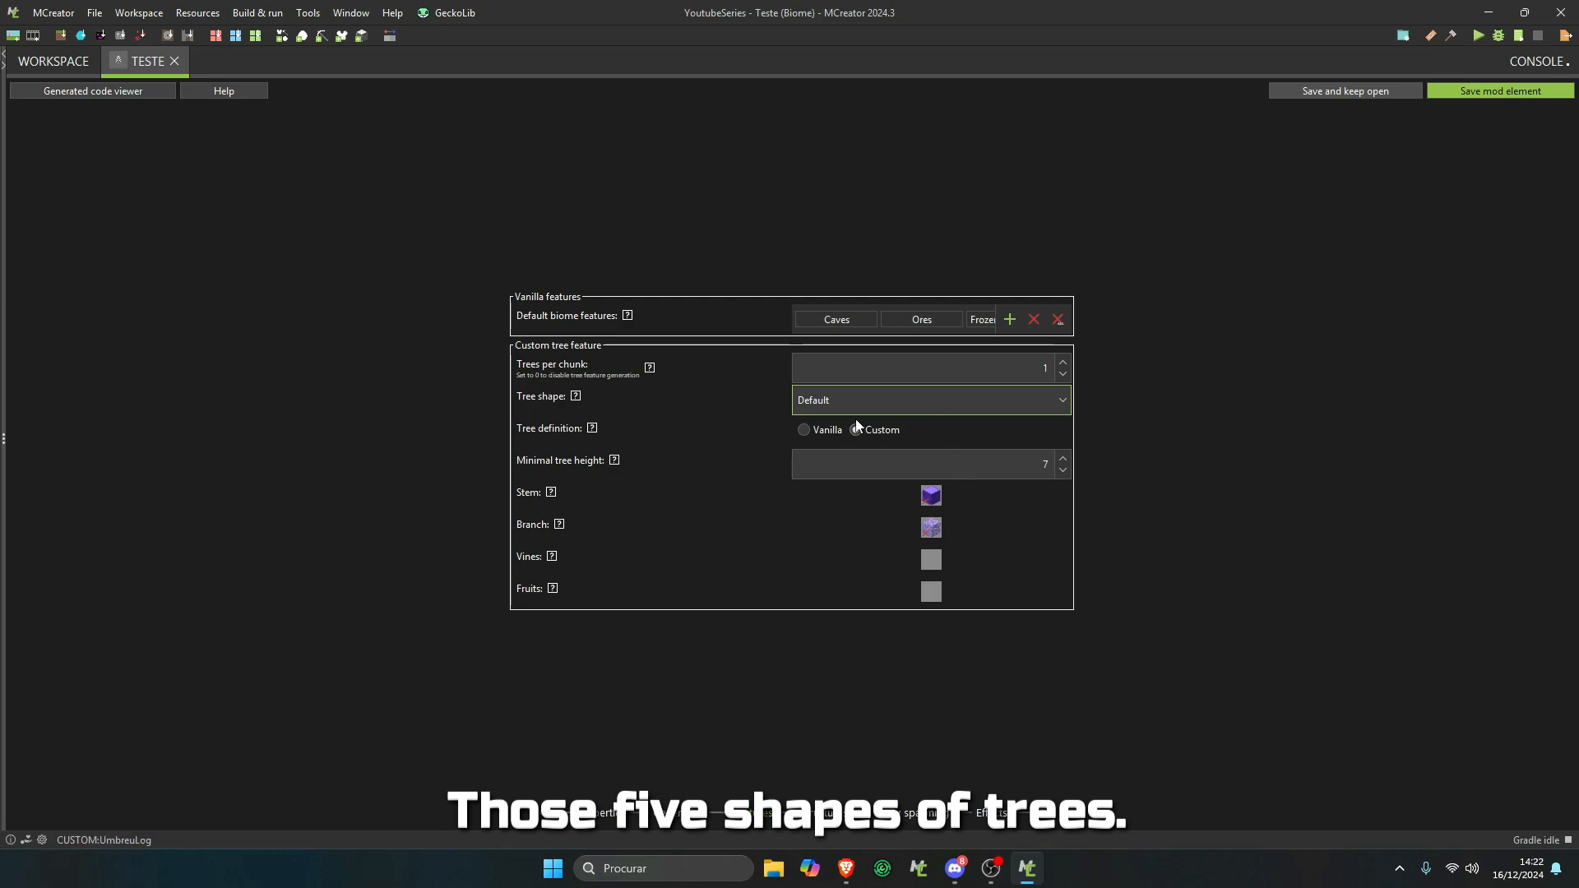
{"action": "left_click", "coordinate": [928, 399]}
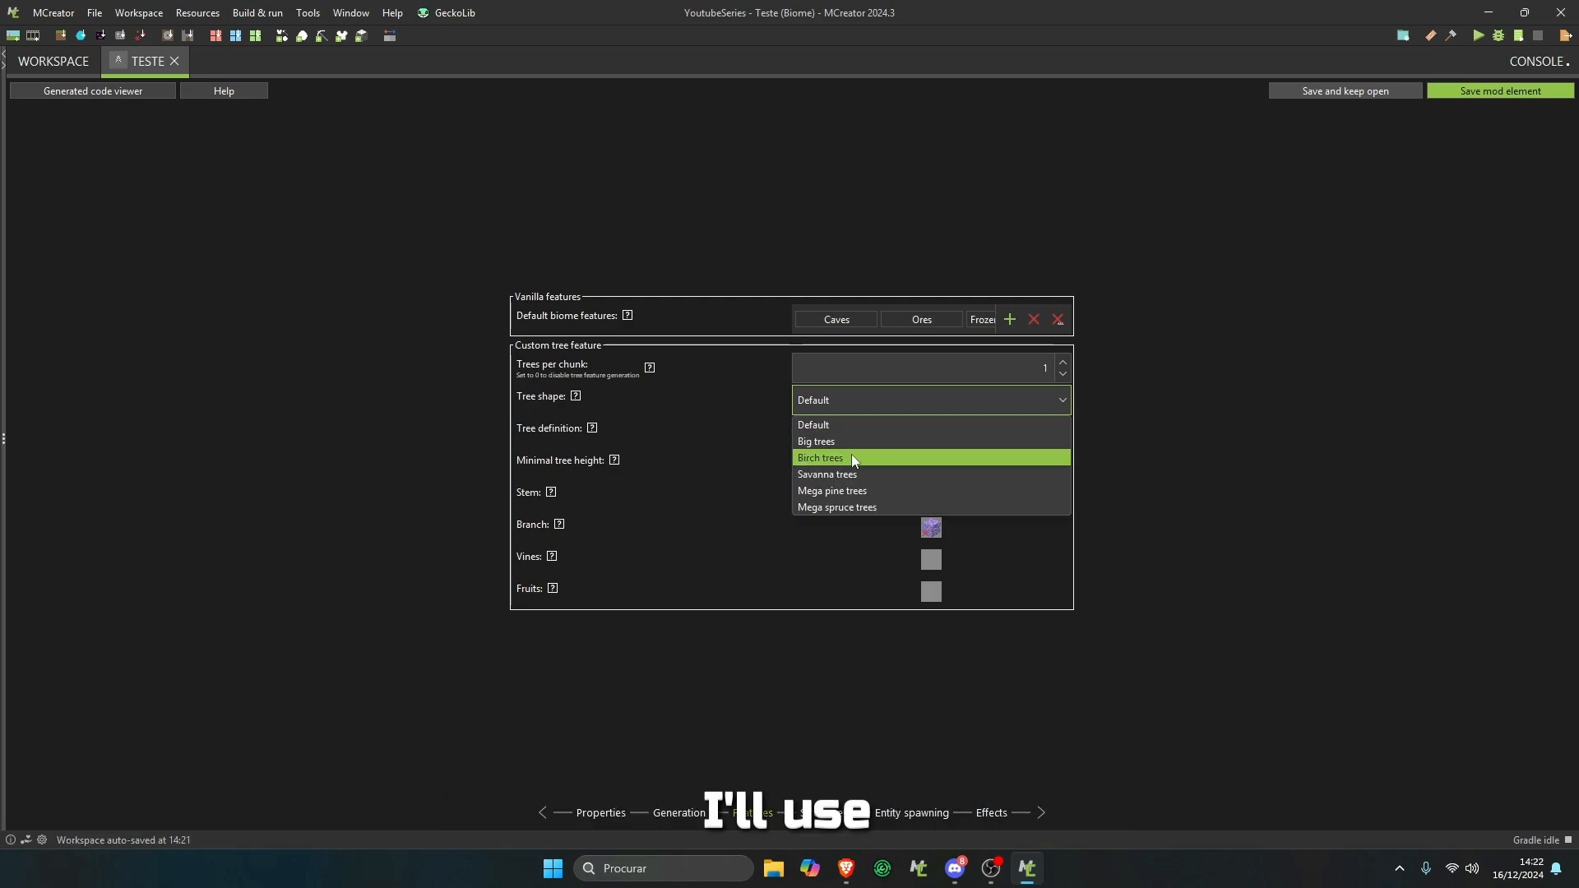
{"action": "left_click", "coordinate": [815, 442]}
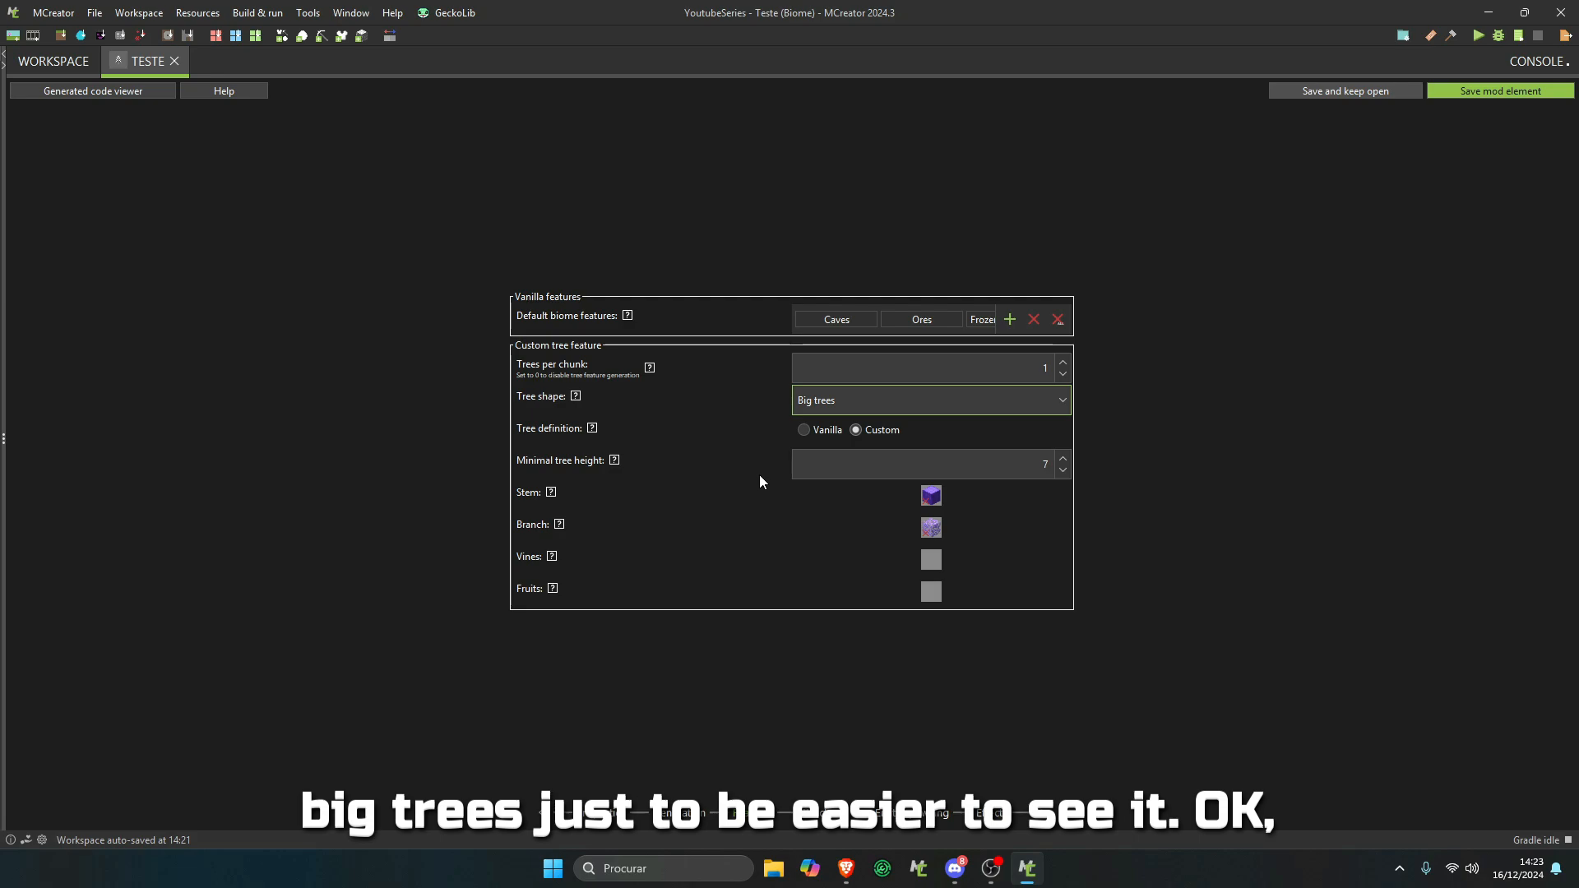
{"action": "left_click", "coordinate": [920, 368]}
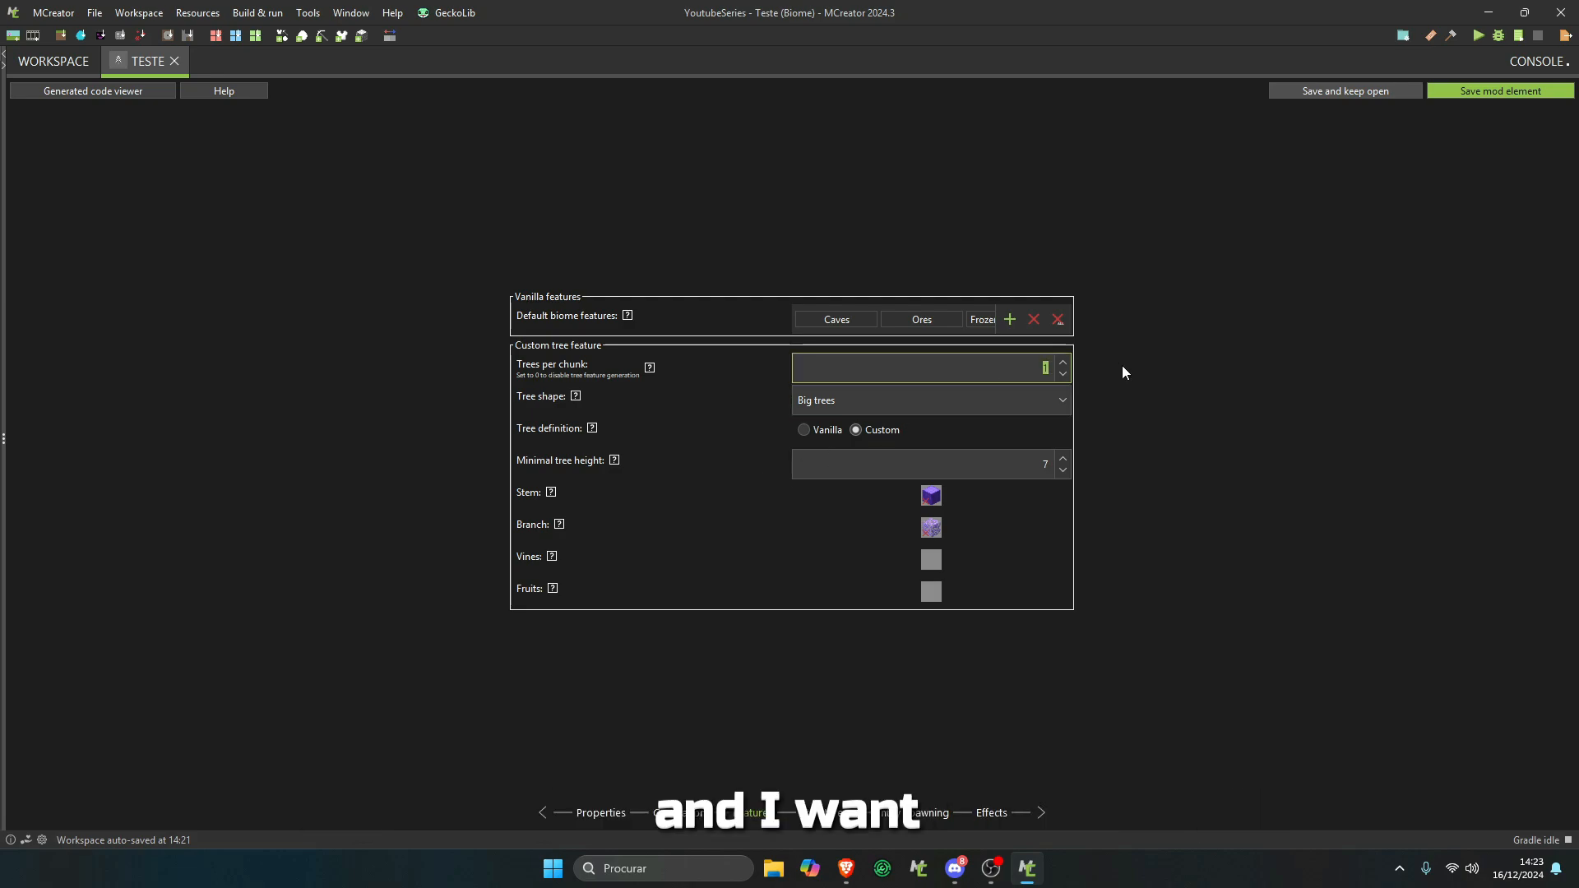
{"action": "type", "text": "5"}
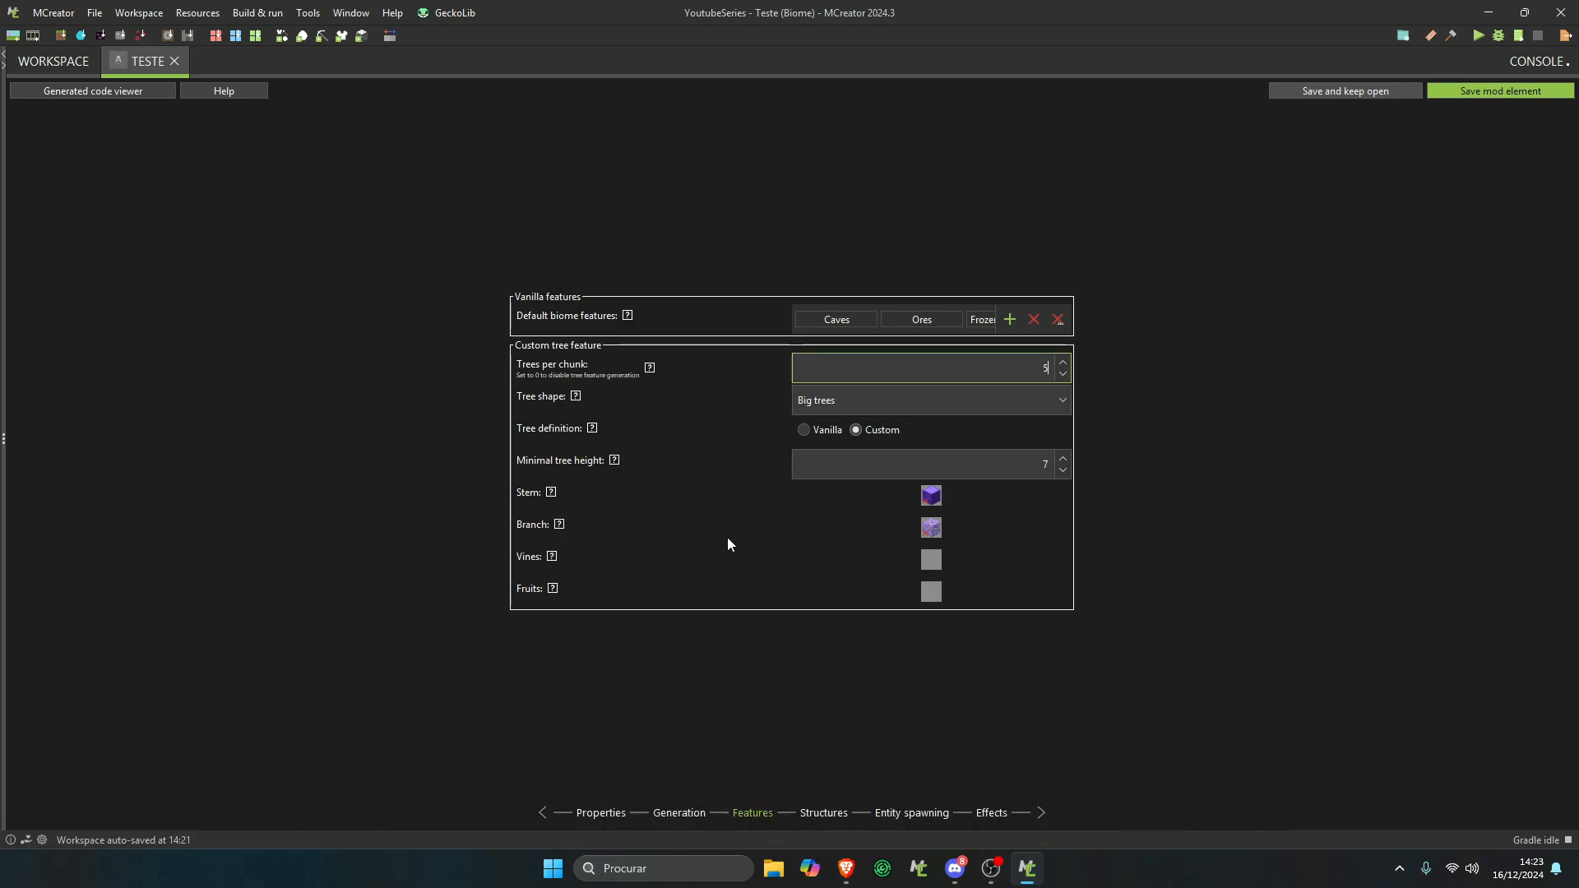
{"action": "mouse_move", "coordinate": [1003, 516]}
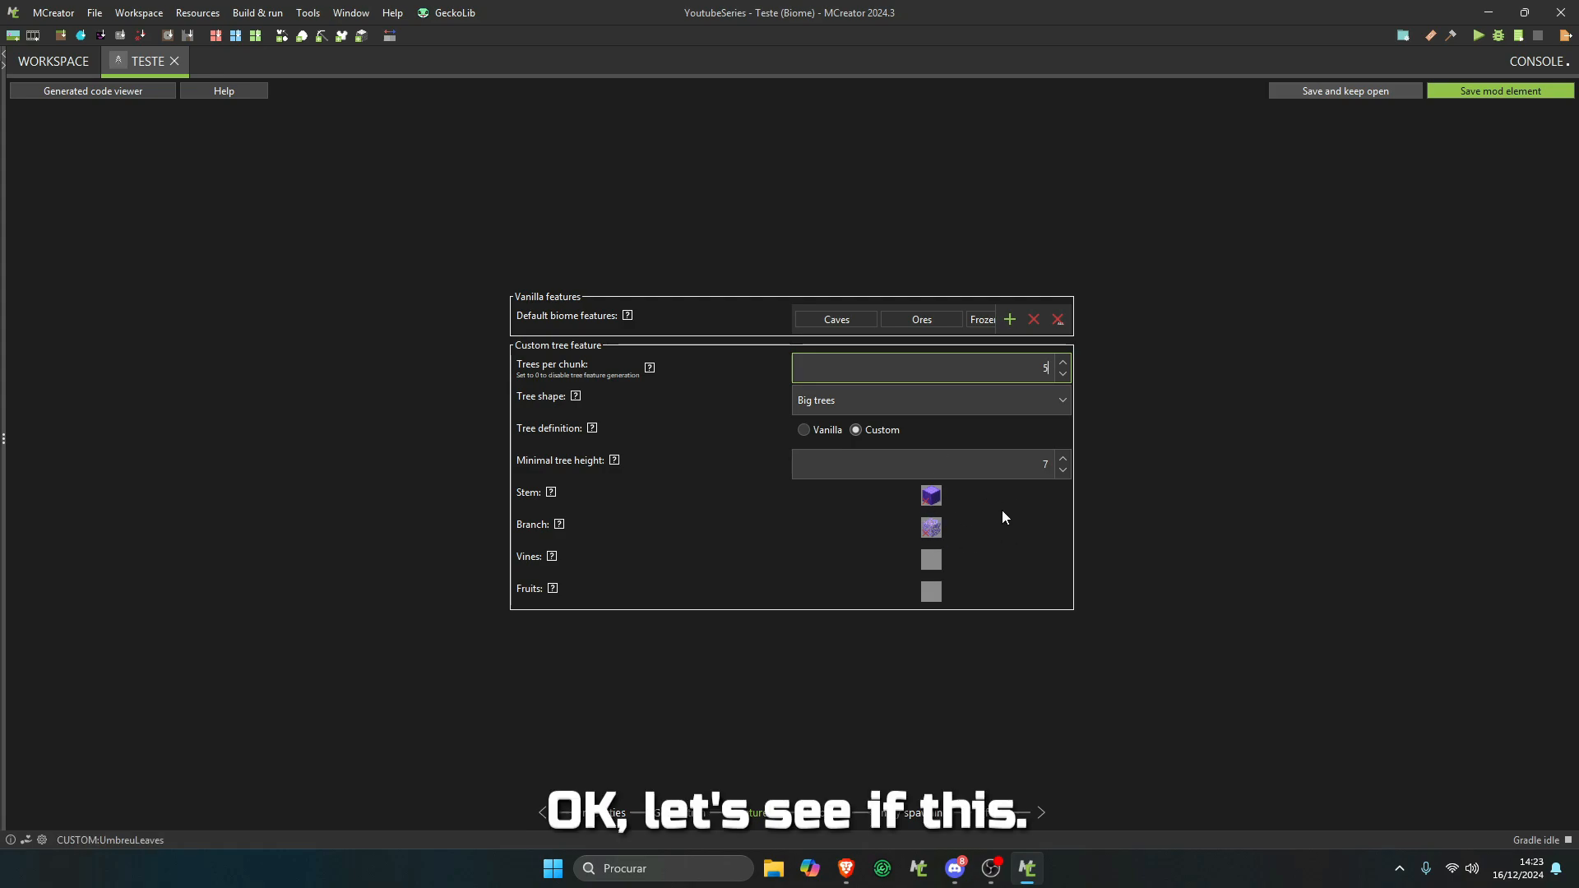
- Switch the Teste biome's tree shape to Savanna trees and save it
{"action": "left_click", "coordinate": [929, 400]}
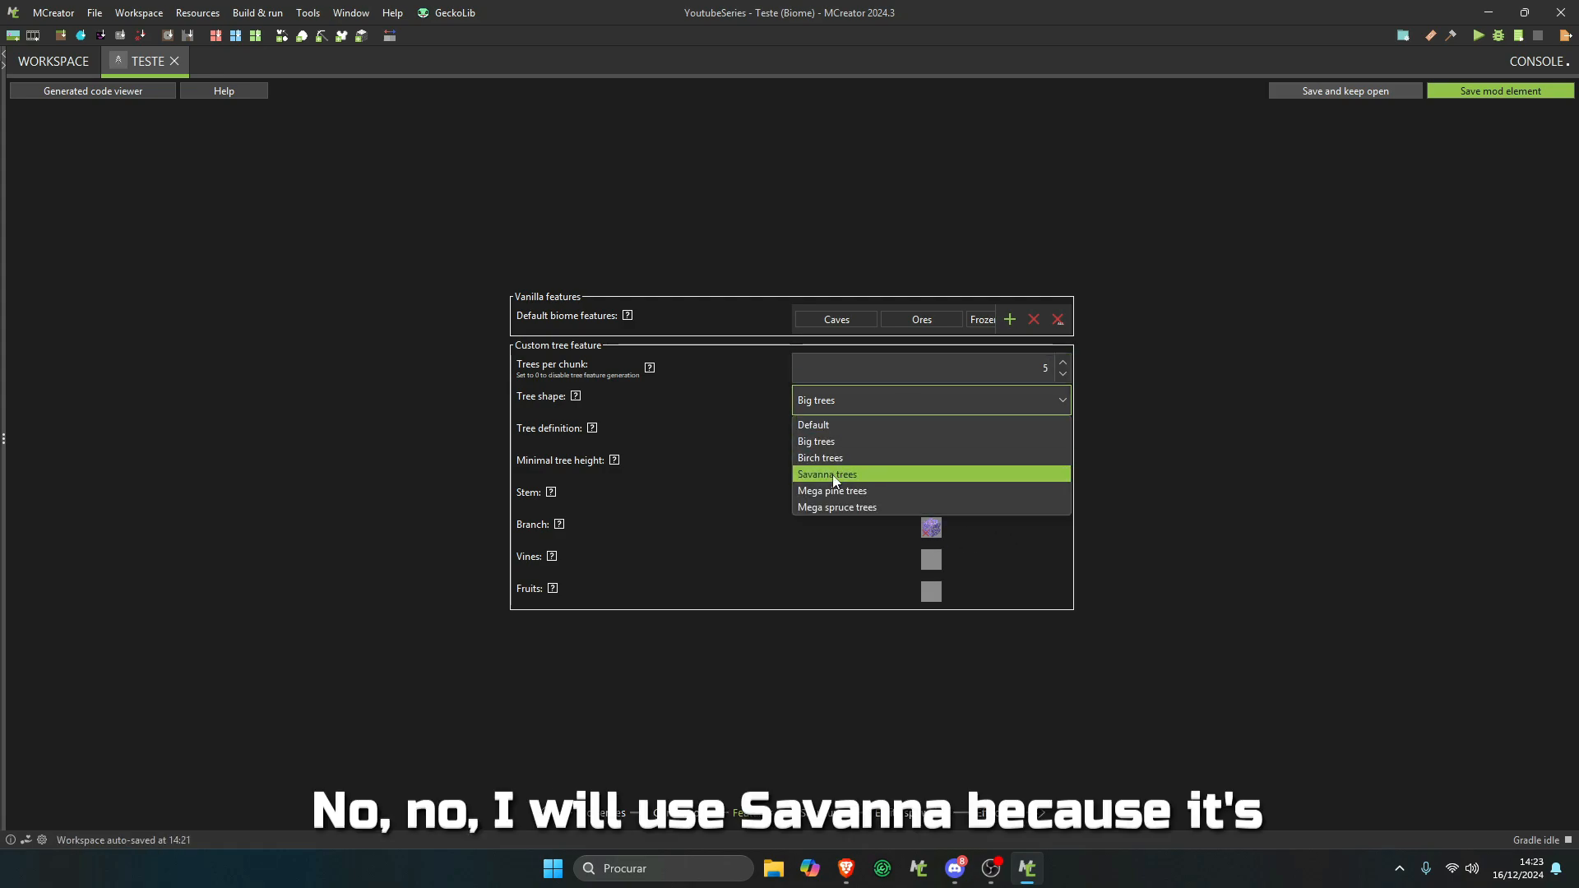
{"action": "left_click", "coordinate": [825, 474]}
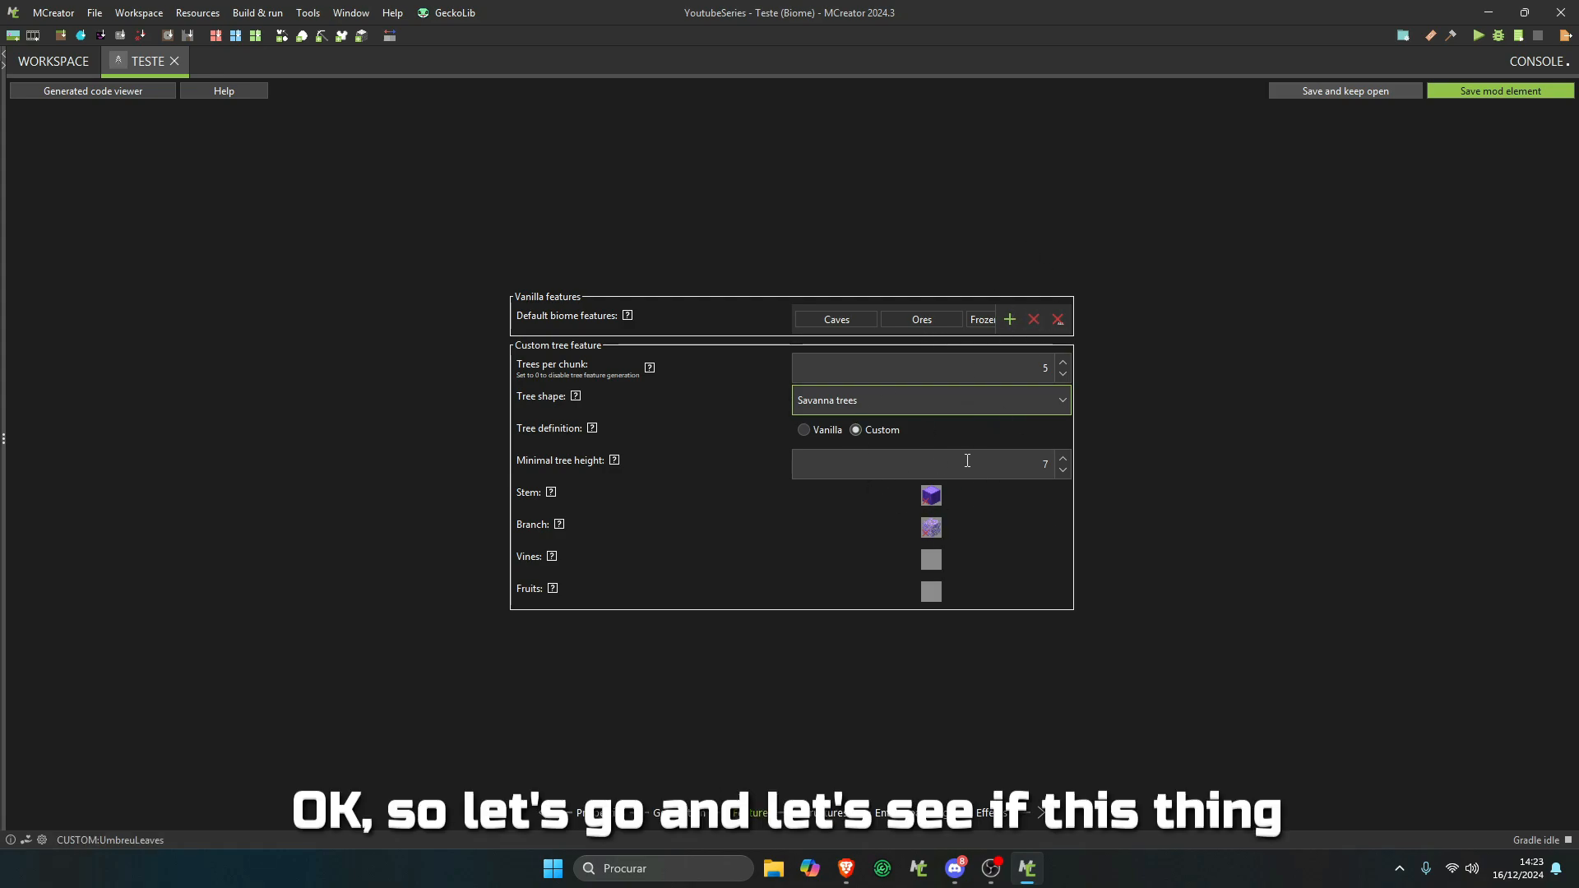
{"action": "mouse_move", "coordinate": [806, 618]}
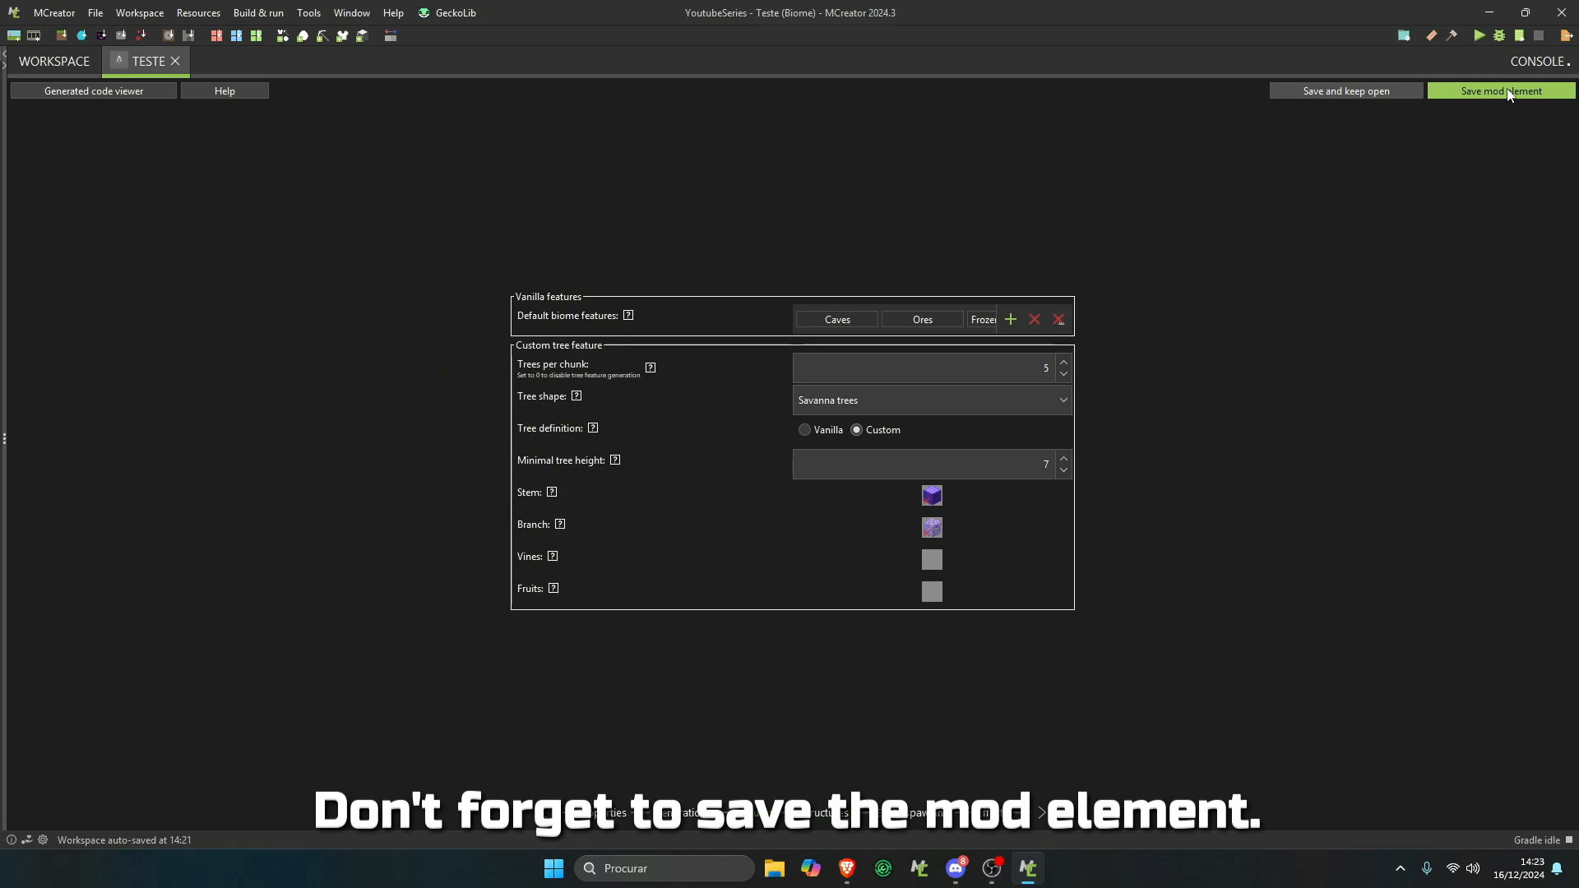
{"action": "left_click", "coordinate": [1497, 91]}
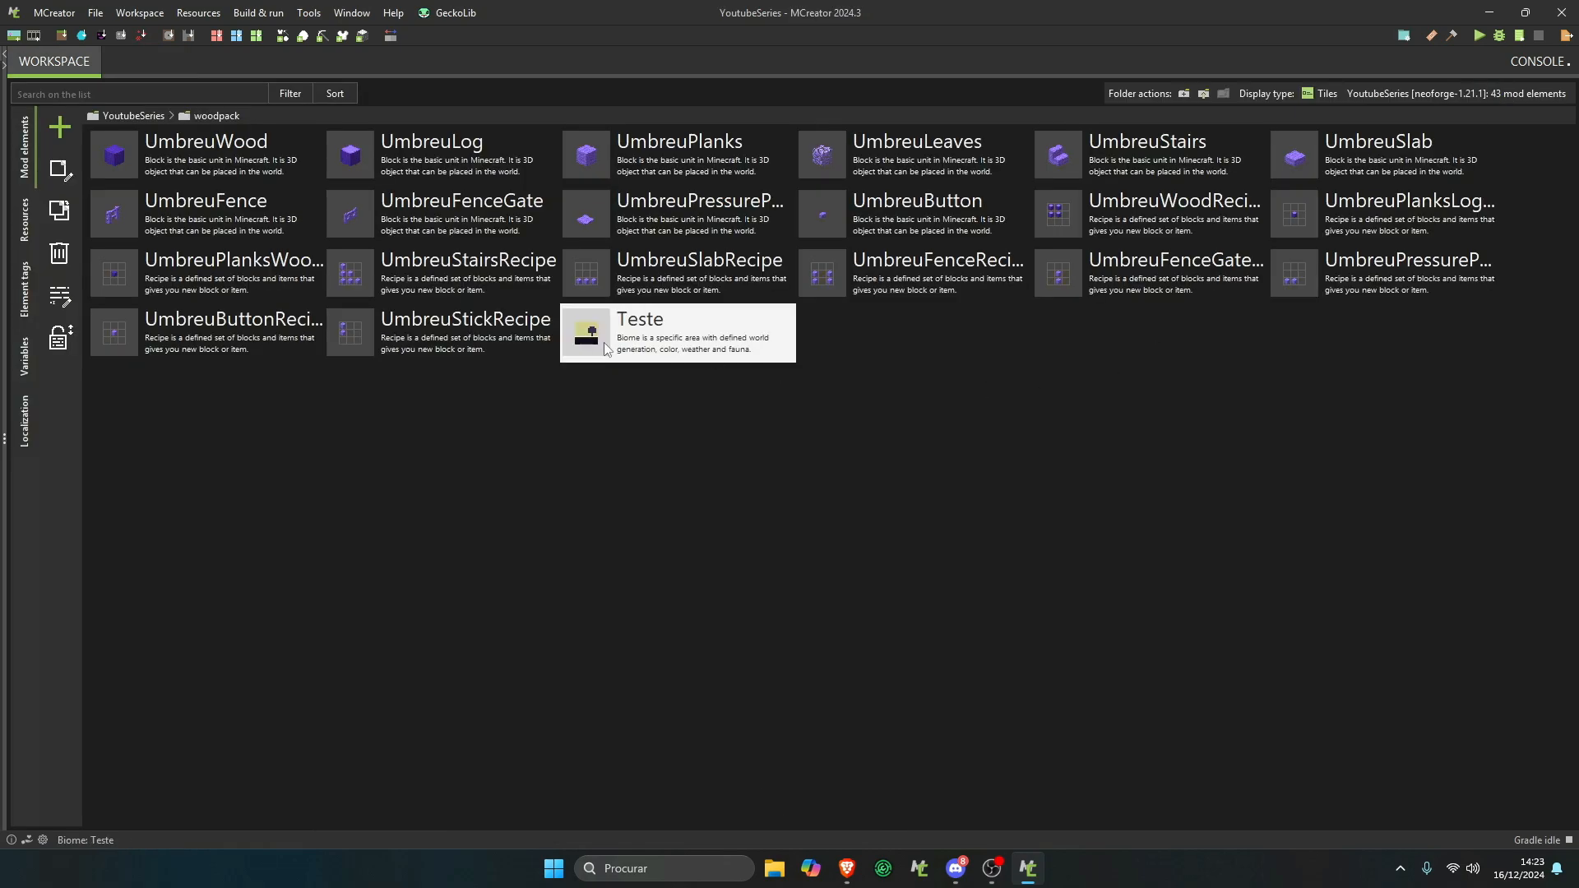
- Run the modded client and load a singleplayer world
{"action": "left_click", "coordinate": [1479, 36]}
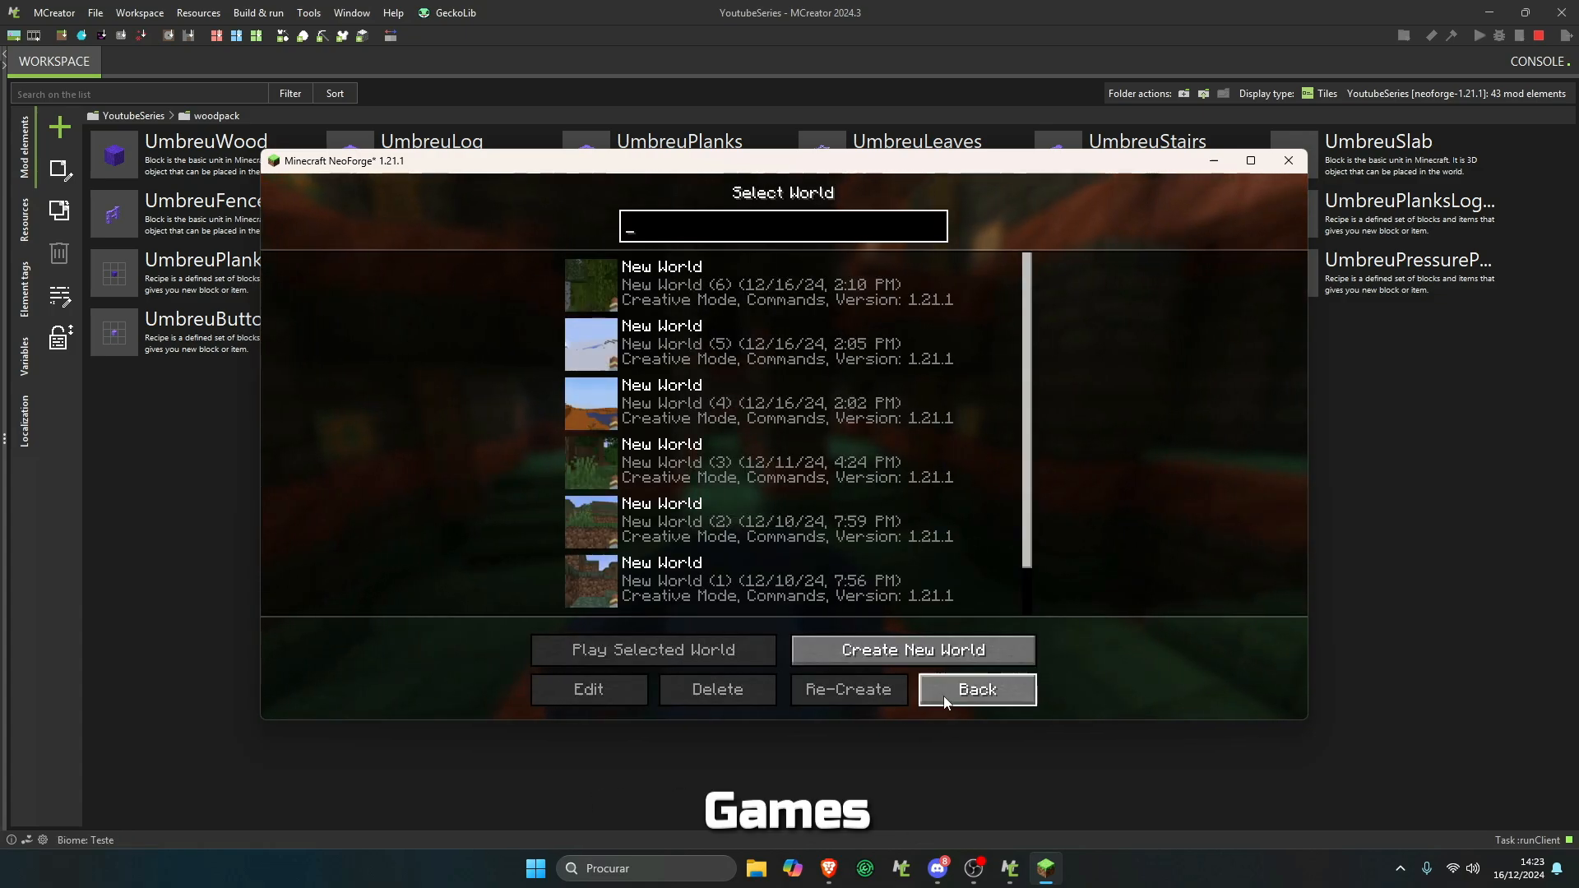
{"action": "left_click", "coordinate": [911, 650]}
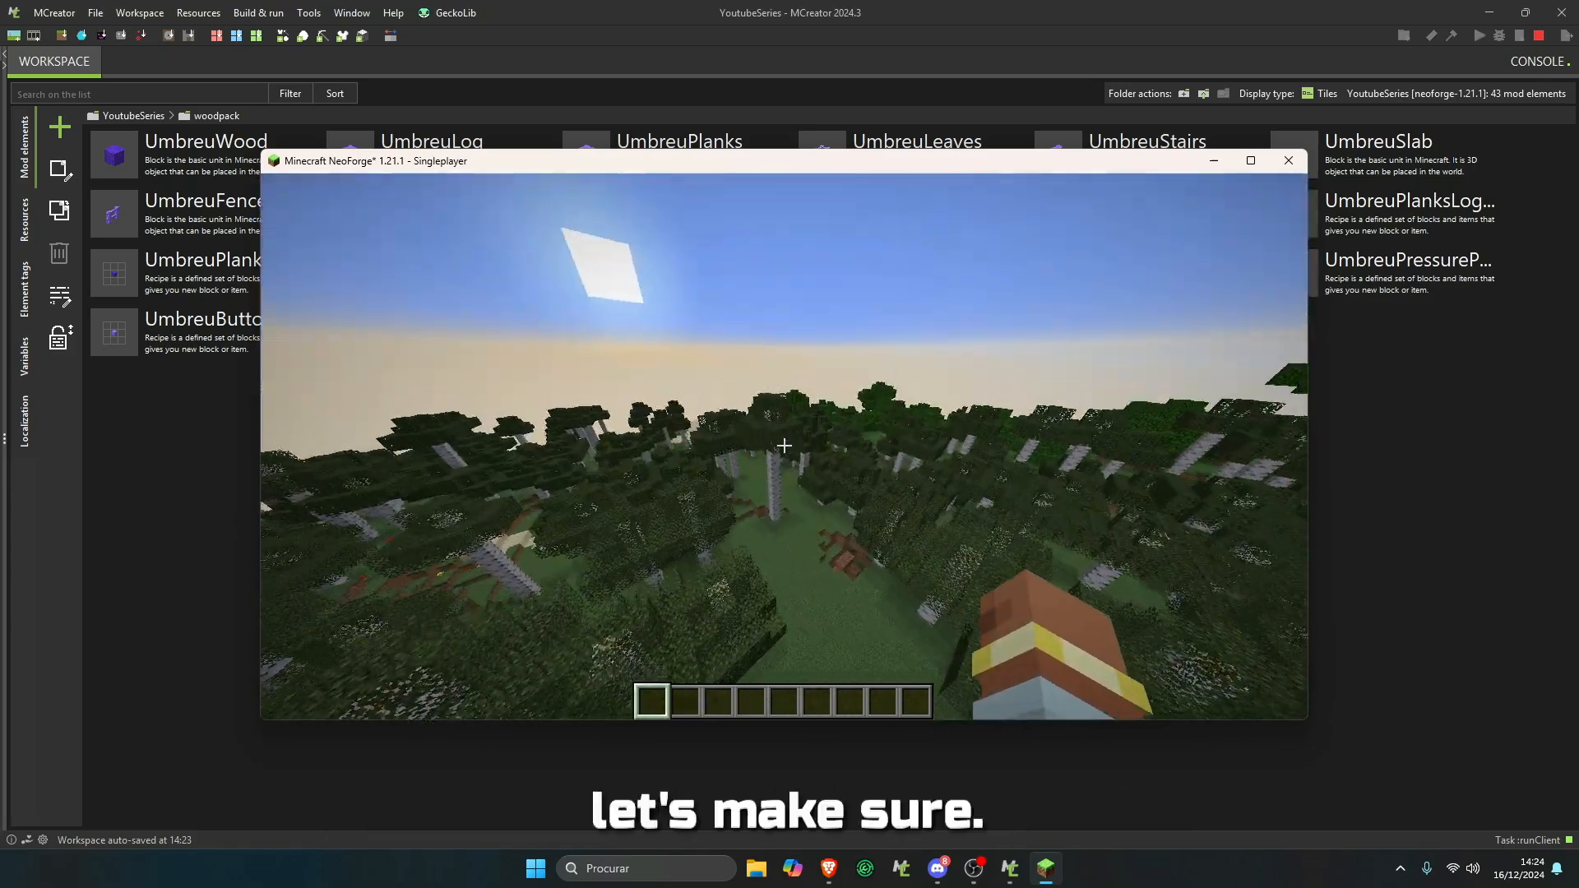
- Find the Teste biome with /locate biome, explore its purple trees, then pause
{"action": "type", "text": "/locate biome"}
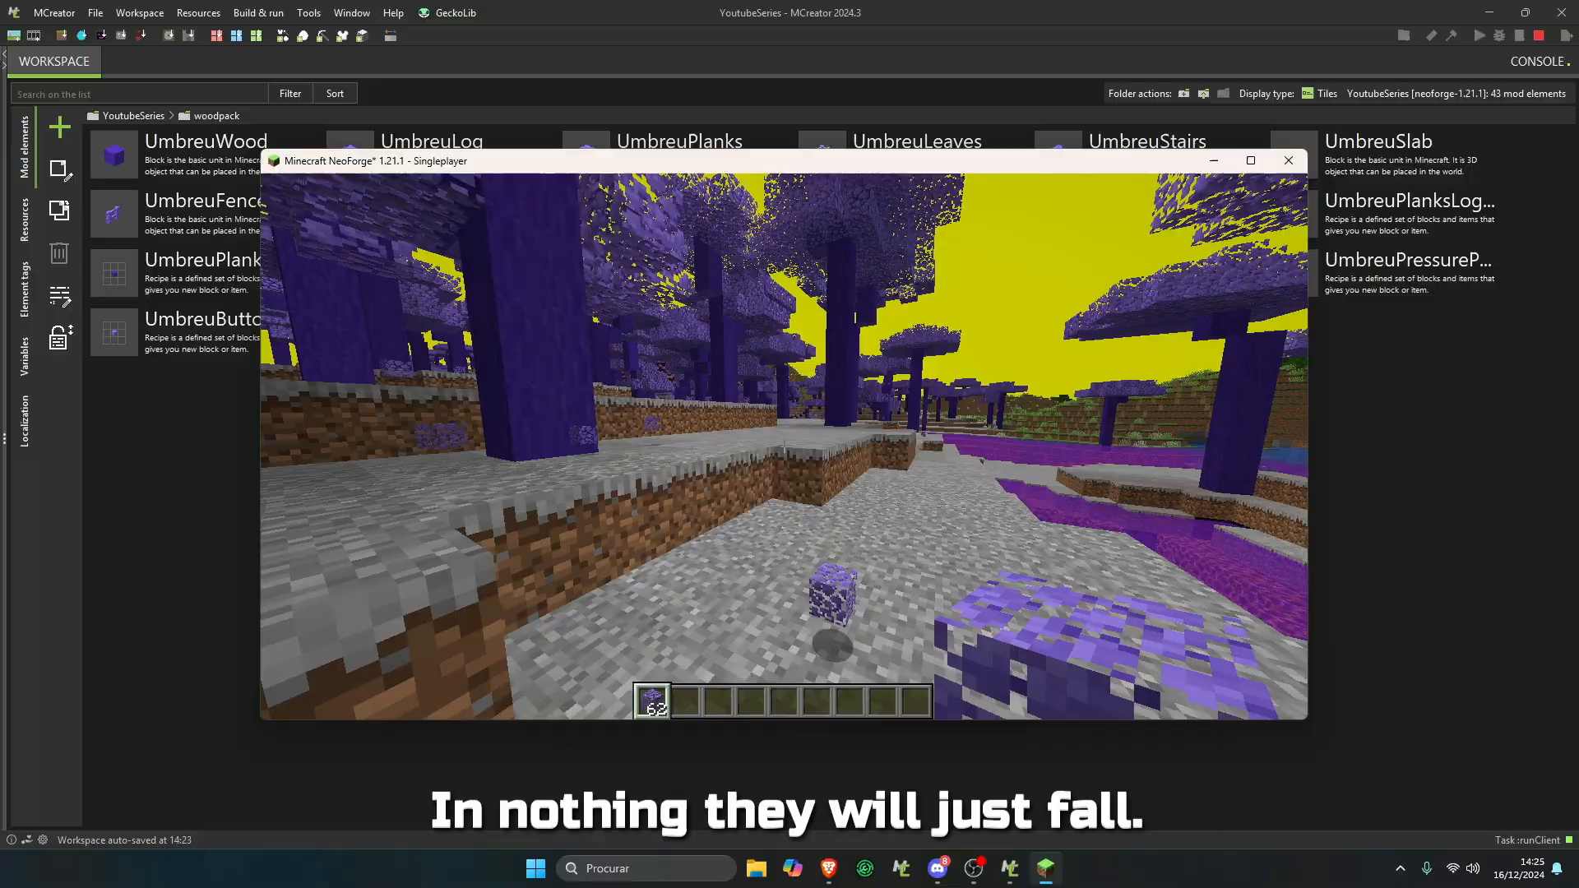
{"action": "mouse_move", "coordinate": [784, 443]}
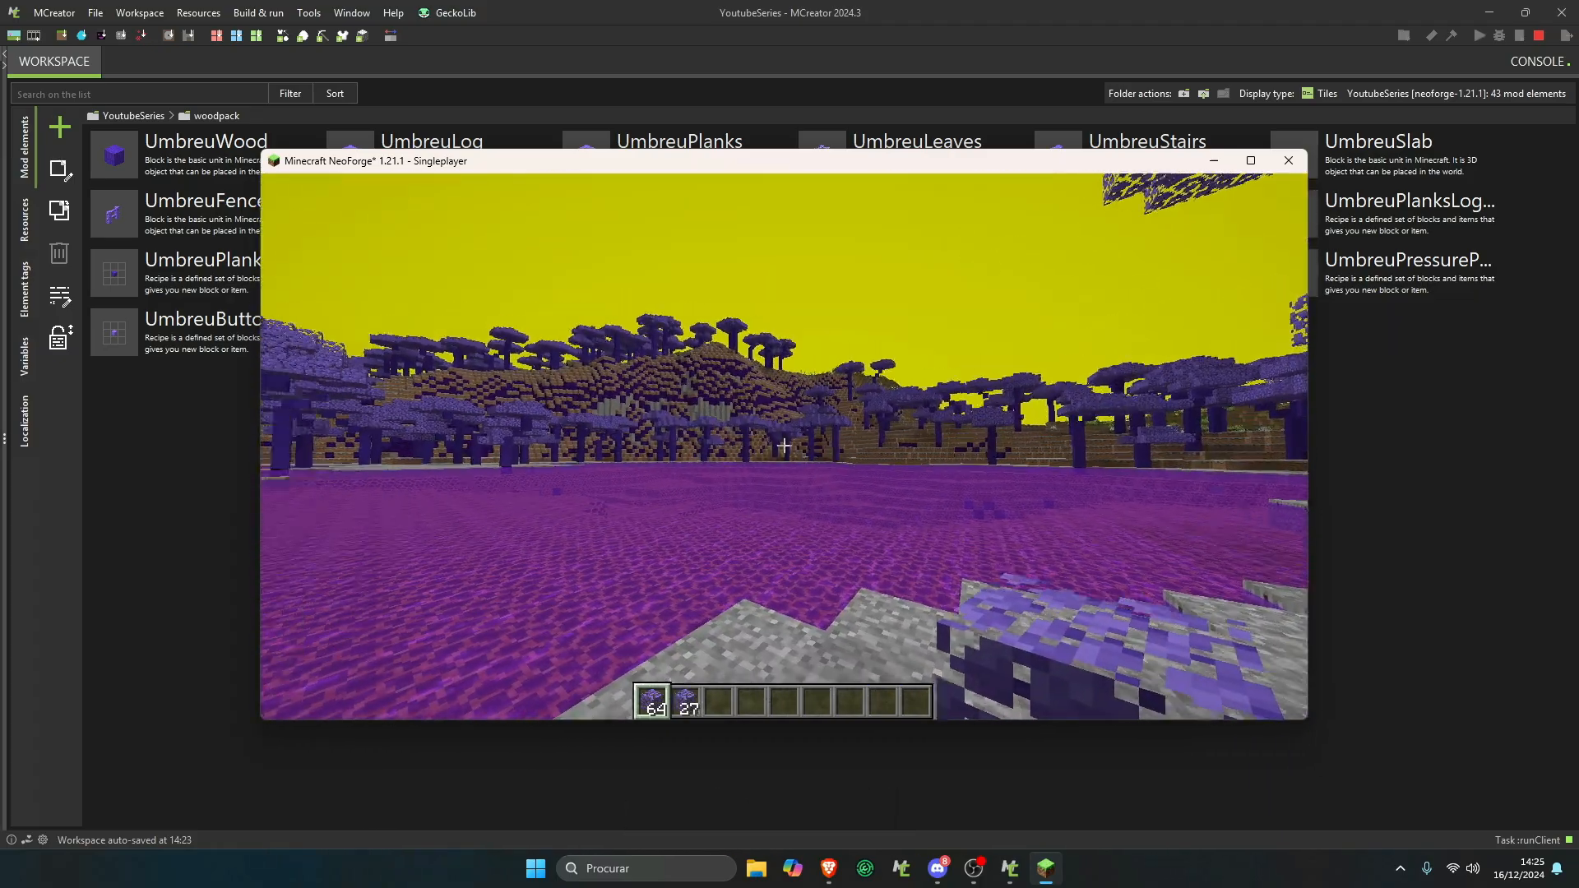
{"action": "key", "text": "Escape"}
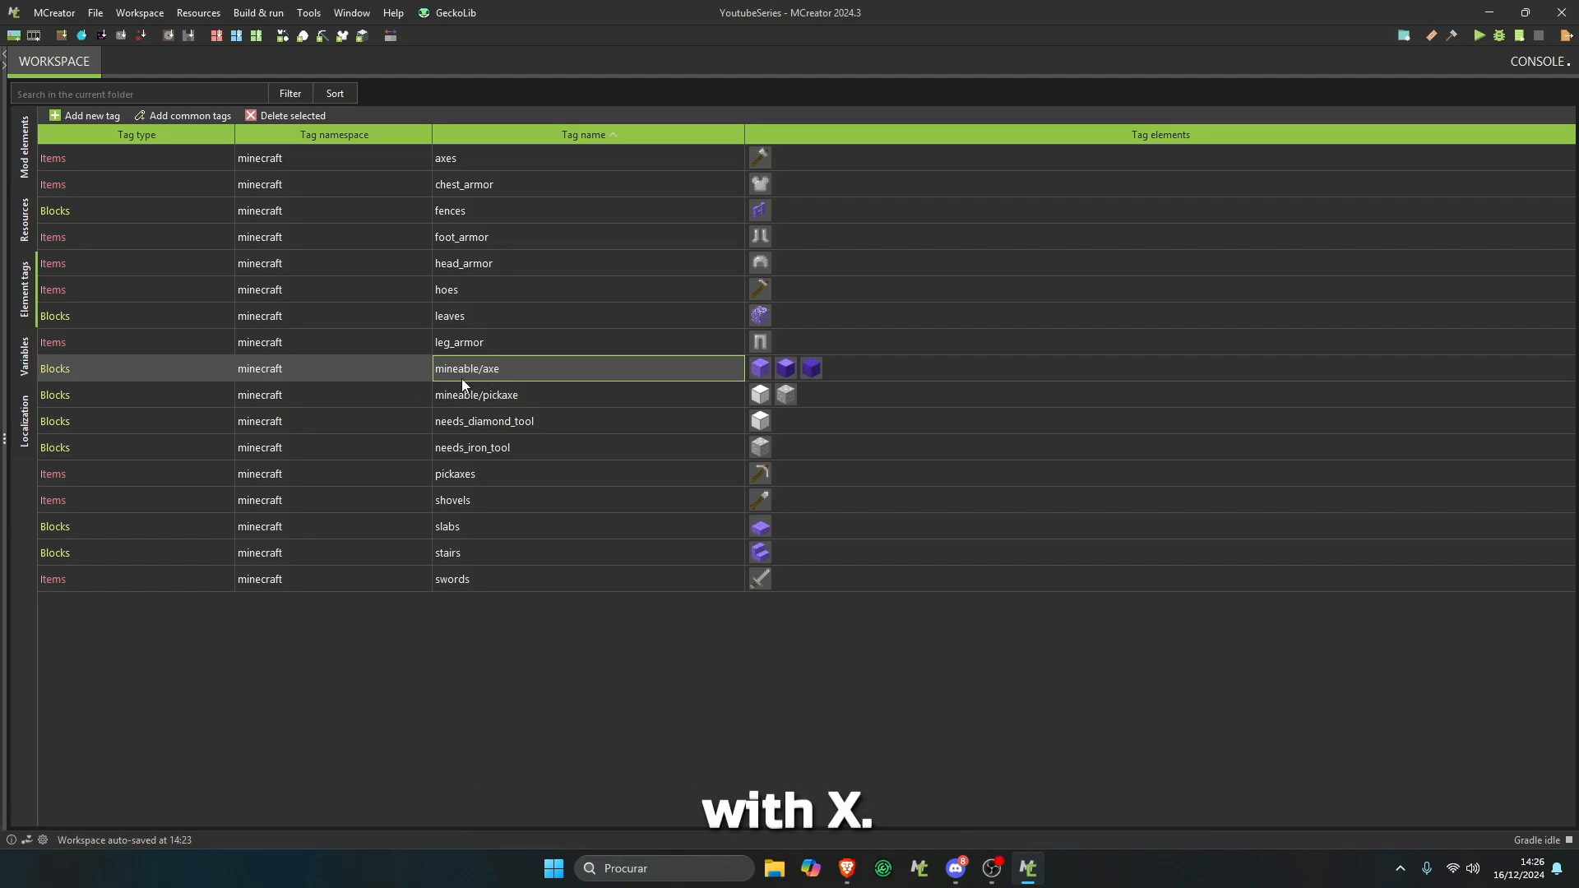
{"action": "mouse_move", "coordinate": [823, 706]}
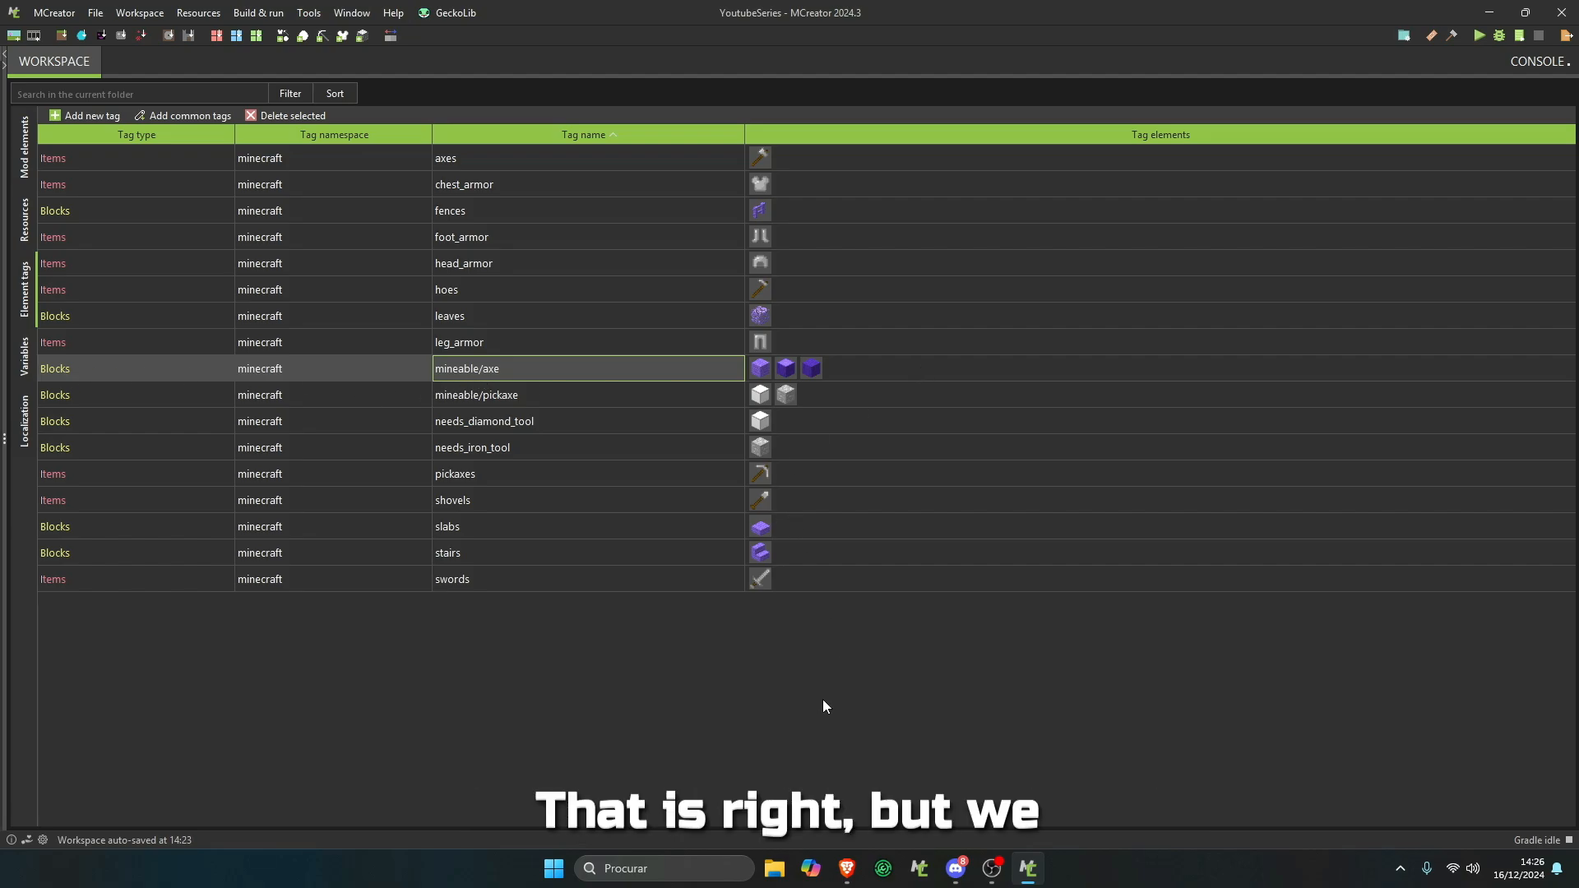
{"action": "mouse_move", "coordinate": [534, 555]}
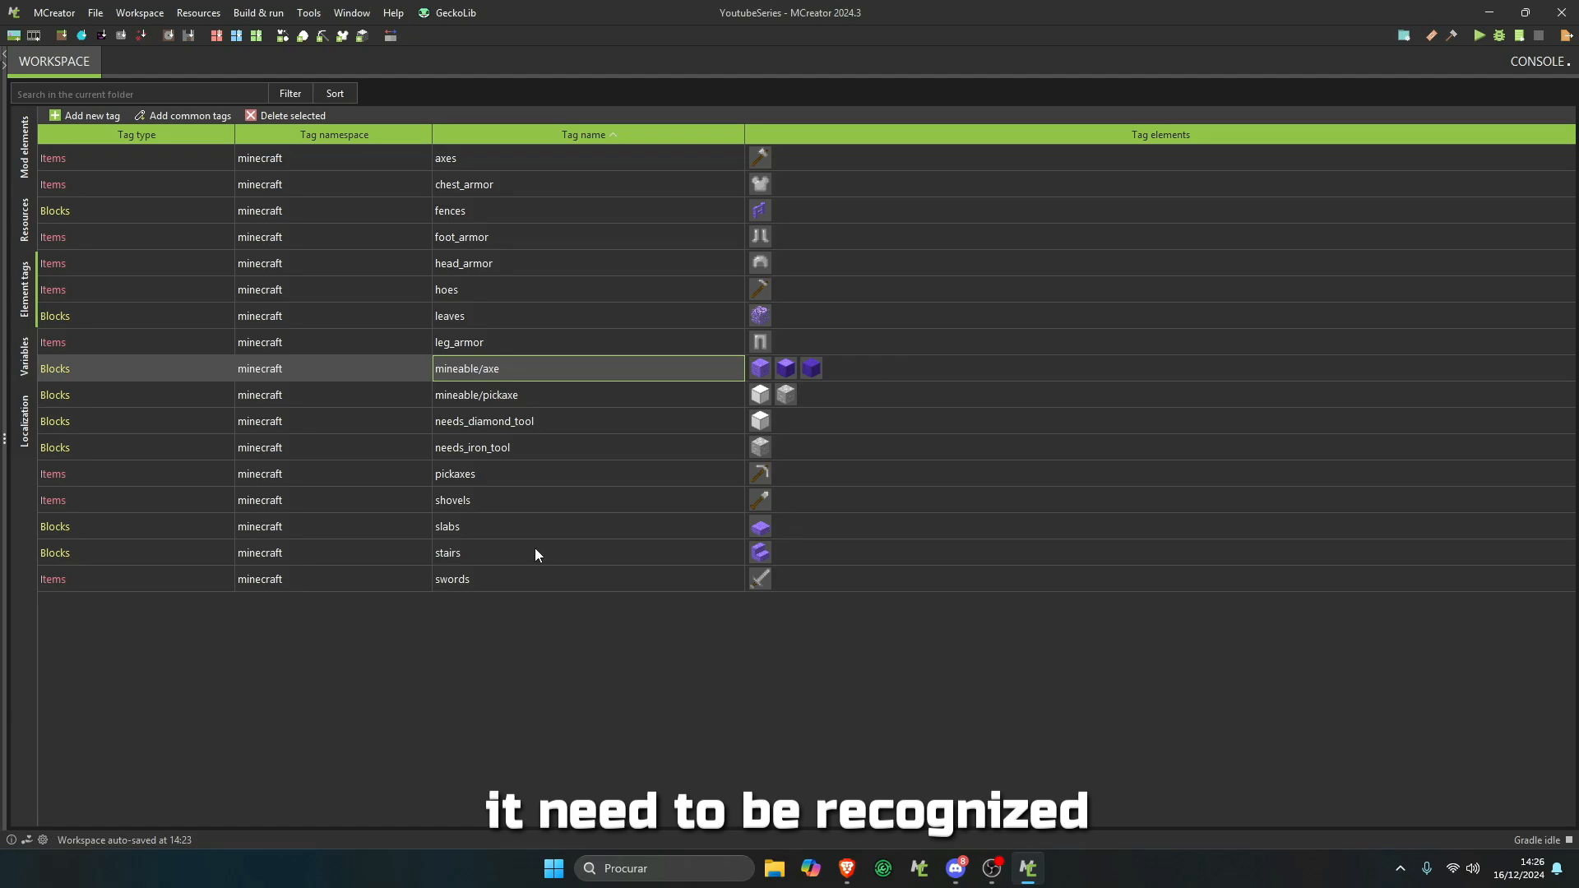
- Add the common tags minecraft:dirt, minecraft:logs and is_overworld to the workspace
{"action": "left_click", "coordinate": [188, 115]}
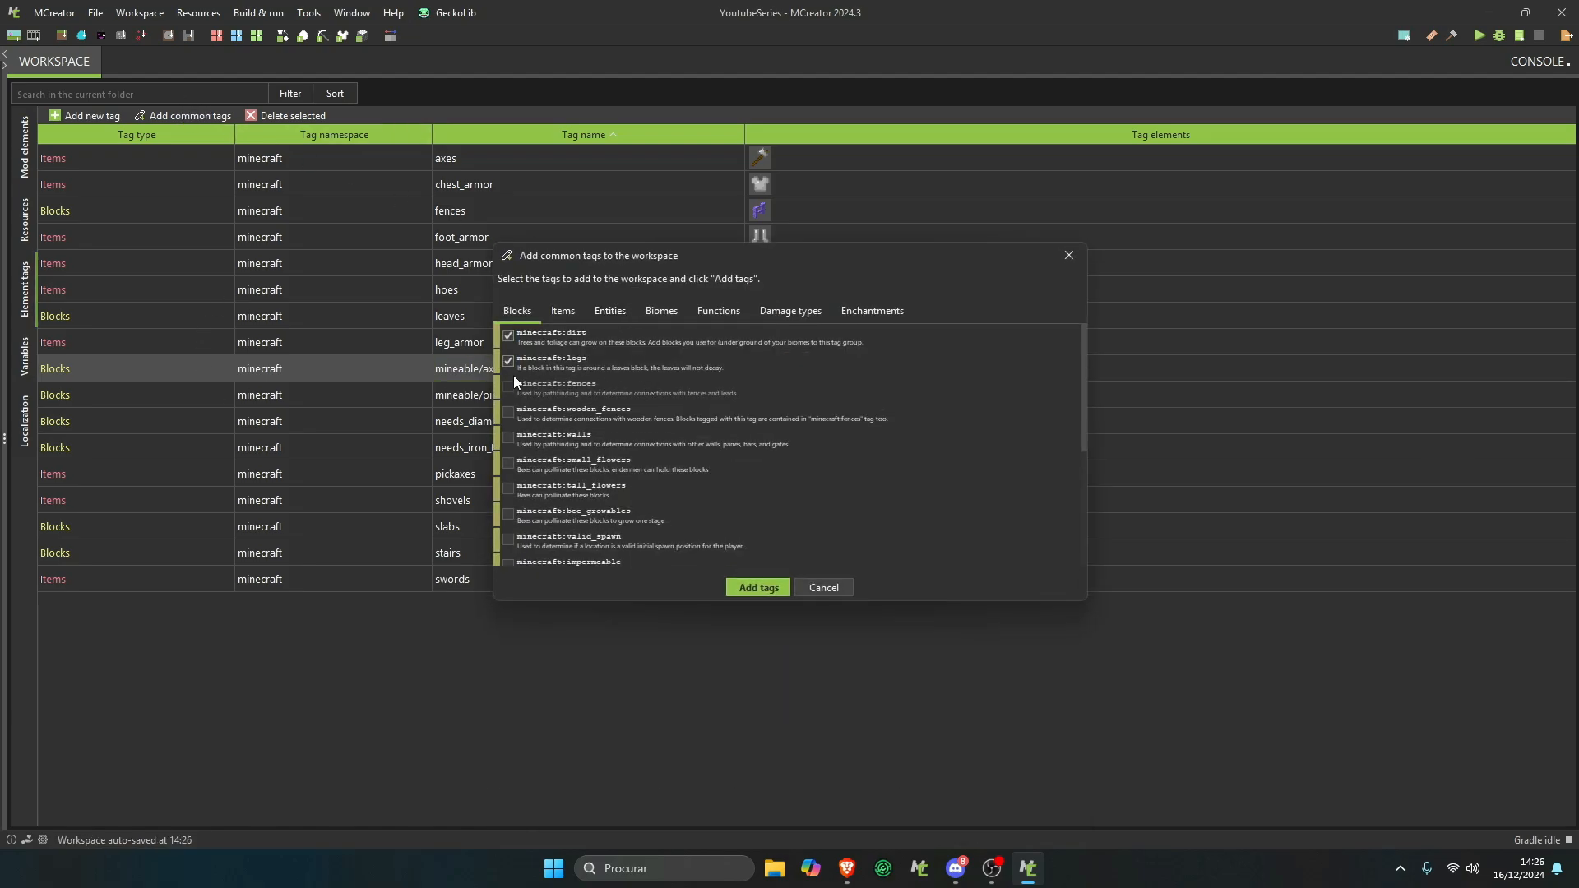
{"action": "left_click", "coordinate": [507, 359]}
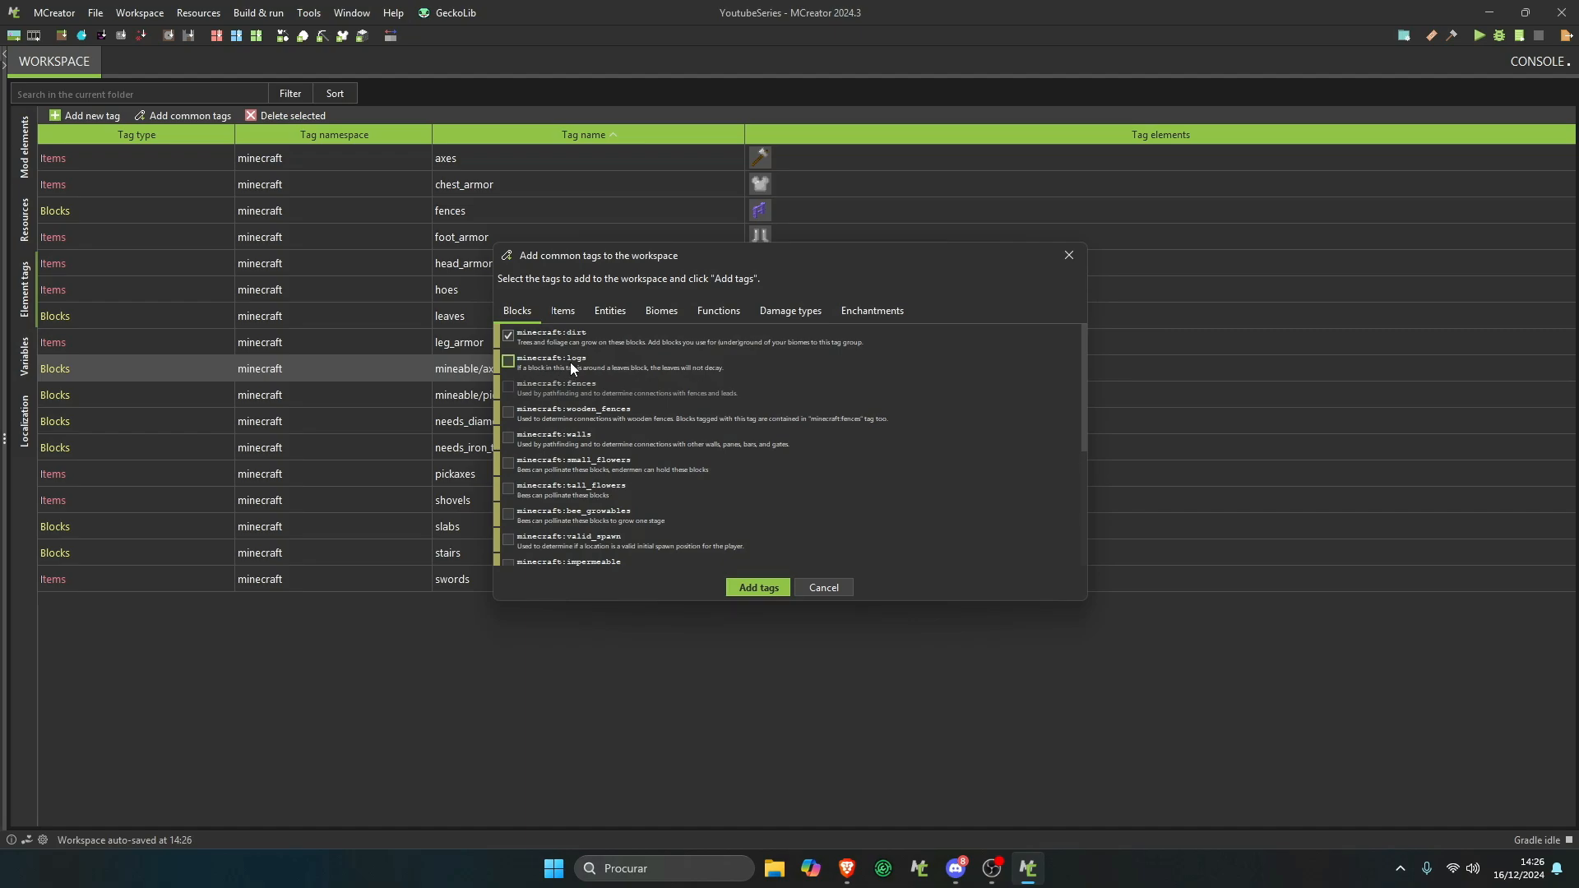
{"action": "left_click", "coordinate": [757, 587]}
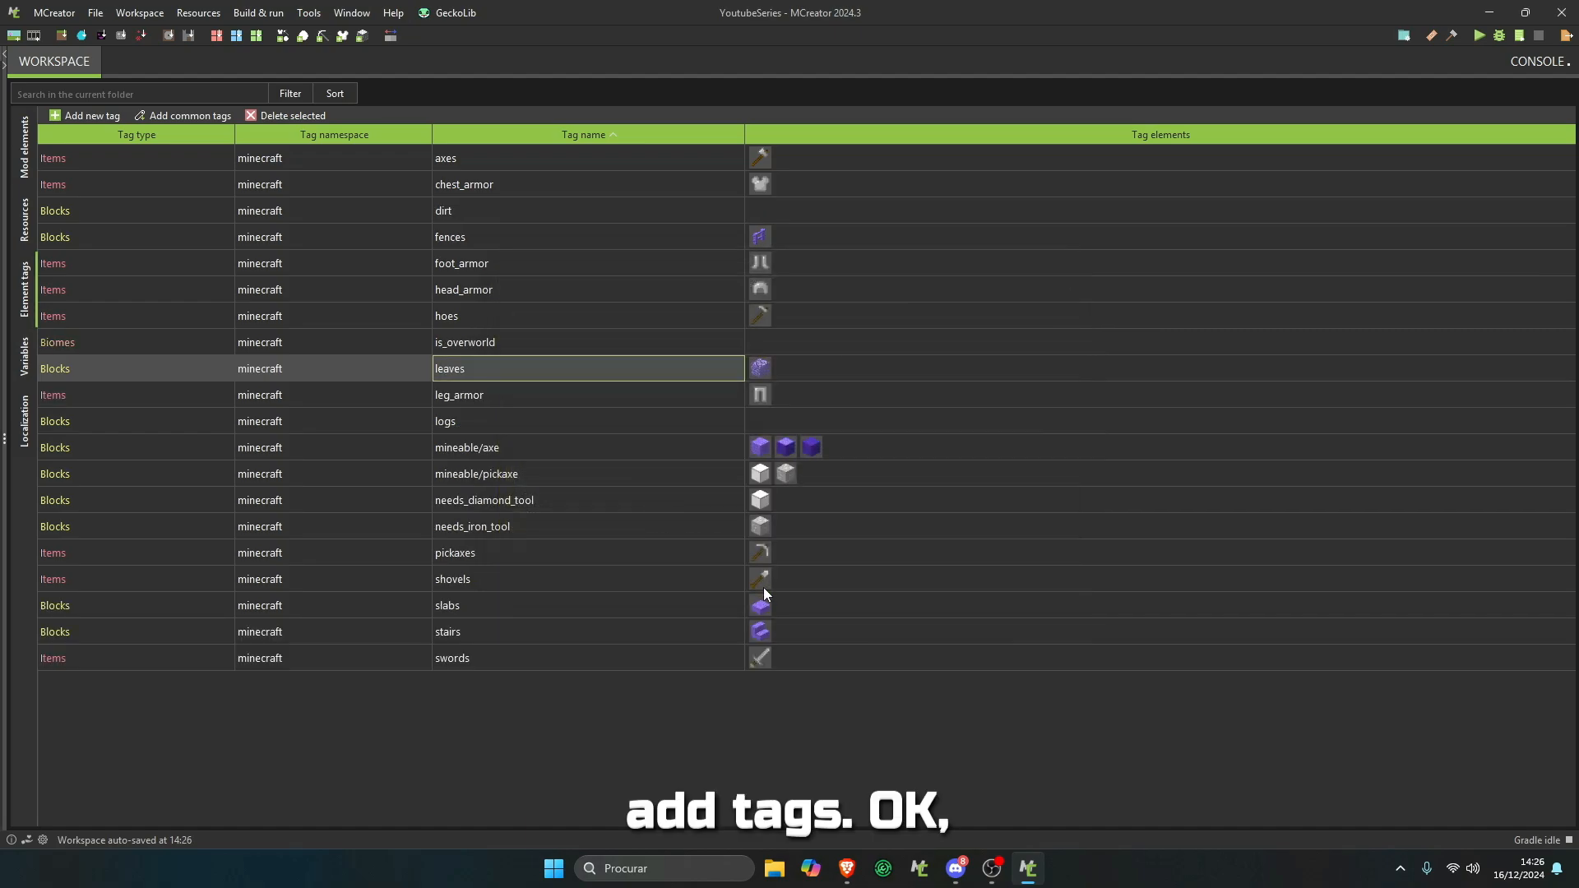
{"action": "mouse_move", "coordinate": [700, 413]}
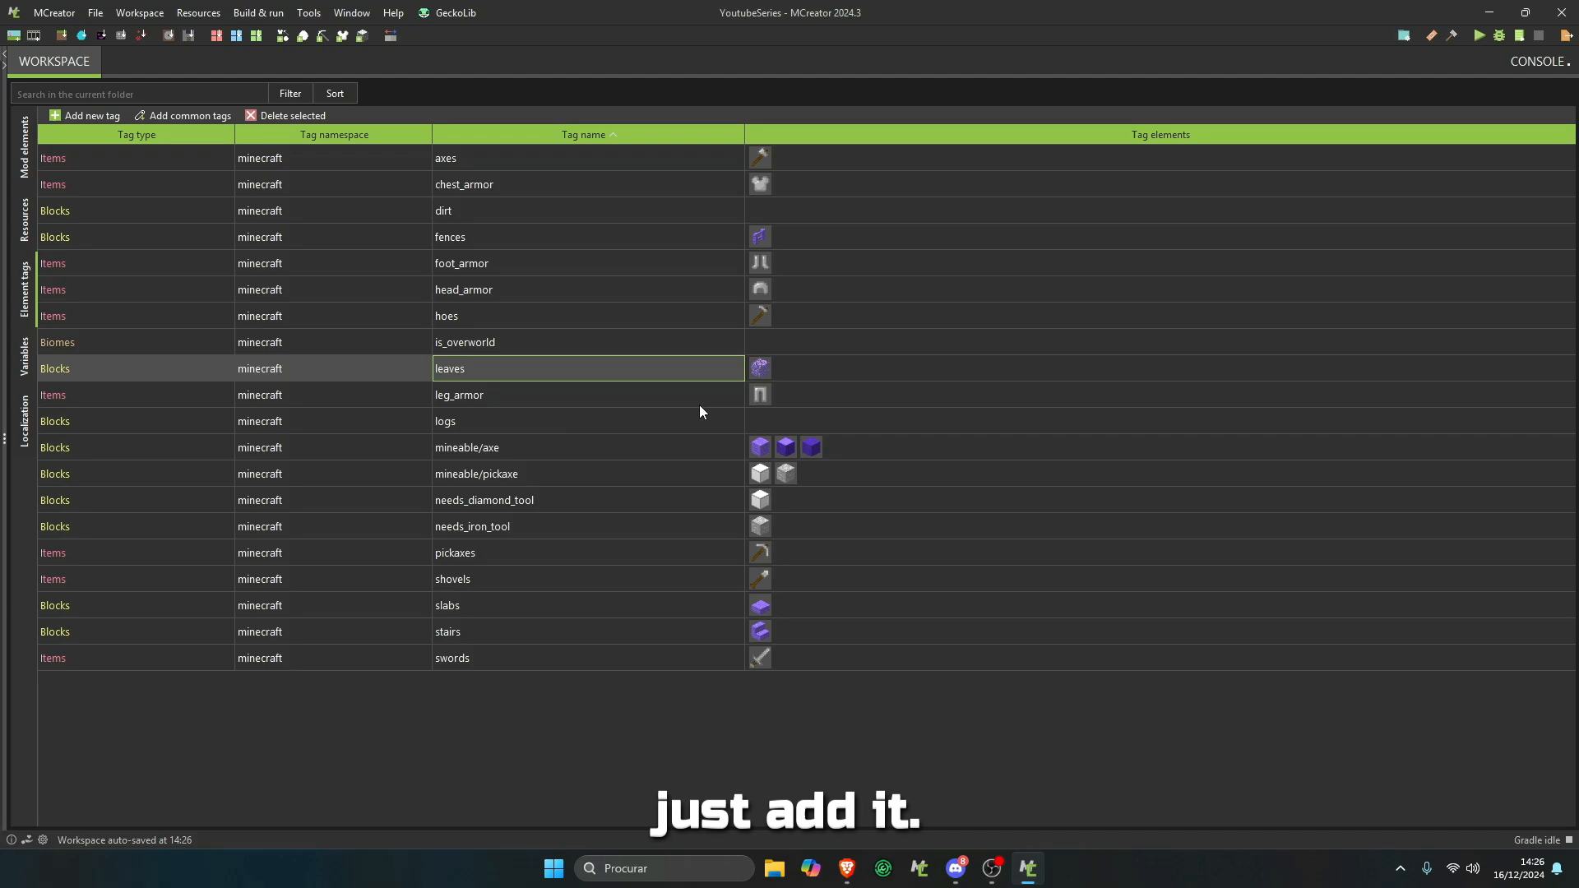
- Add the common wooden_fences tag to the workspace element tags
{"action": "left_click", "coordinate": [188, 116]}
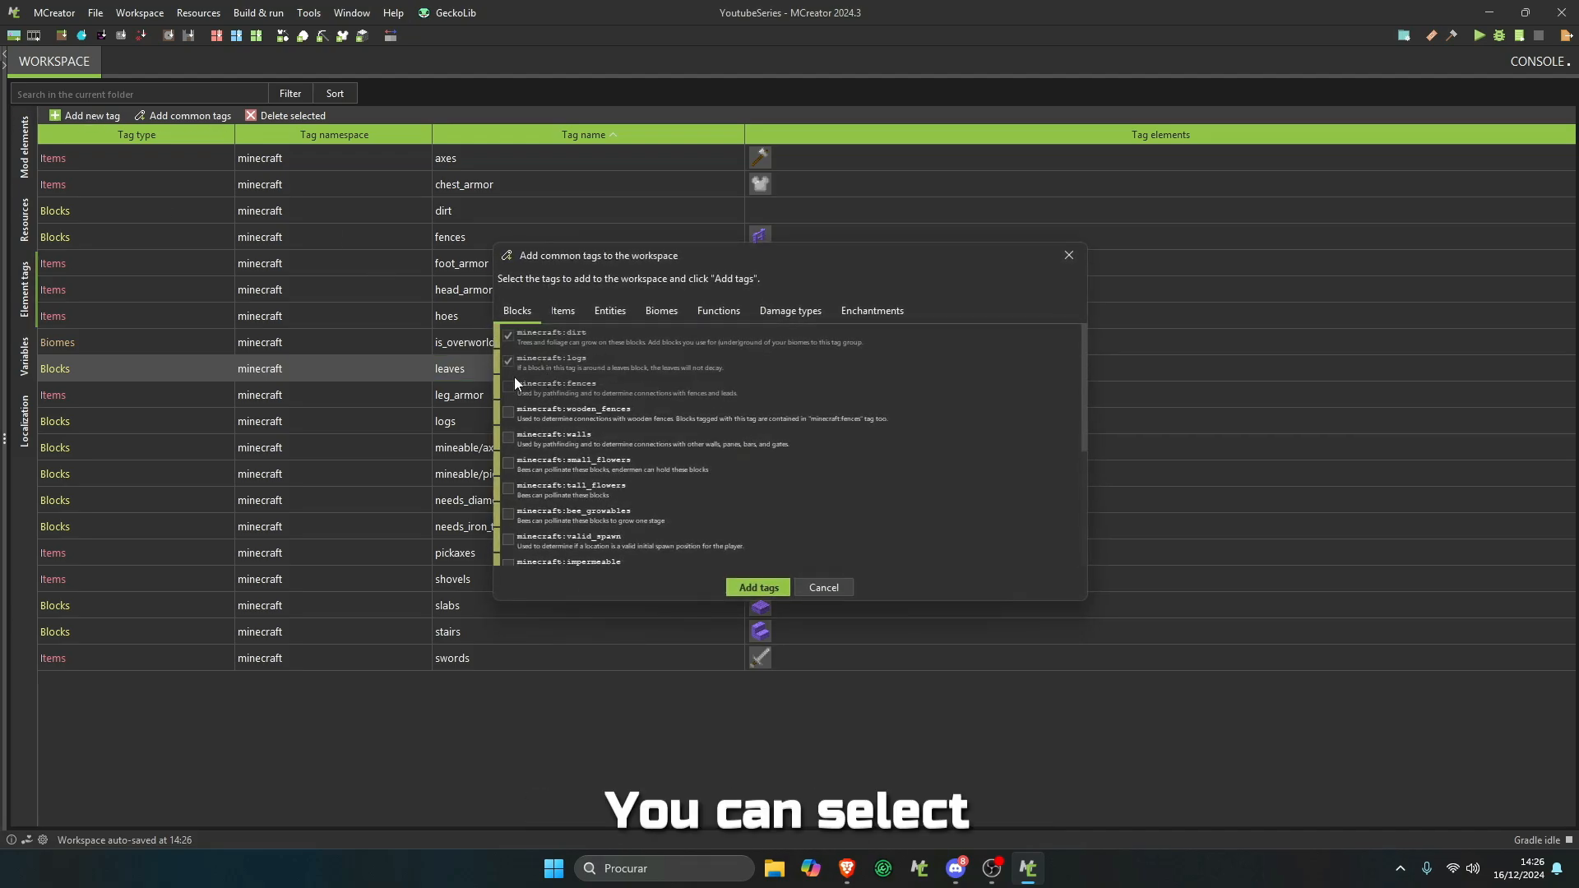
{"action": "left_click", "coordinate": [508, 436]}
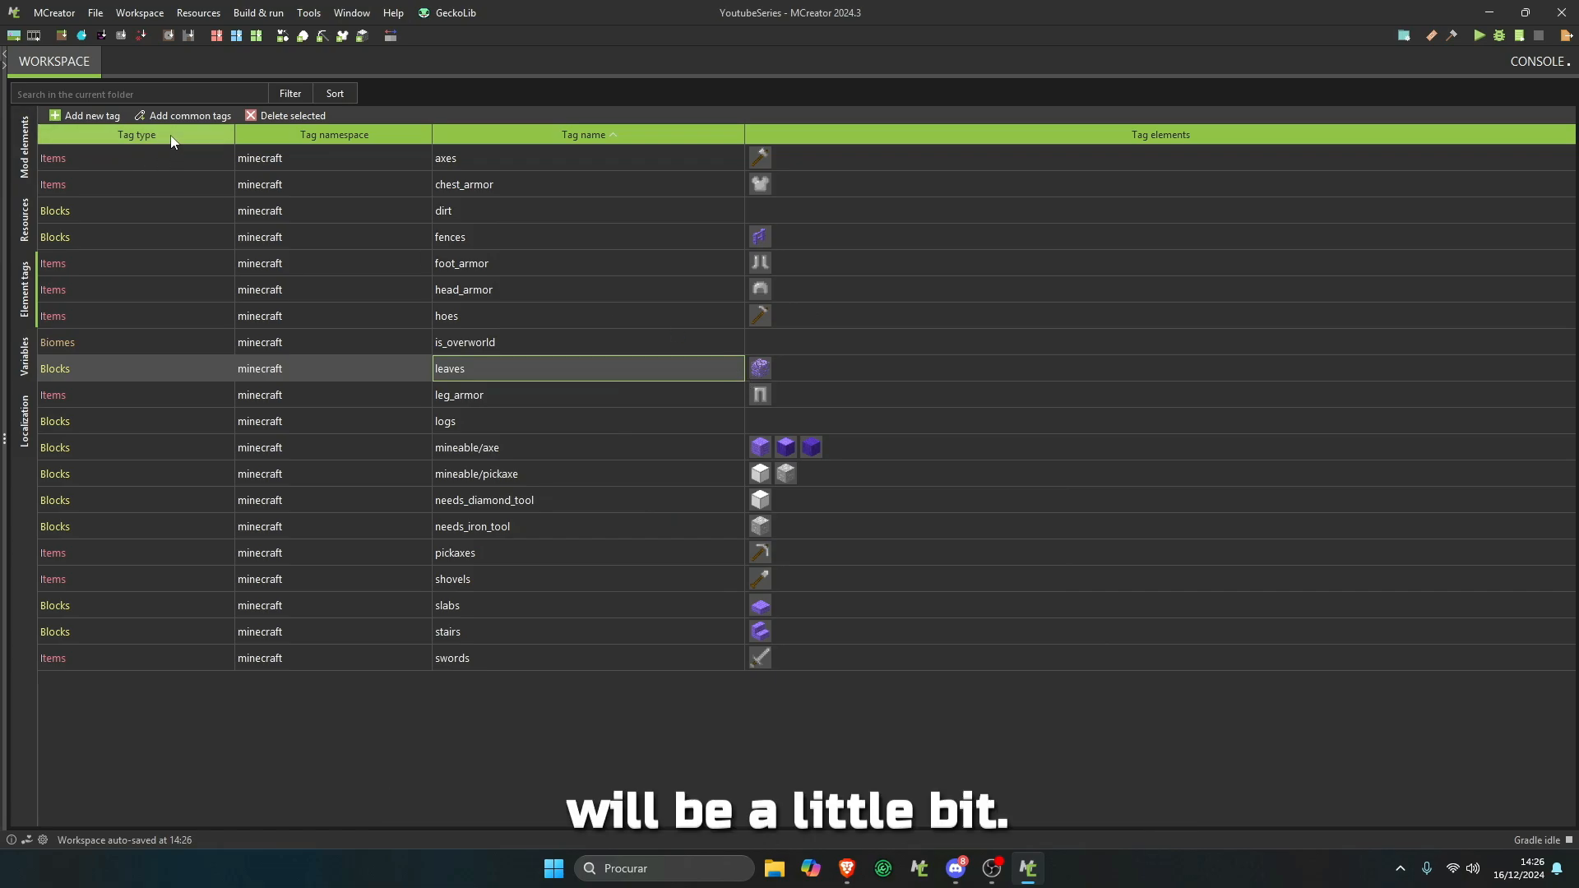
{"action": "left_click", "coordinate": [187, 115]}
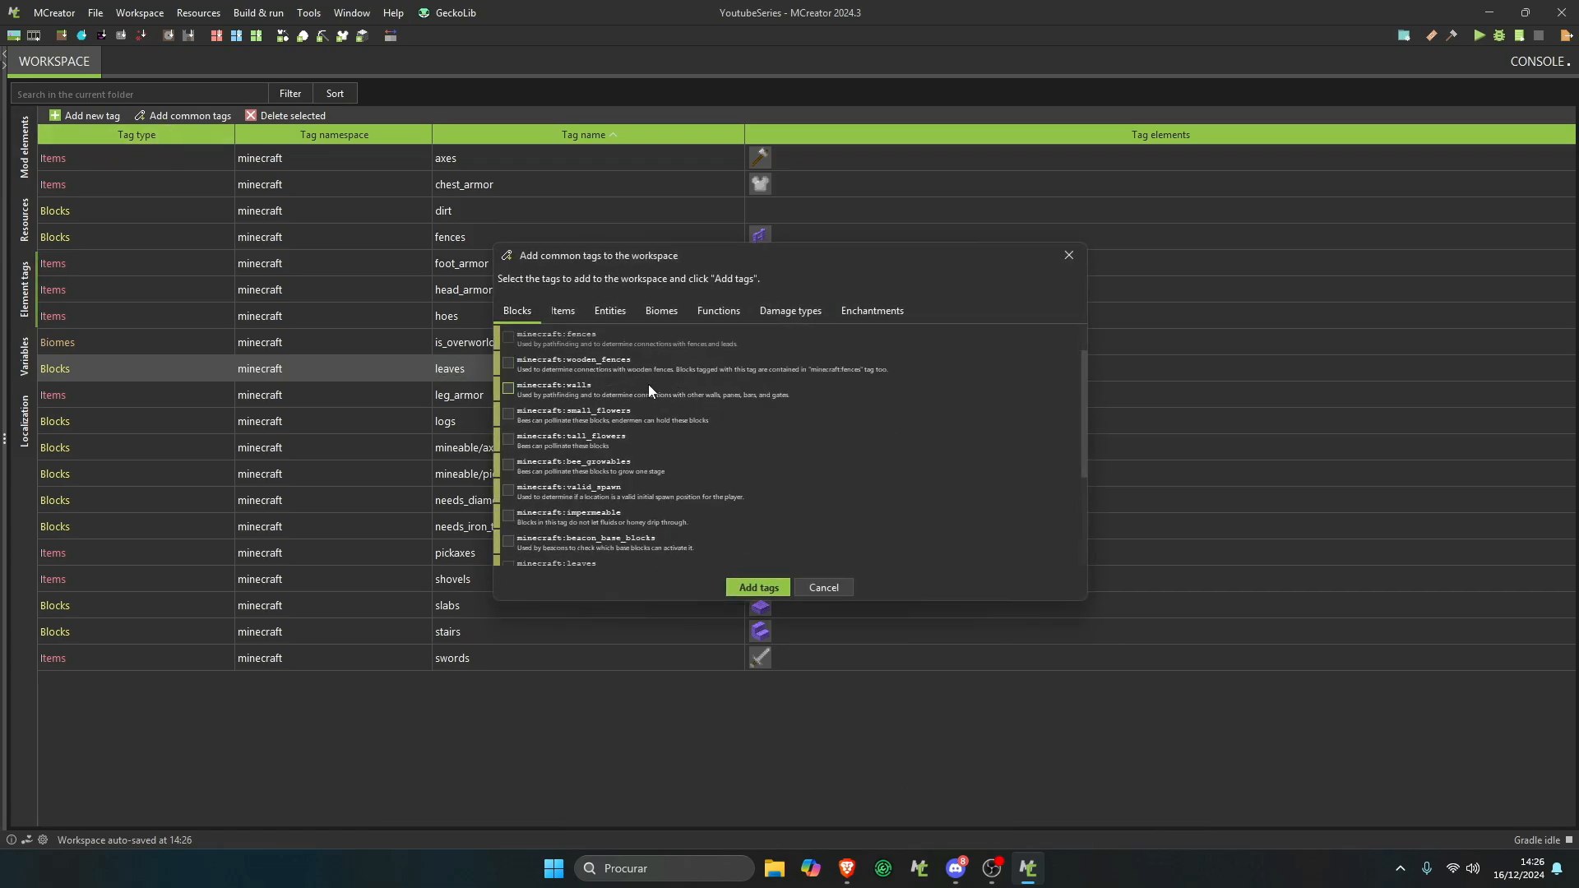
{"action": "left_click", "coordinate": [756, 587]}
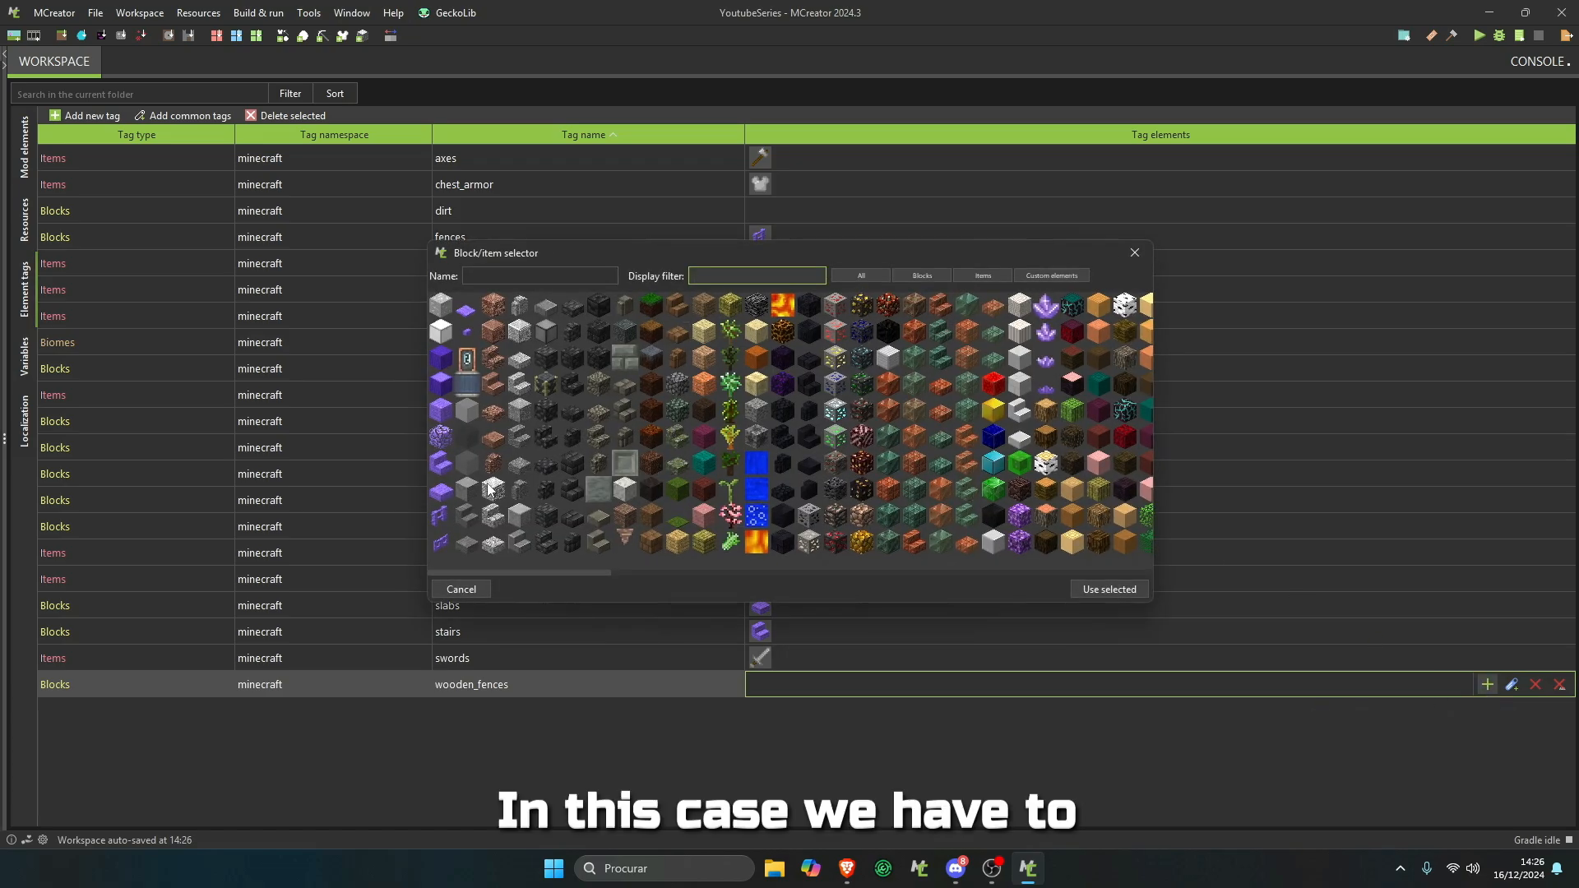
- Put the Umbreu fence in wooden_fences and two Umbreu wood blocks in logs
{"action": "left_click", "coordinate": [1107, 589]}
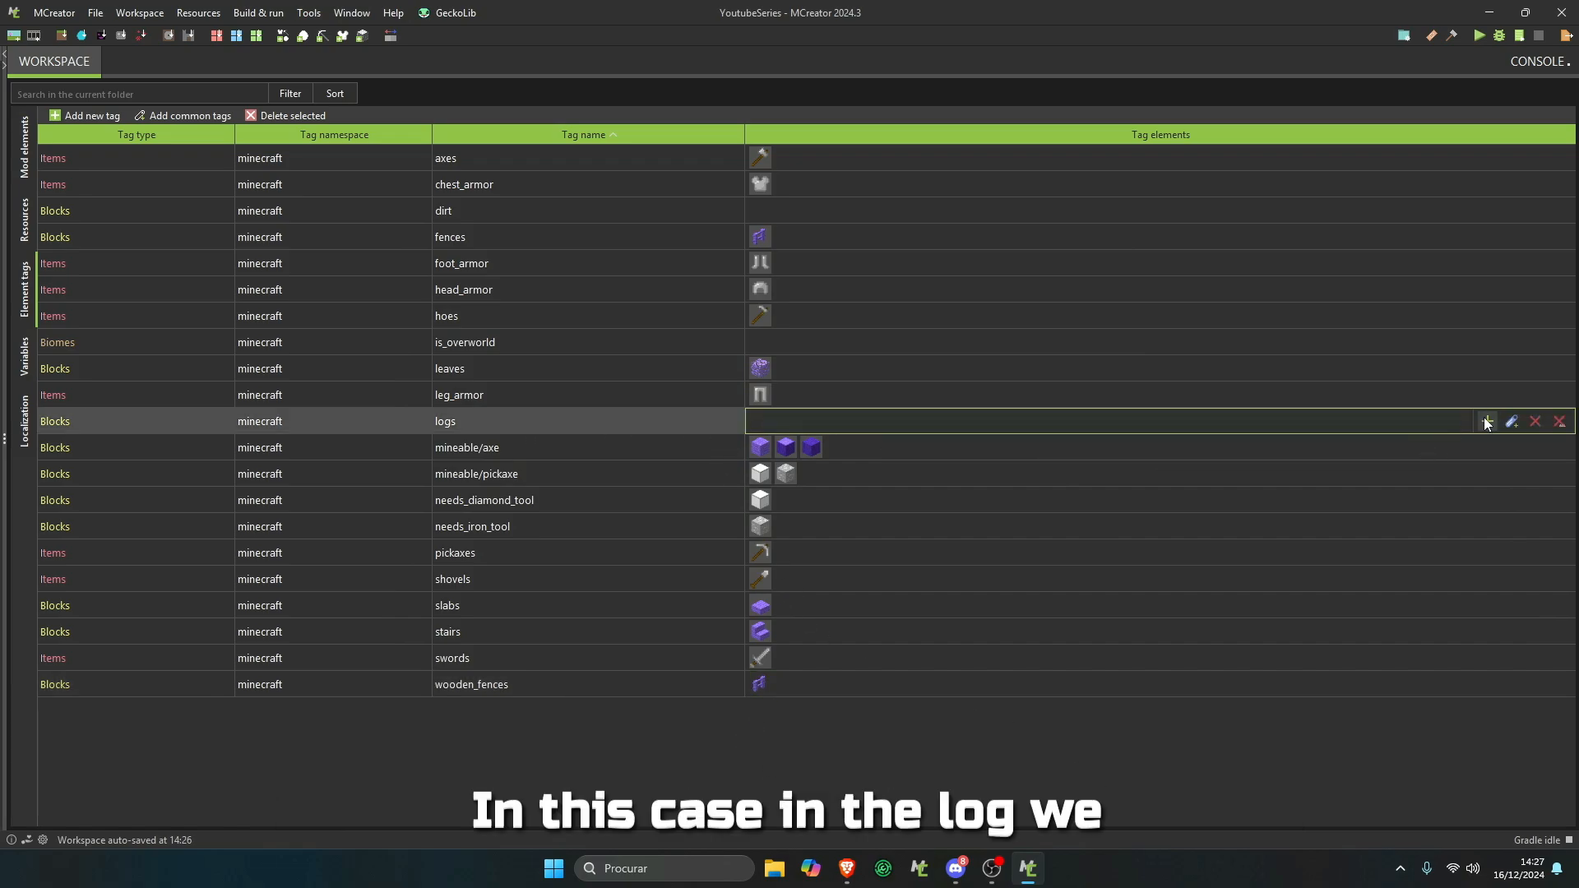
{"action": "left_click", "coordinate": [1487, 421]}
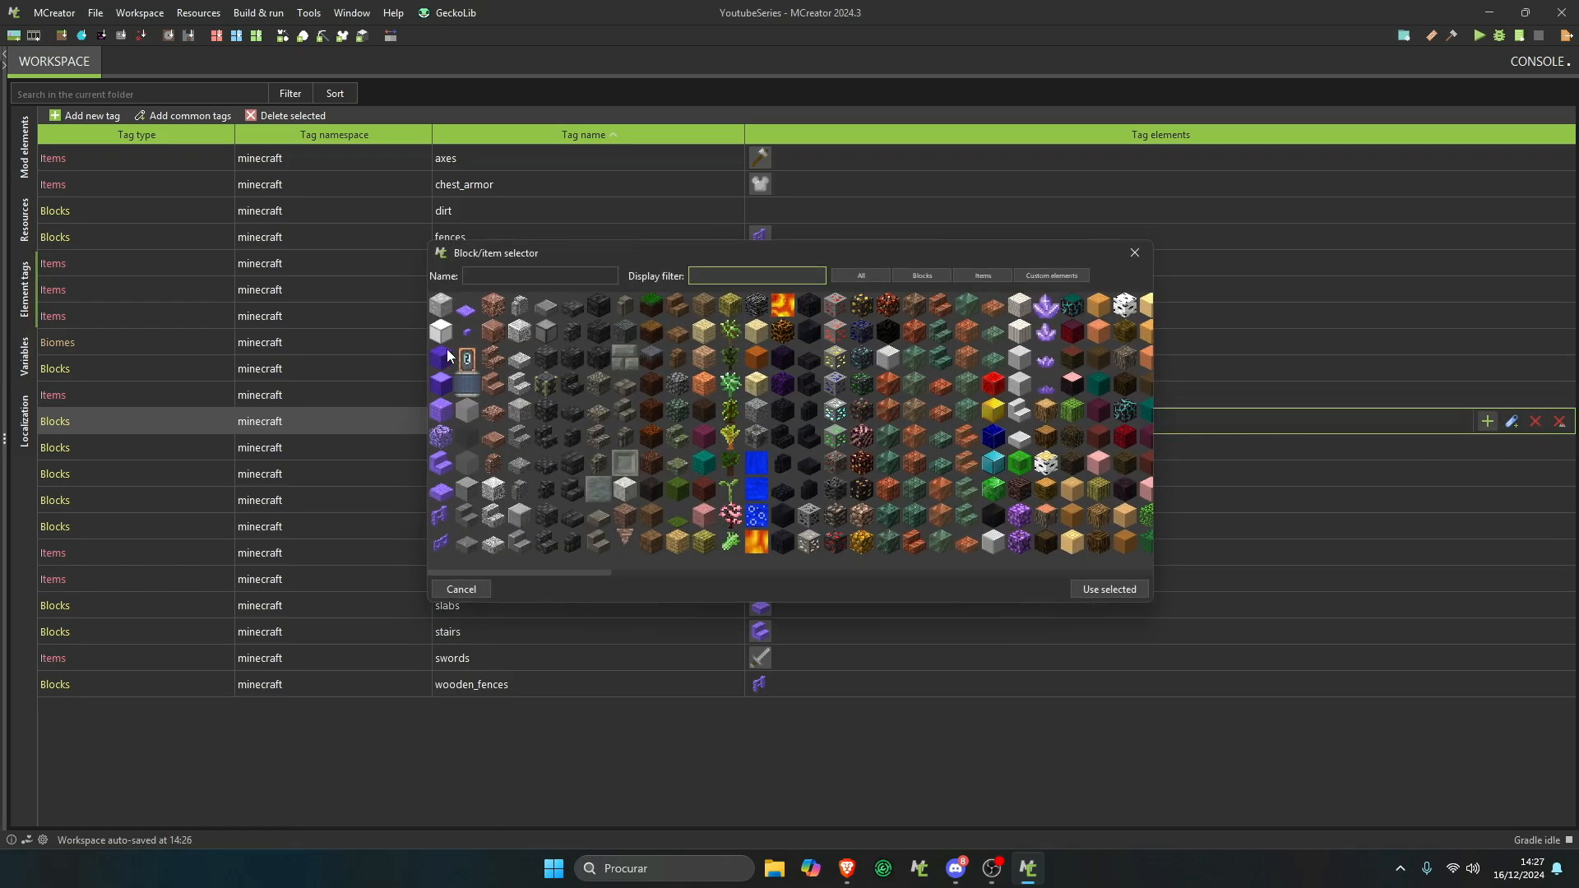
{"action": "left_click", "coordinate": [1107, 589]}
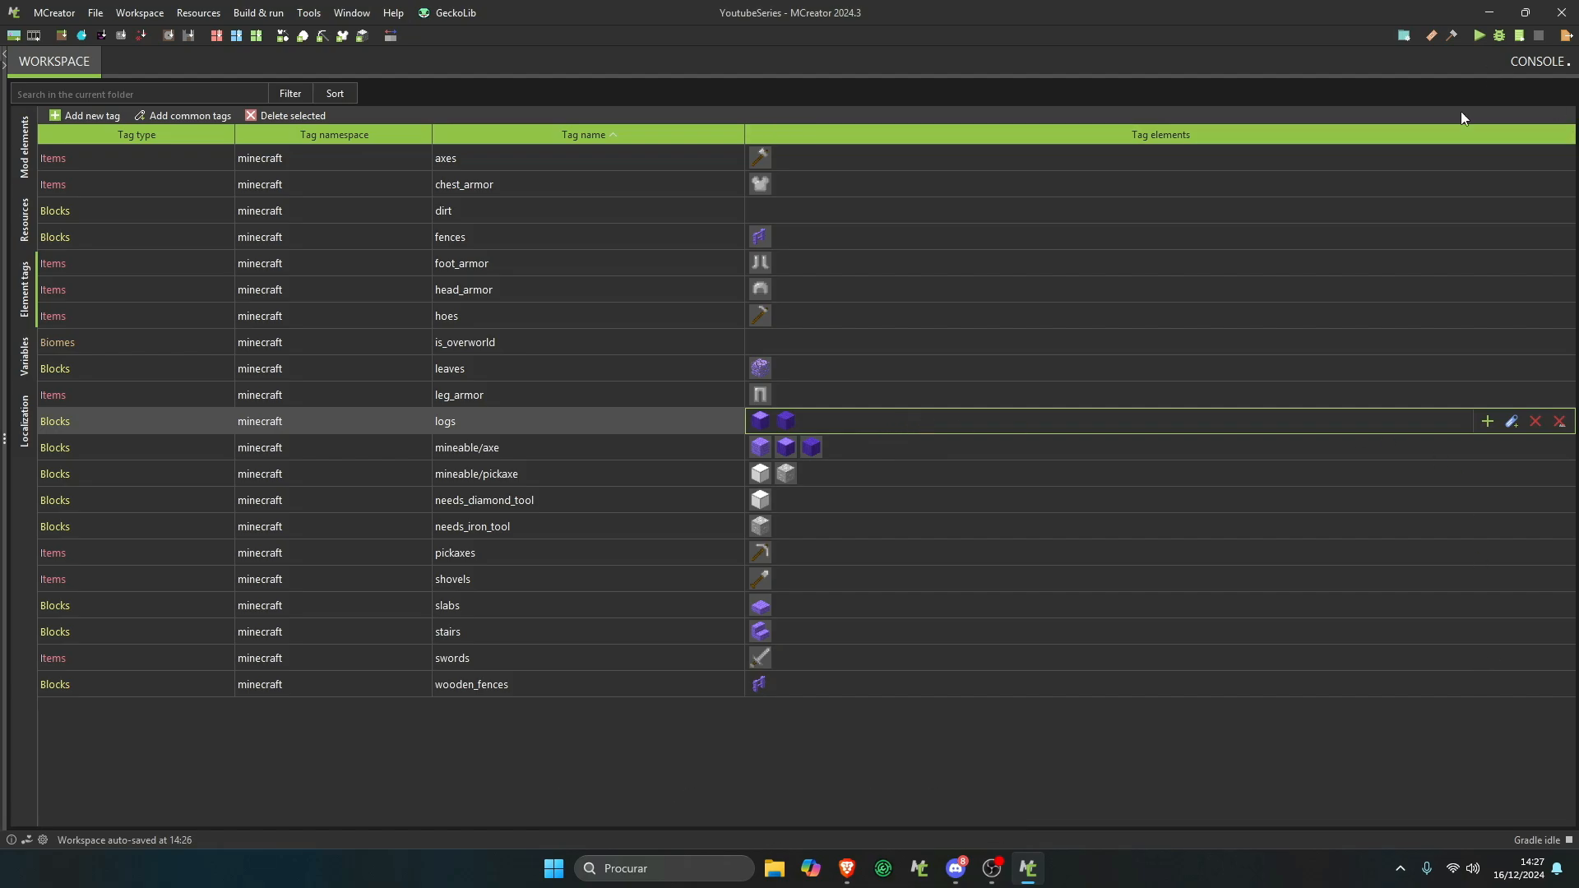
{"action": "mouse_move", "coordinate": [452, 430]}
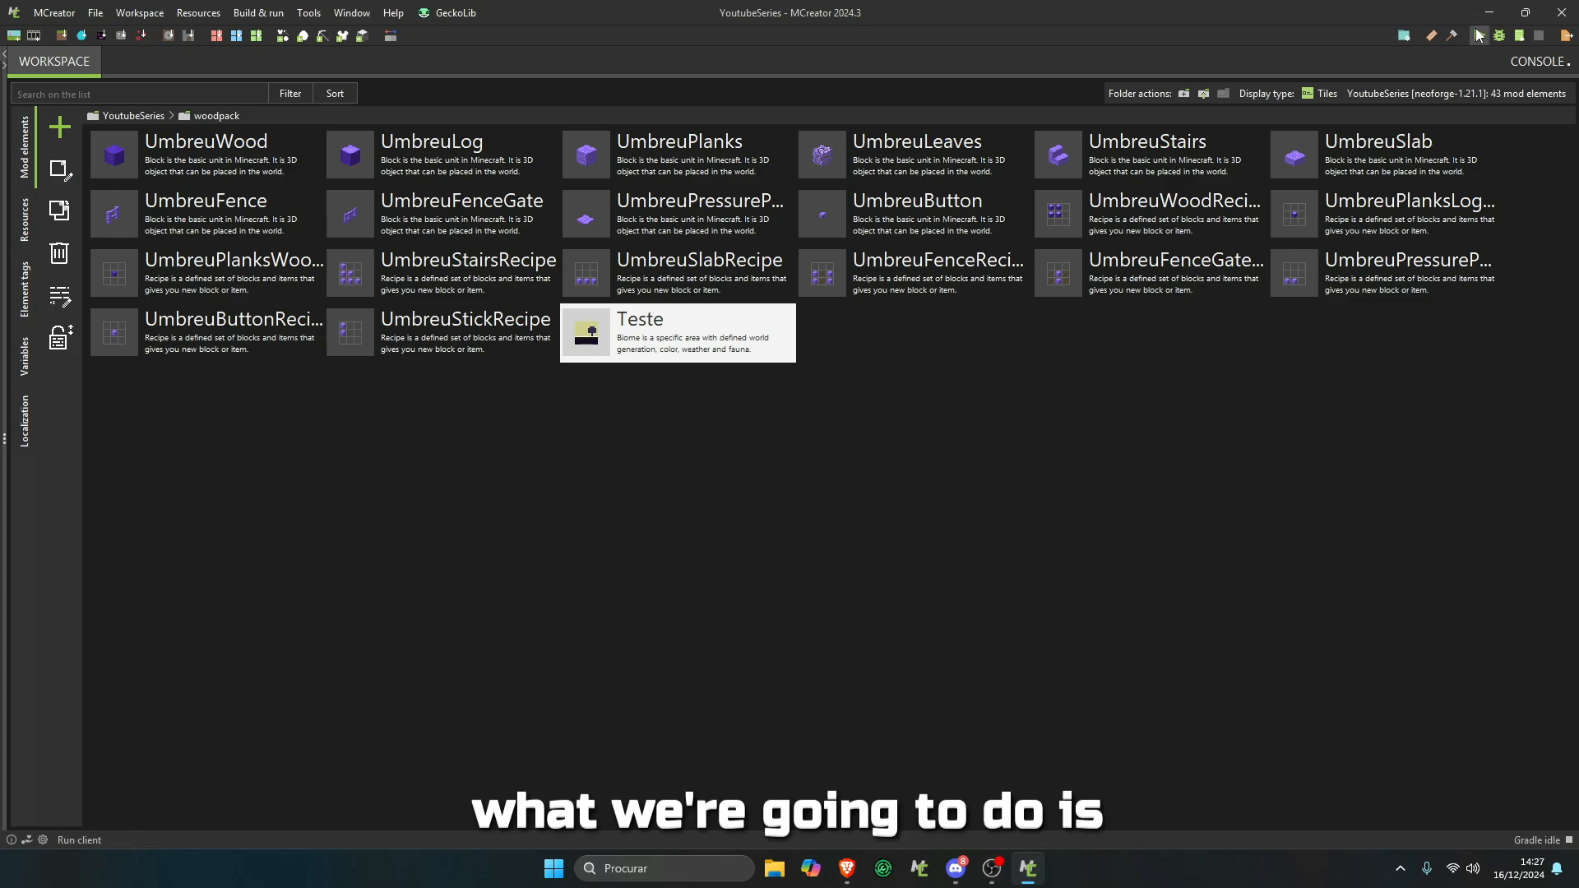
- Relaunch the client with the updated tags and open the Singleplayer worlds list
{"action": "left_click", "coordinate": [24, 287]}
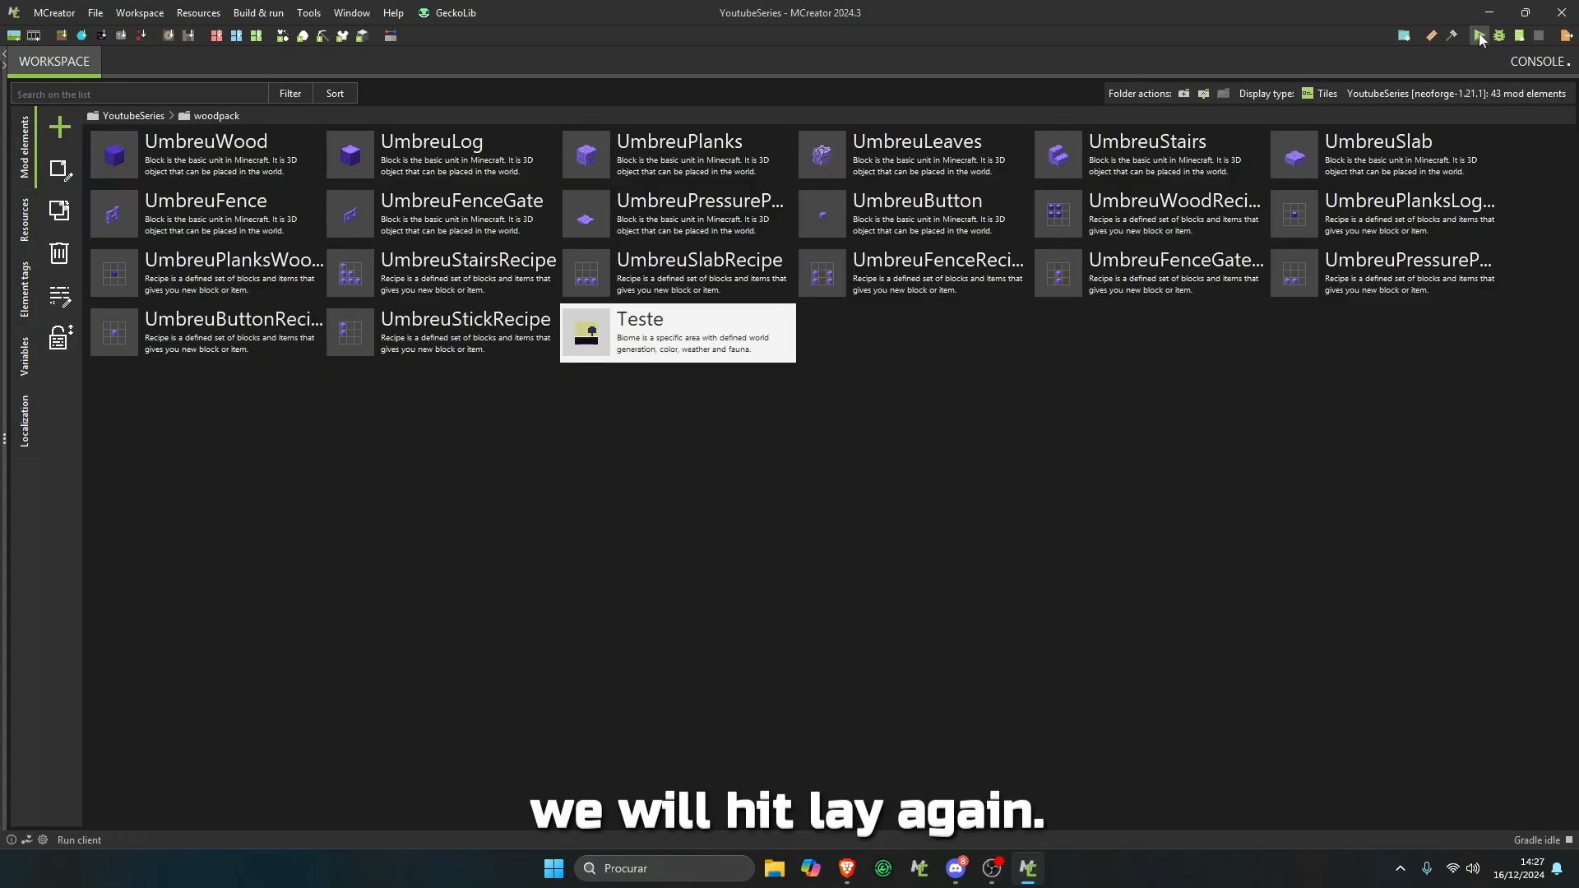
{"action": "mouse_move", "coordinate": [1477, 36]}
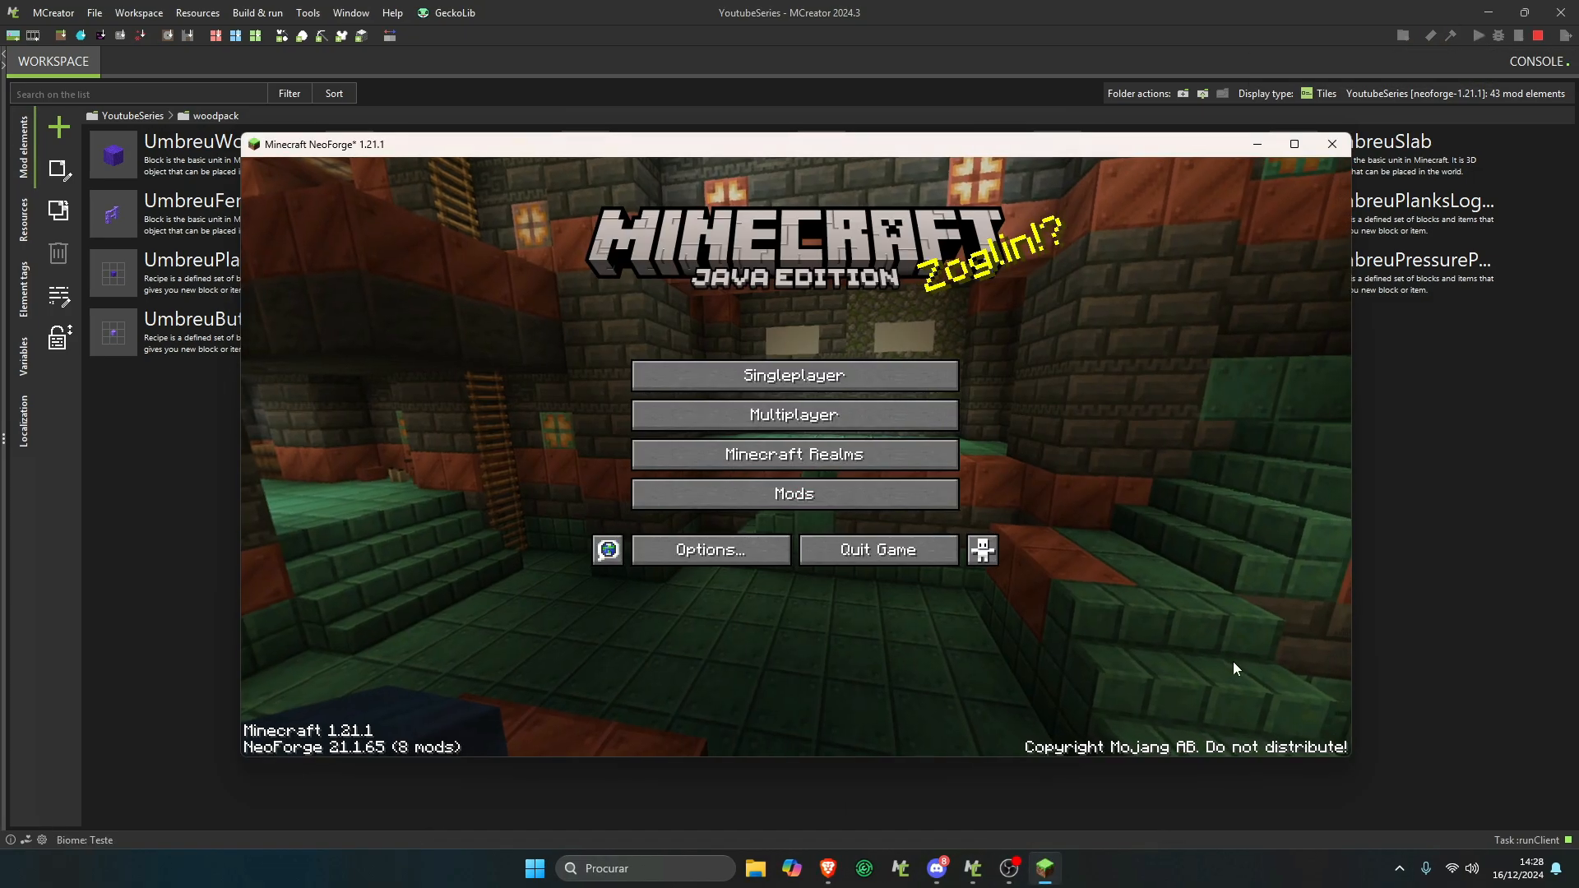
{"action": "left_click", "coordinate": [792, 375]}
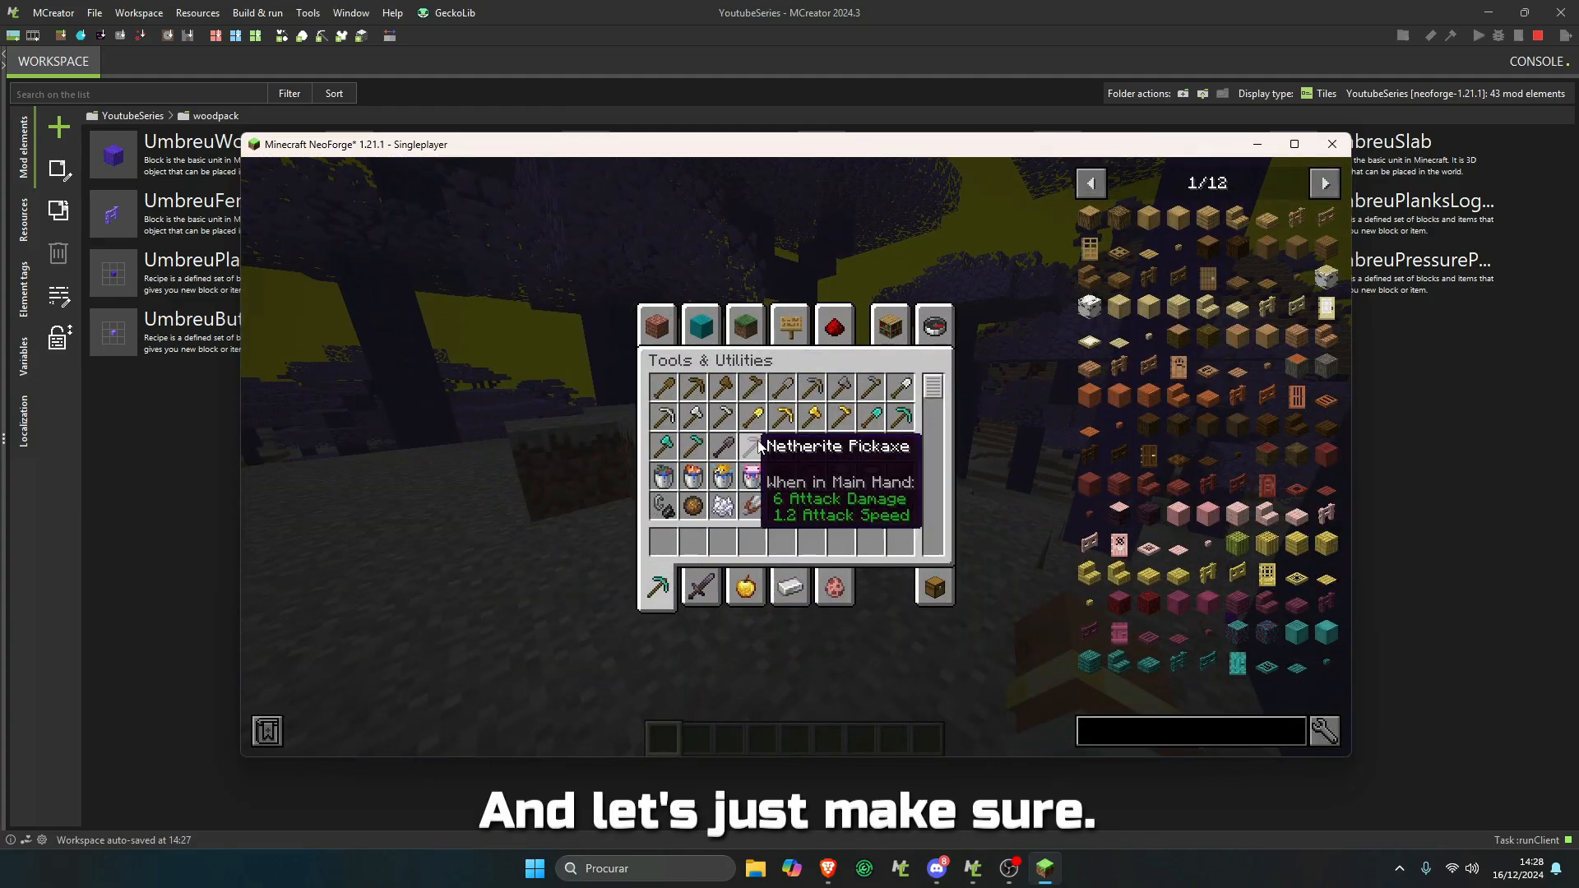
{"action": "mouse_move", "coordinate": [705, 542]}
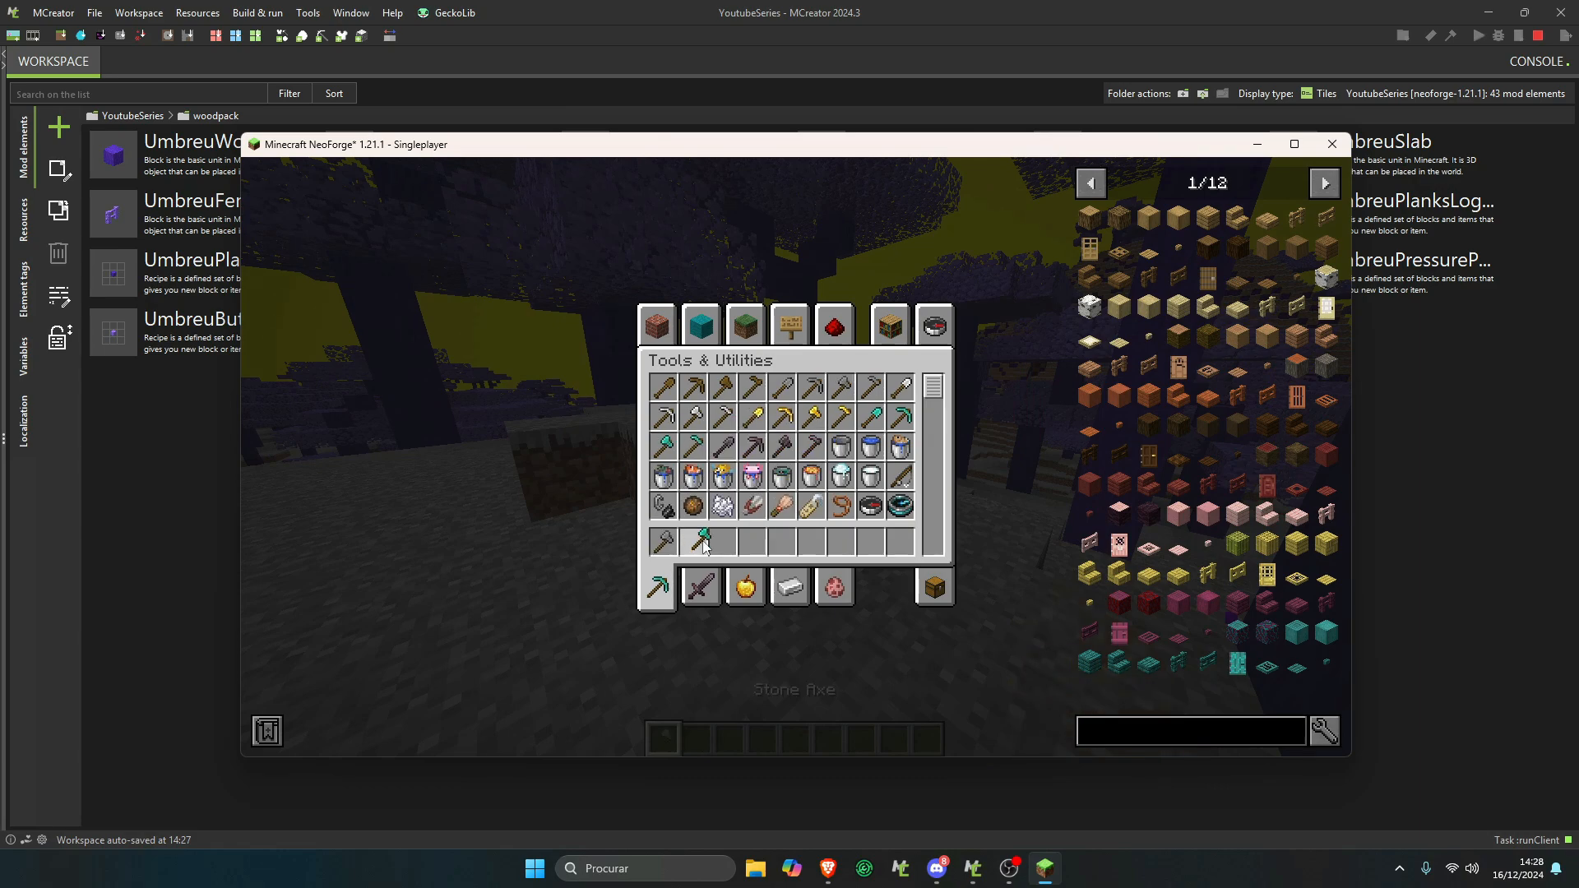